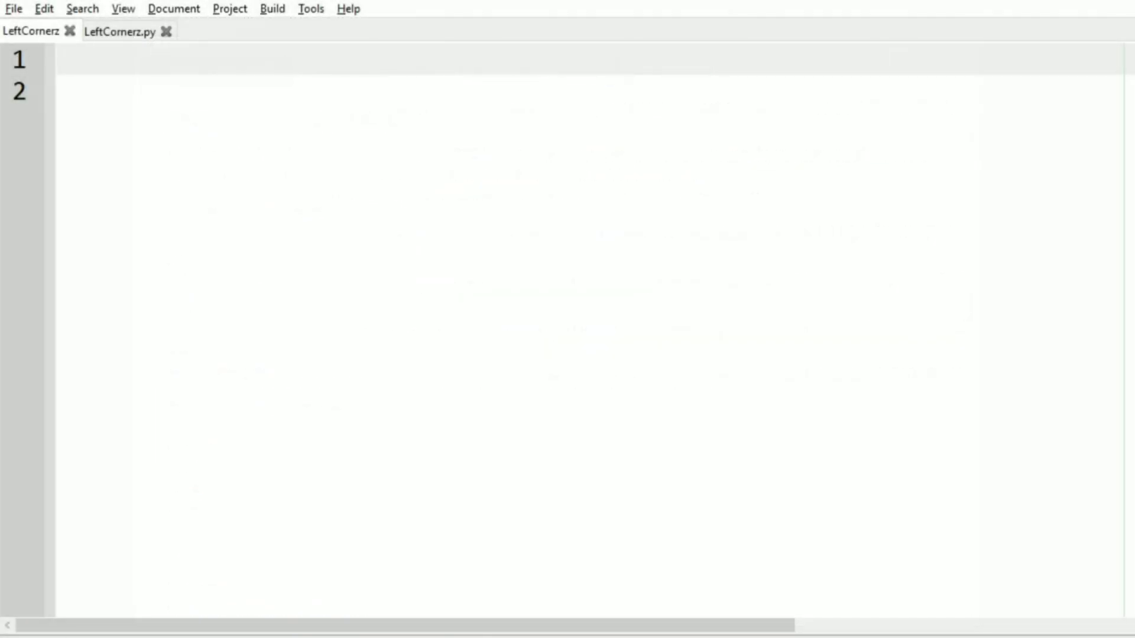
# Step: Write line 1: R*C character matrix in which a String S is embedded
pyautogui.write('R')
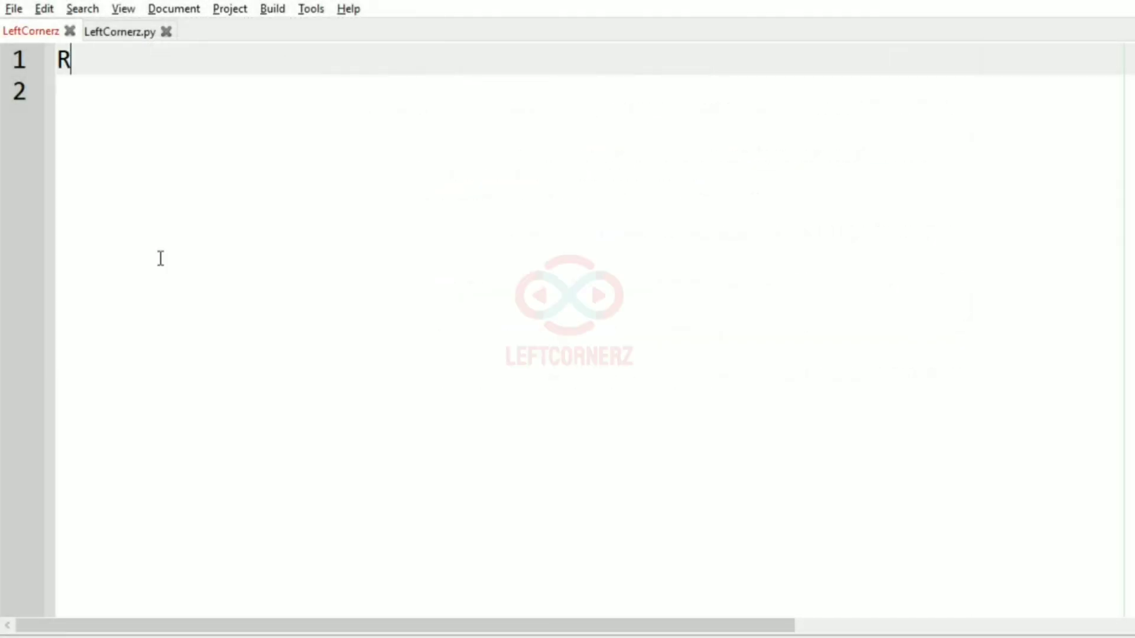
pyautogui.write('*C Cha')
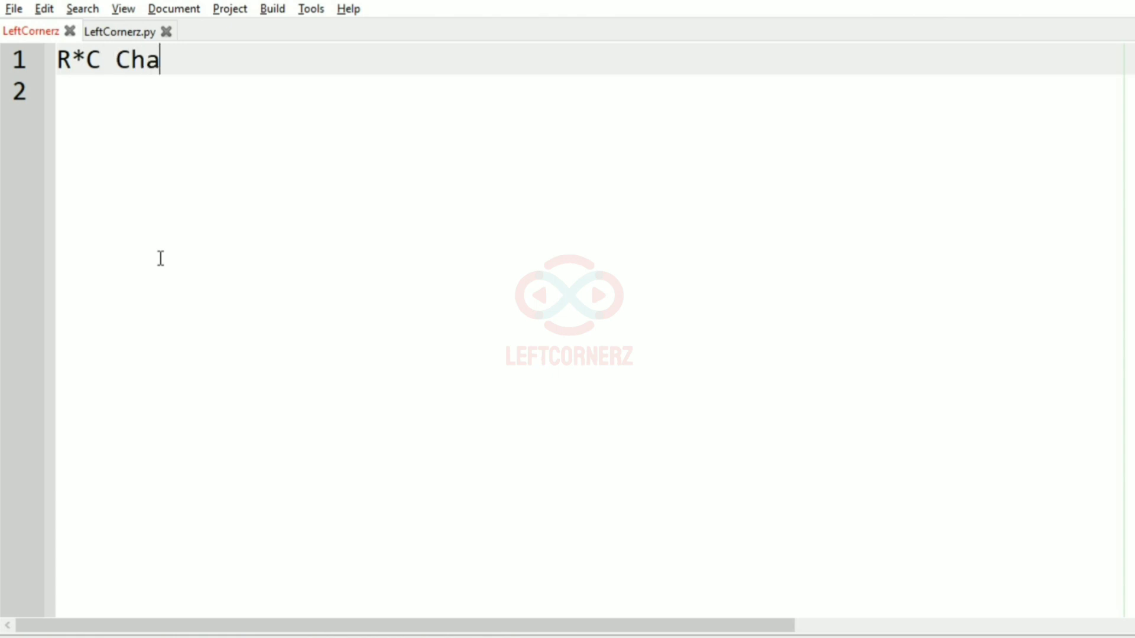
pyautogui.write('racter')
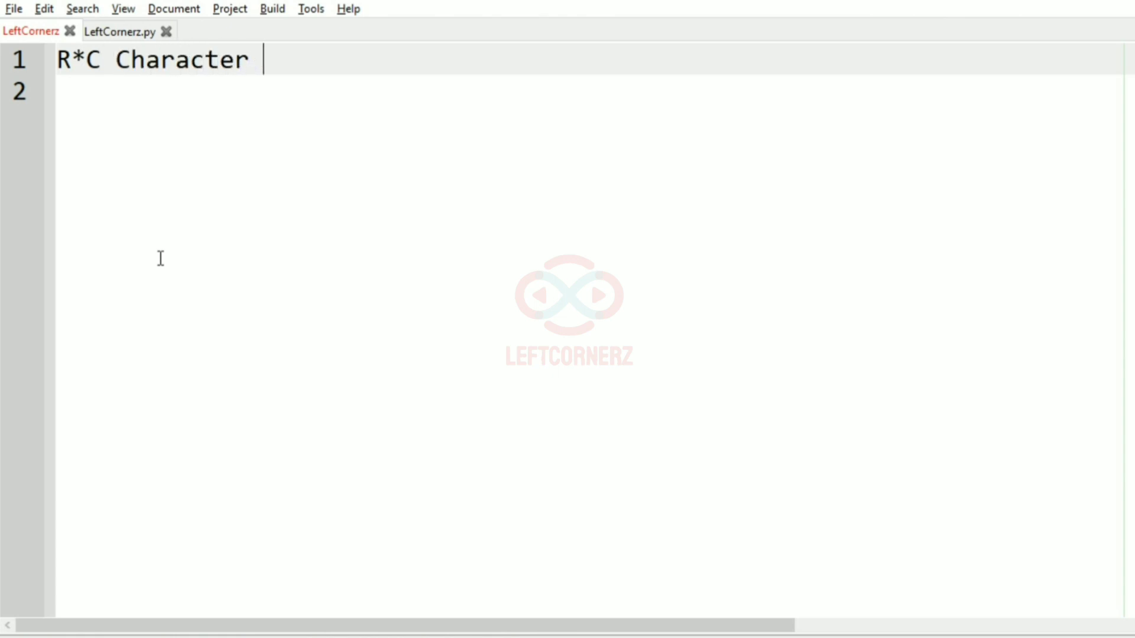
pyautogui.write('matrix in')
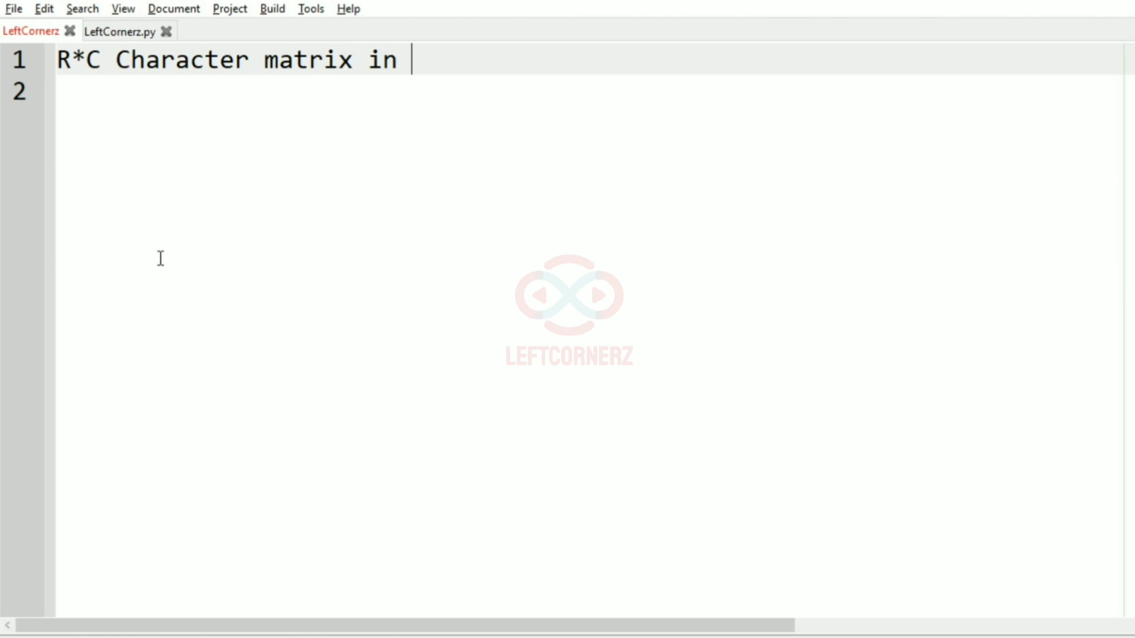
pyautogui.write('which a')
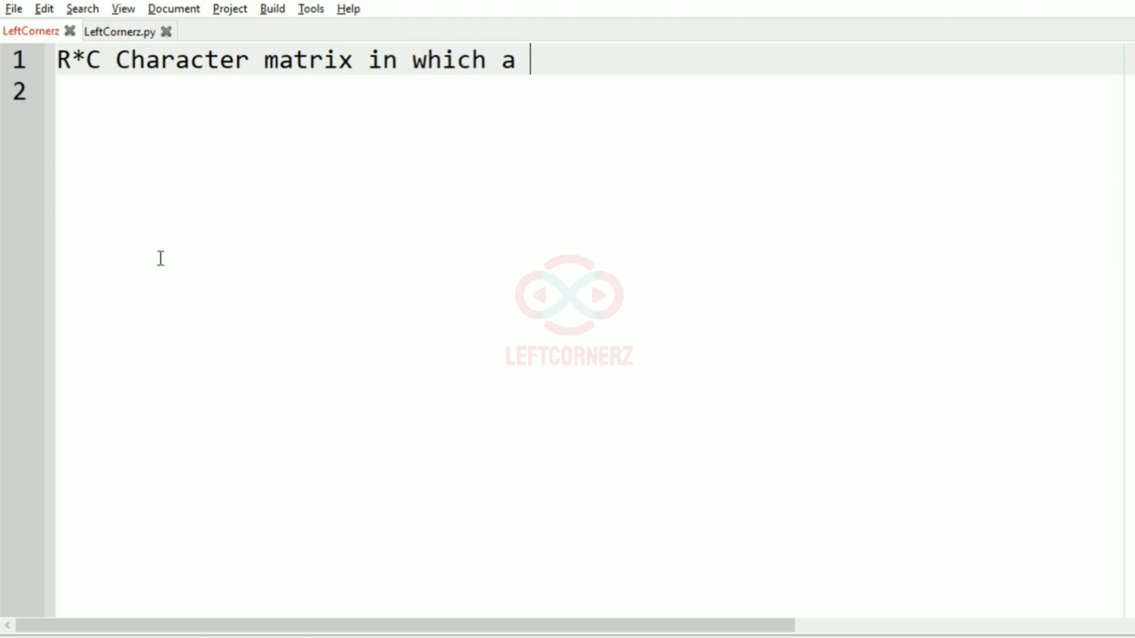
pyautogui.write('Sri')
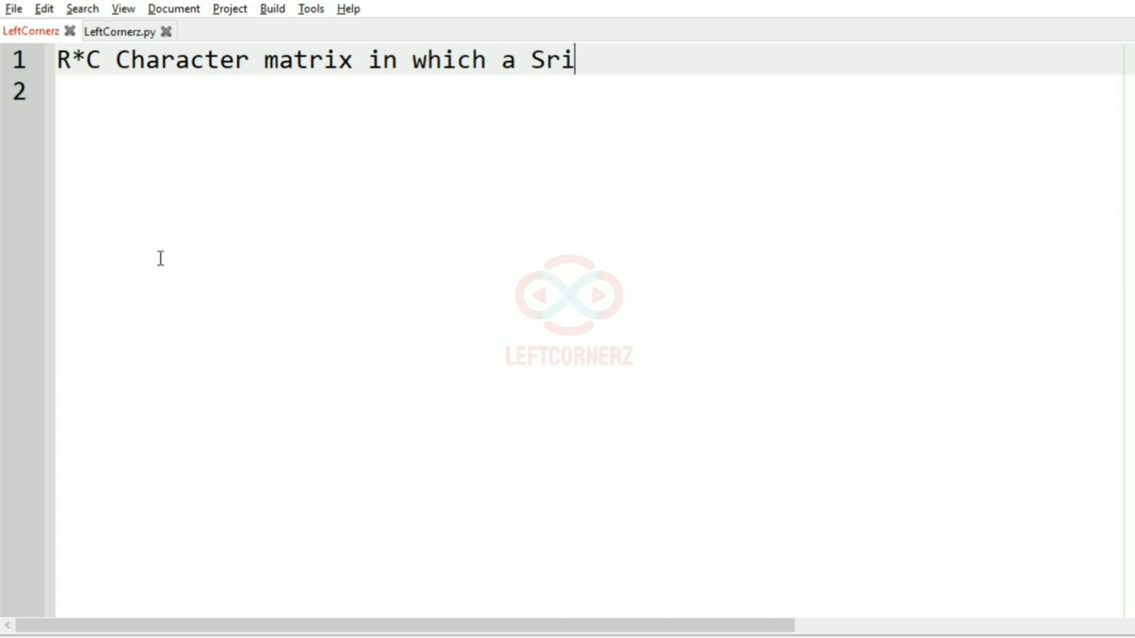
pyautogui.write('ng S')
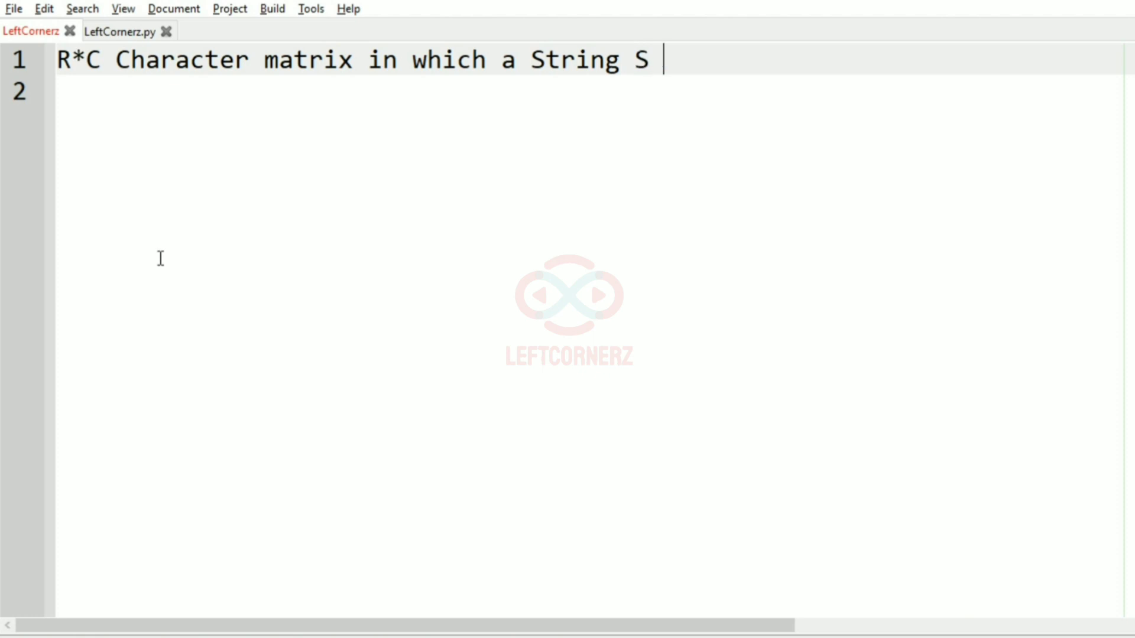
pyautogui.write('is embed')
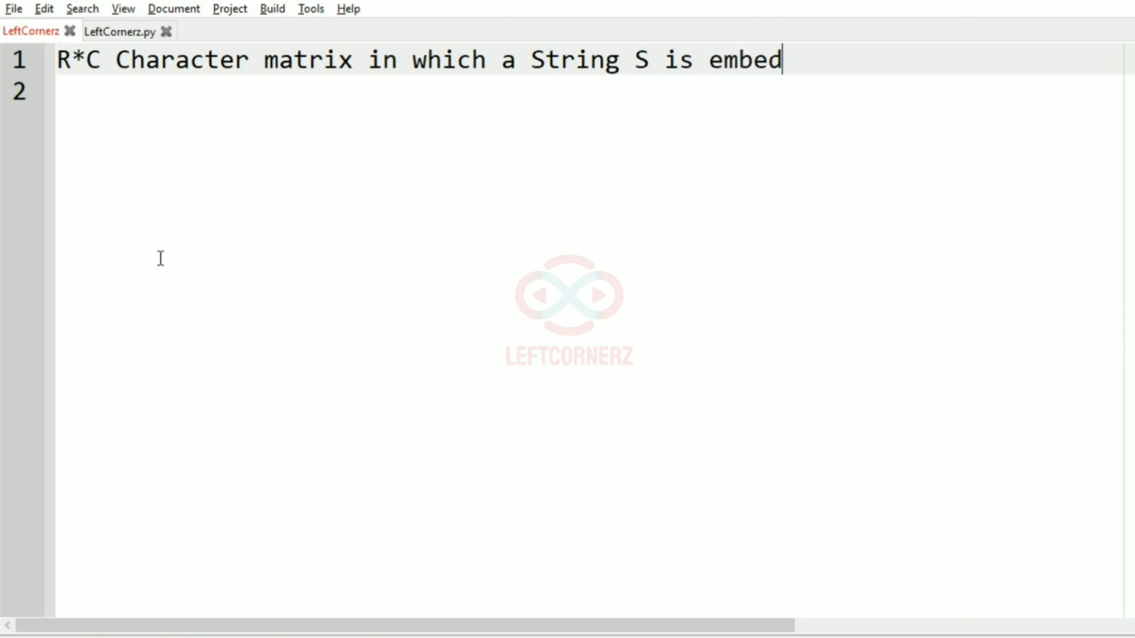
pyautogui.write('ded')
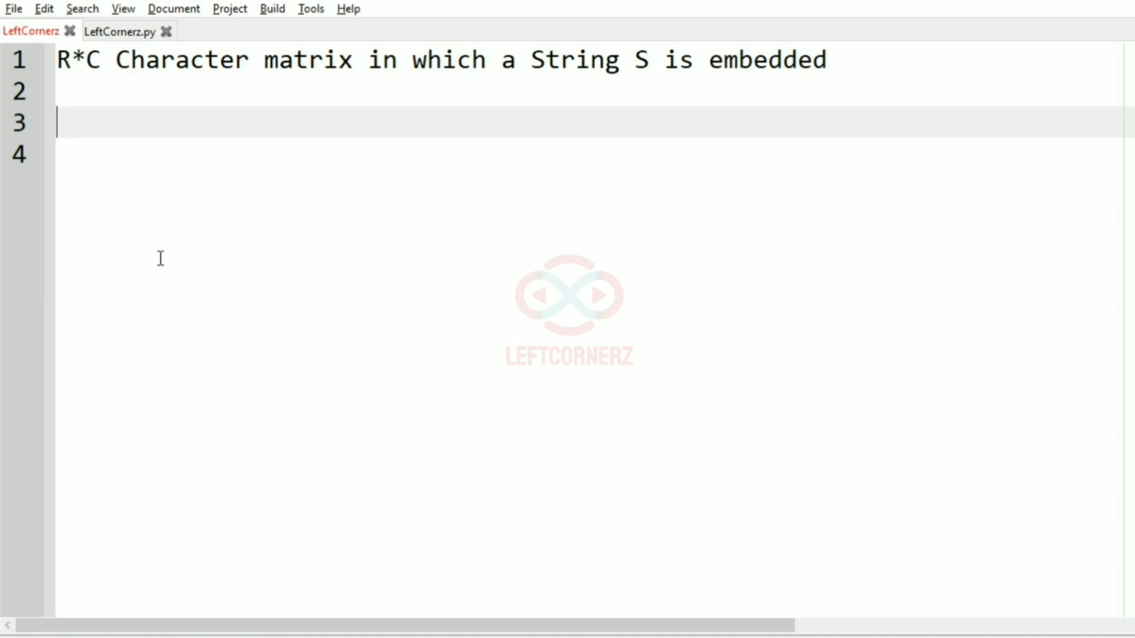
# Step: Write line 2: '-' represents empty cells
pyautogui.write("'-'")
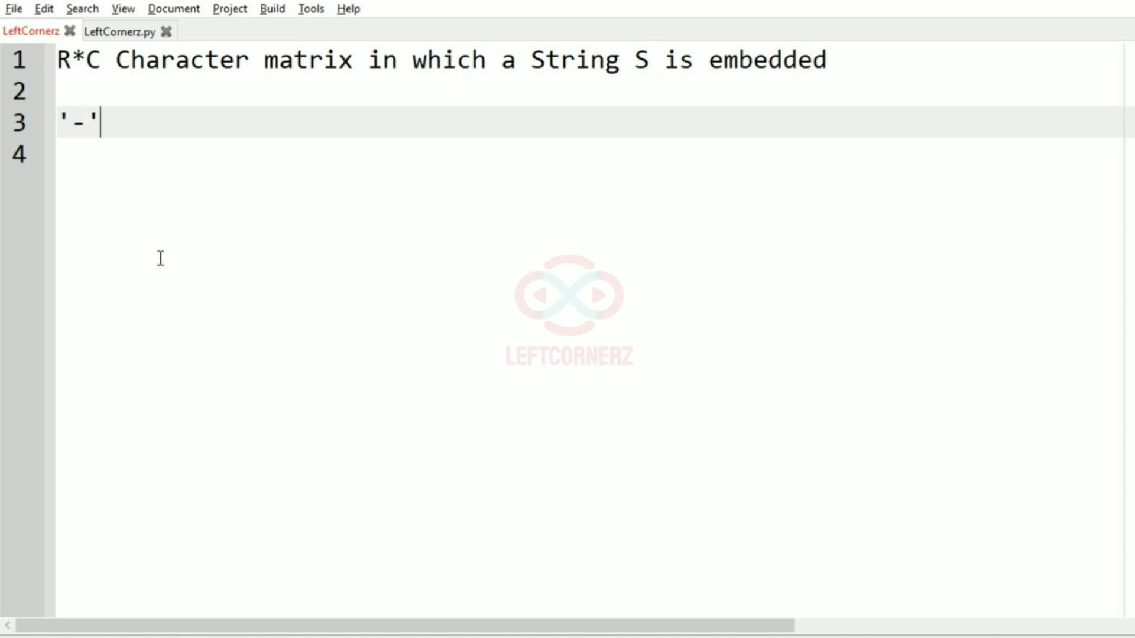
pyautogui.write('r')
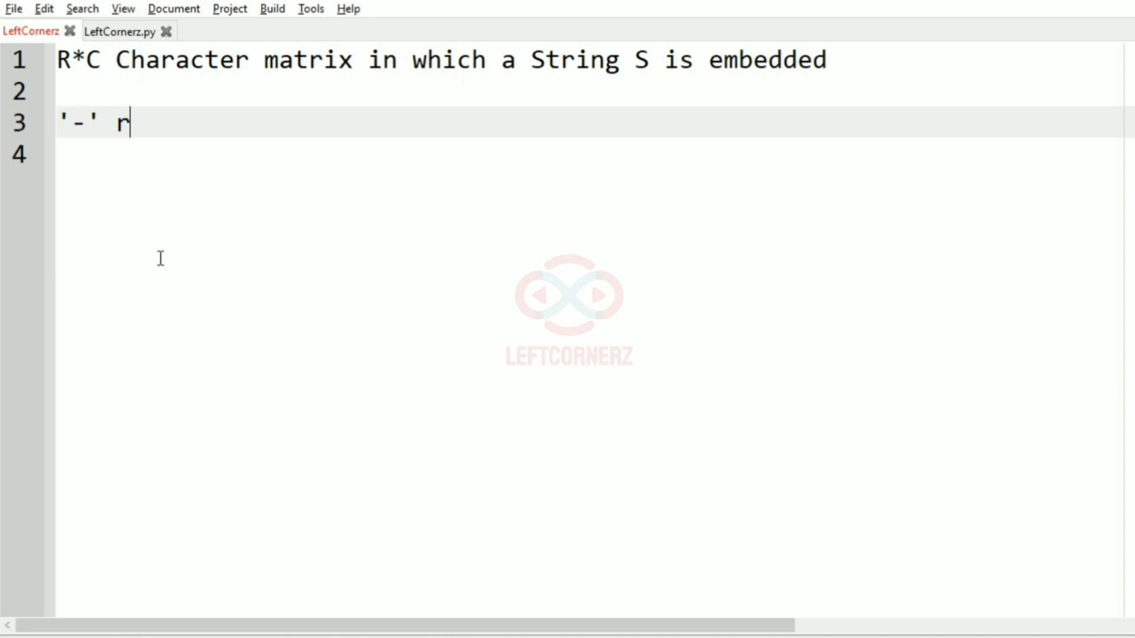
pyautogui.write('epresen')
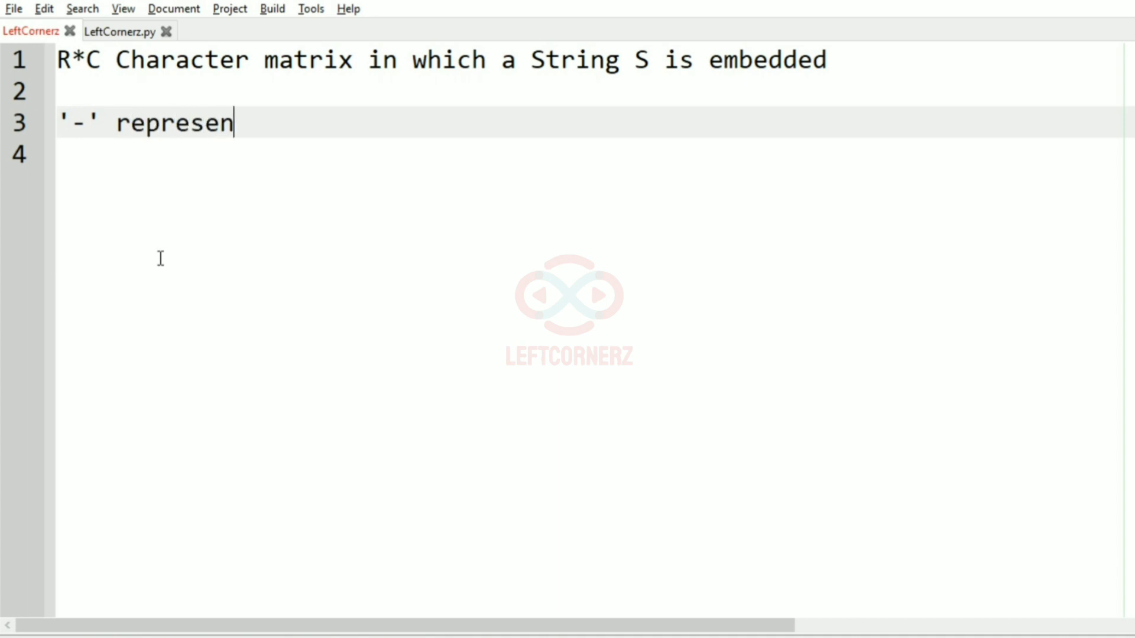
pyautogui.write('ts')
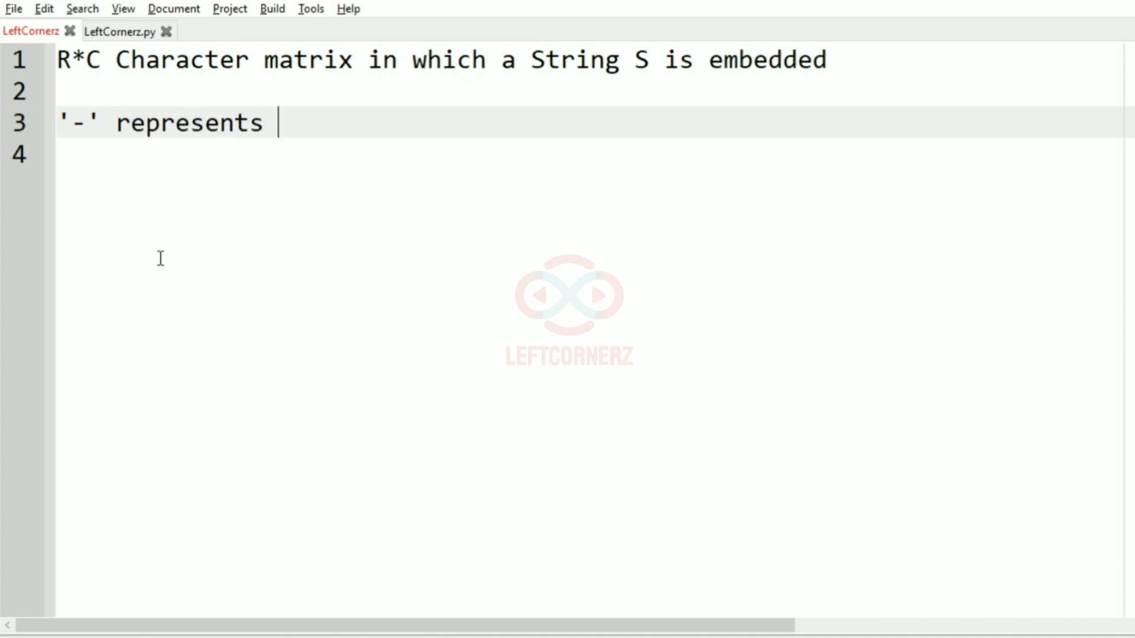
pyautogui.write('Empty cells')
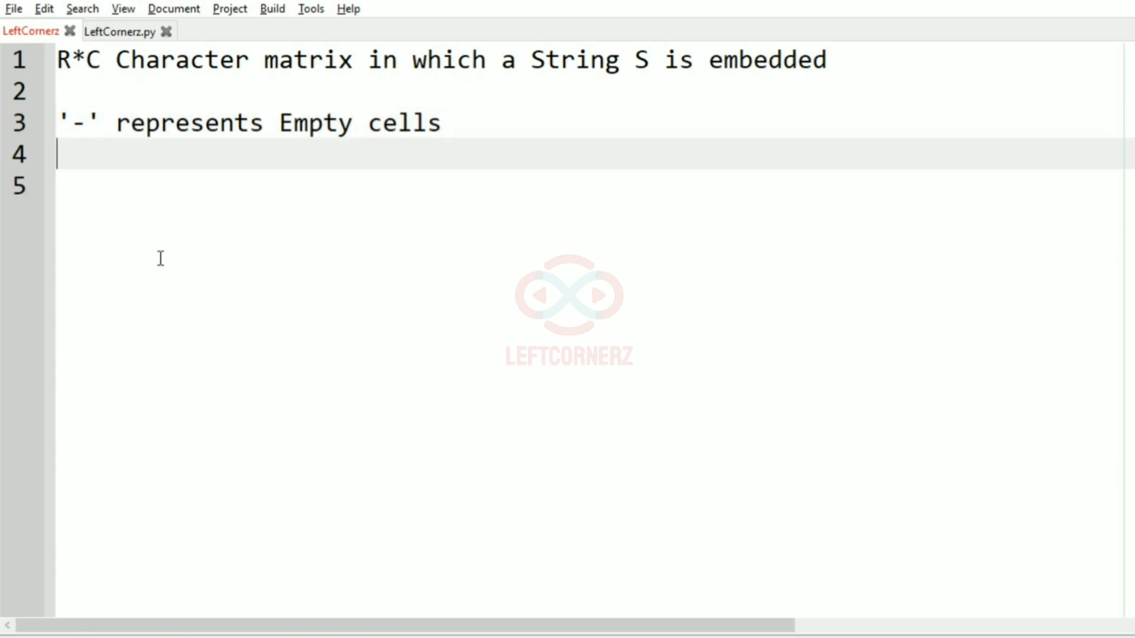
# Step: Write line 3: the string is embedded in Zig Zag manner, fixing the 'embedded' spelling
pyautogui.write('The S')
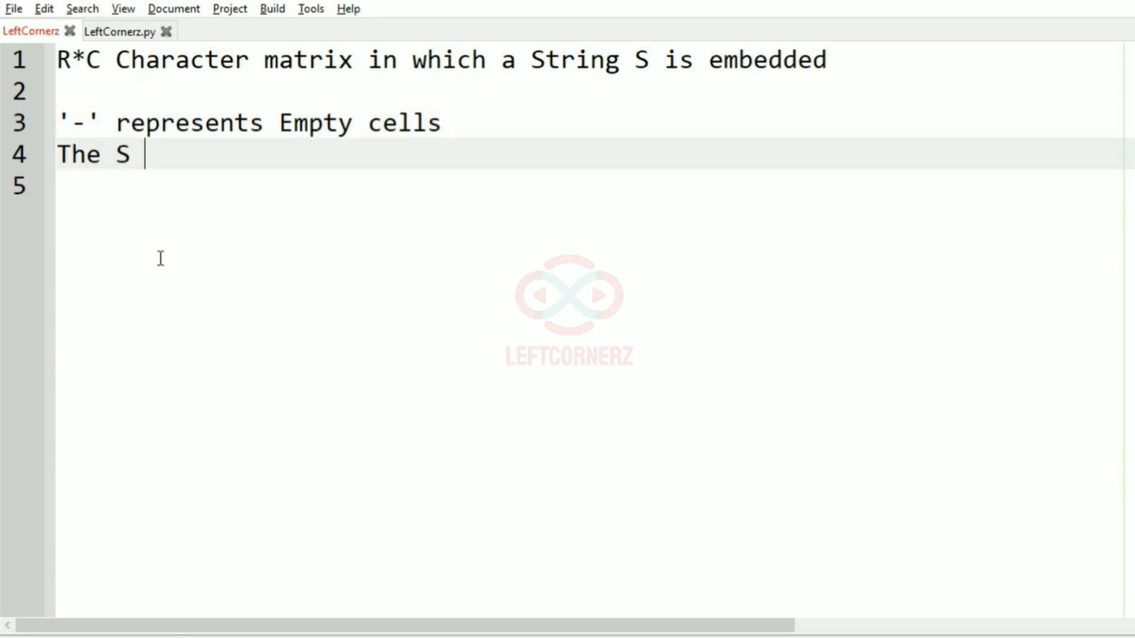
pyautogui.write('string is')
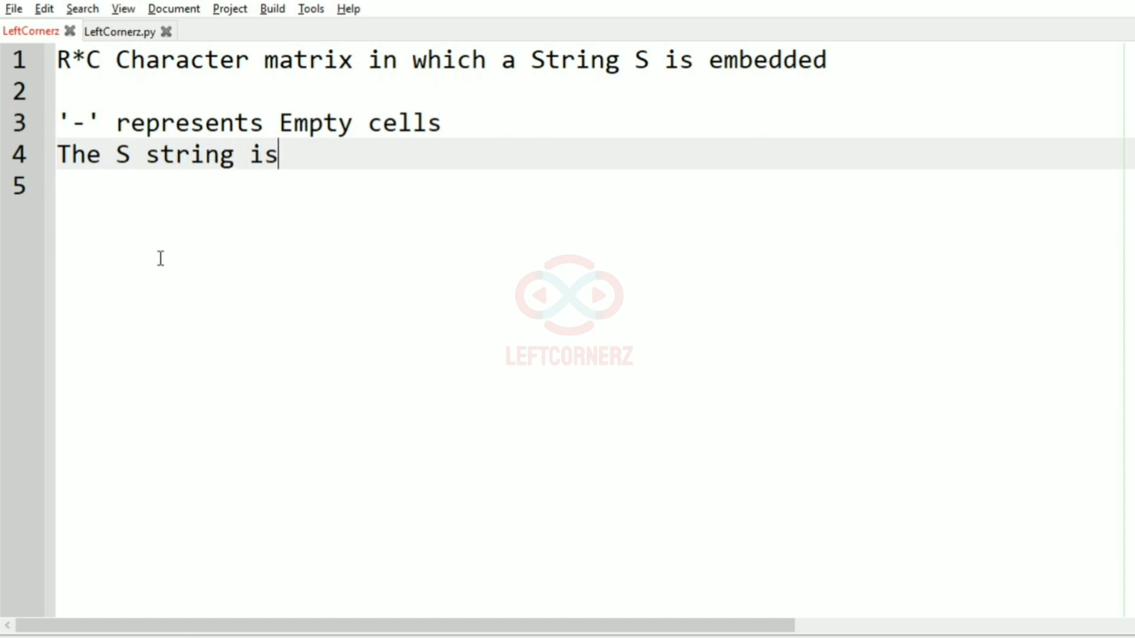
pyautogui.write('embede')
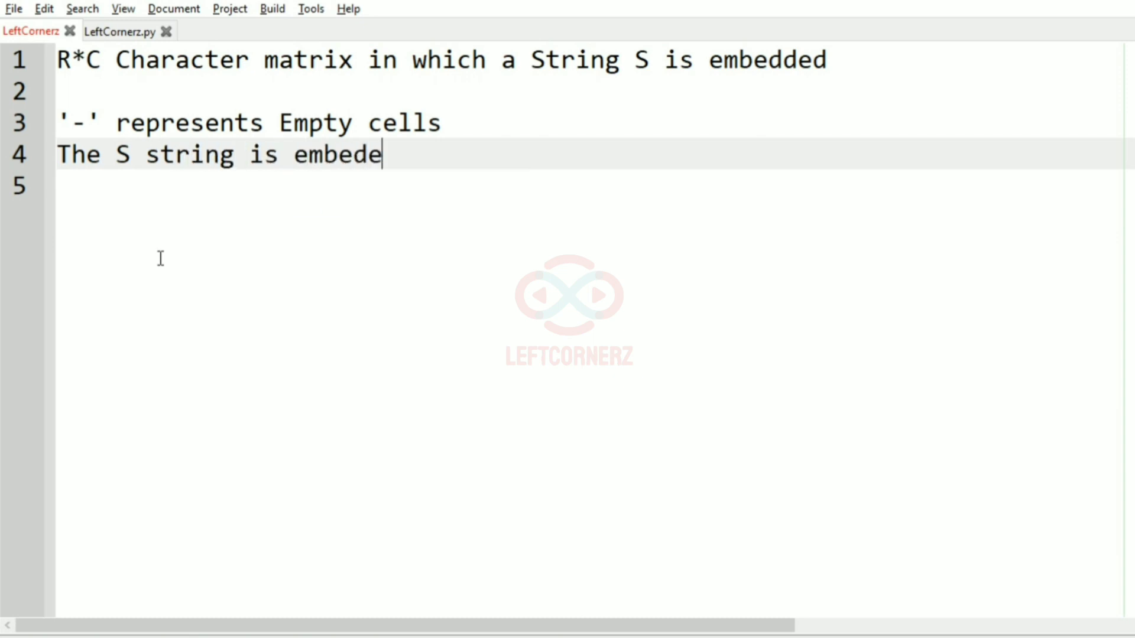
pyautogui.press('BackSpace')
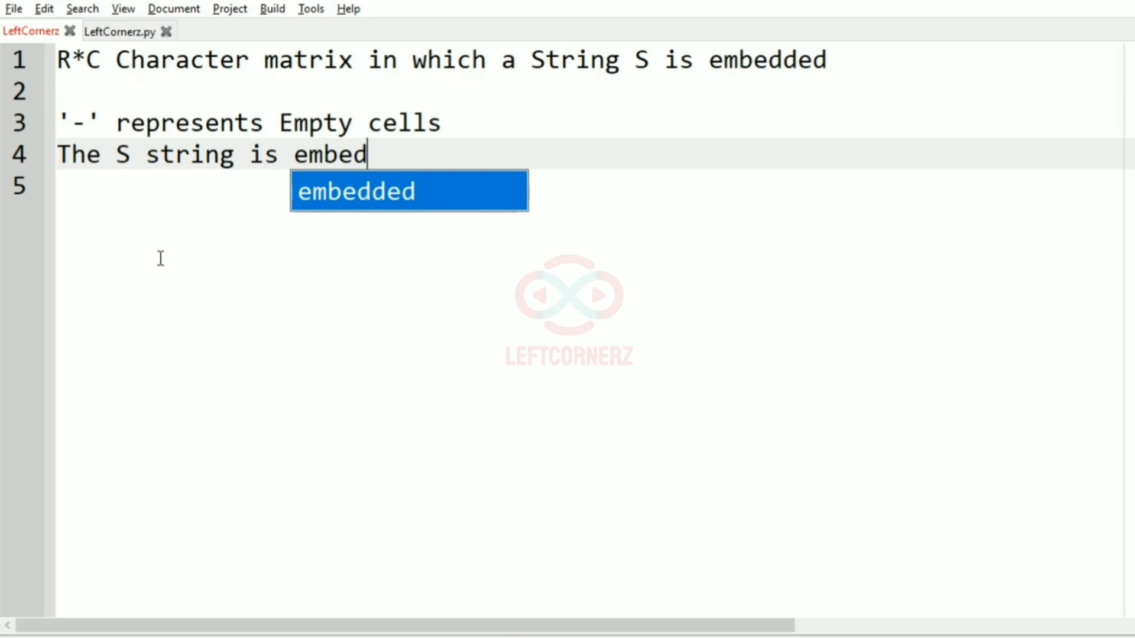
pyautogui.write('ded in Zig')
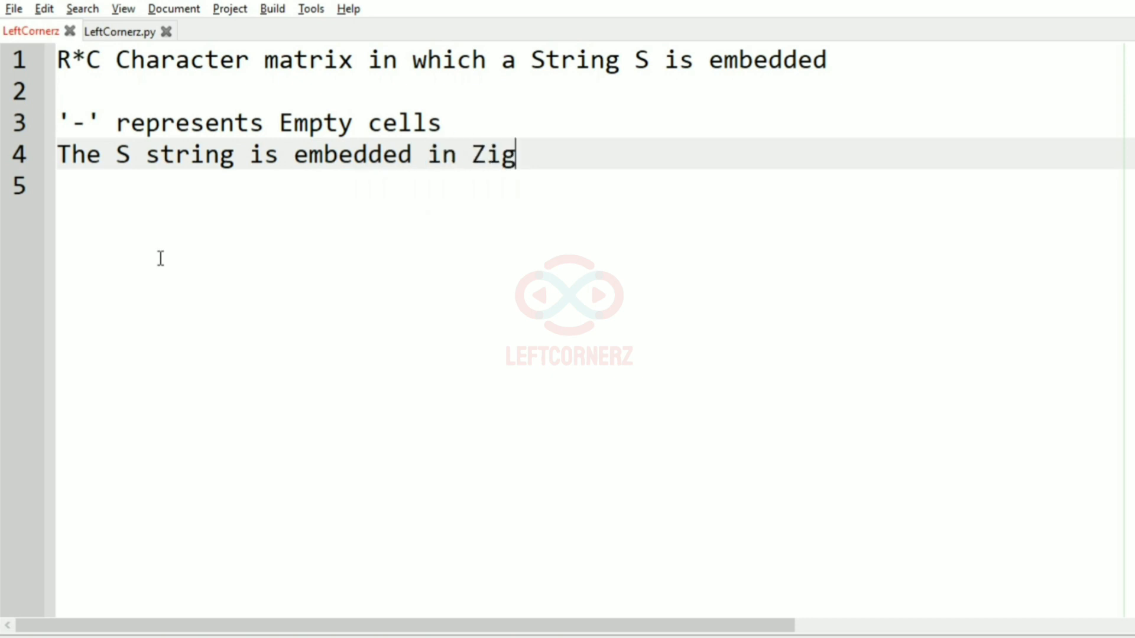
pyautogui.write('Zag m')
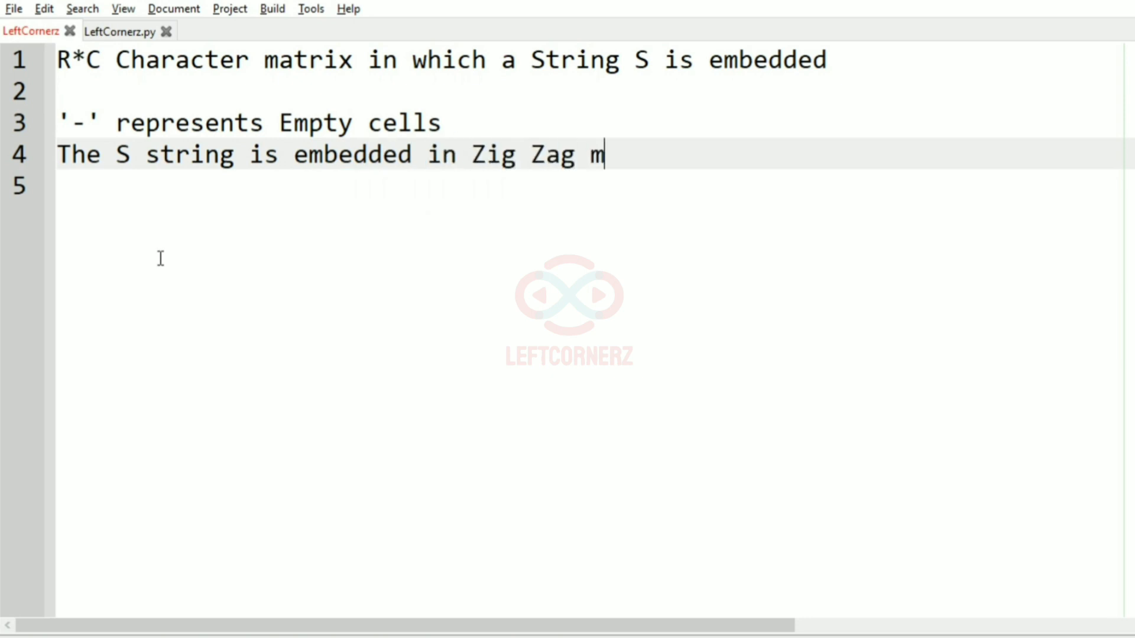
pyautogui.write('anner')
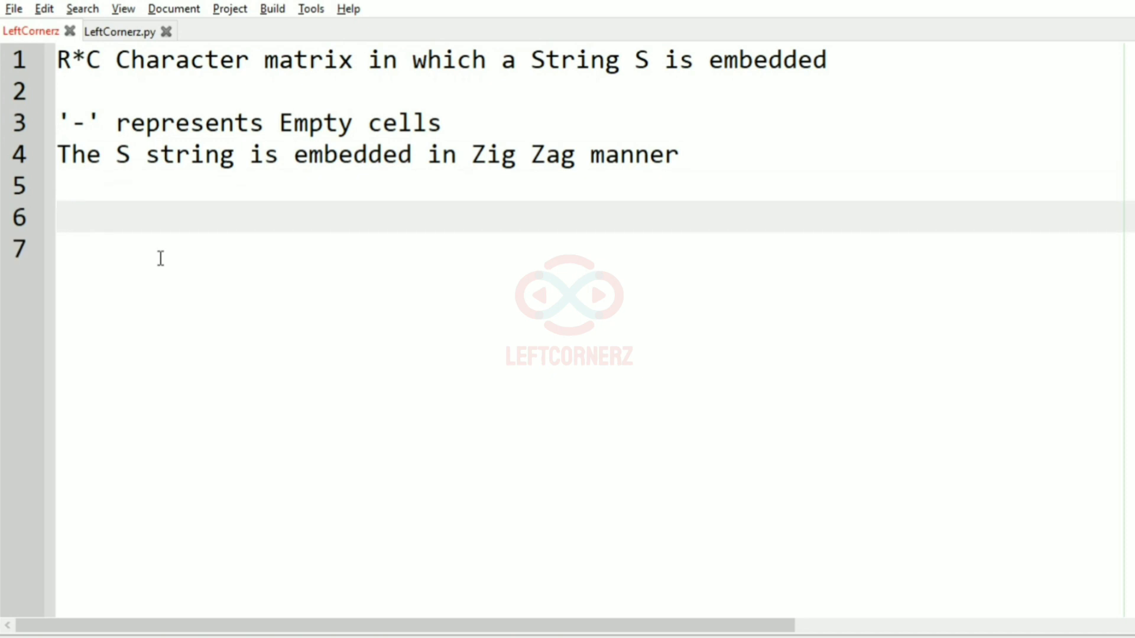
# Step: Write line 4: reconstruct and print the String S as the output
pyautogui.write('Recont')
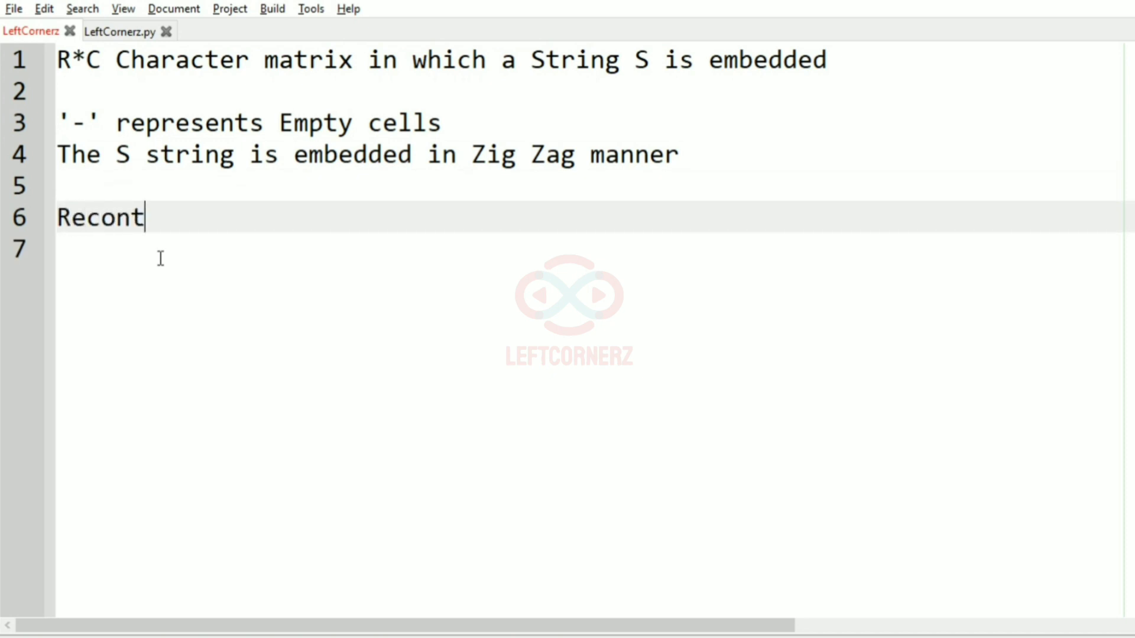
pyautogui.write('ruct')
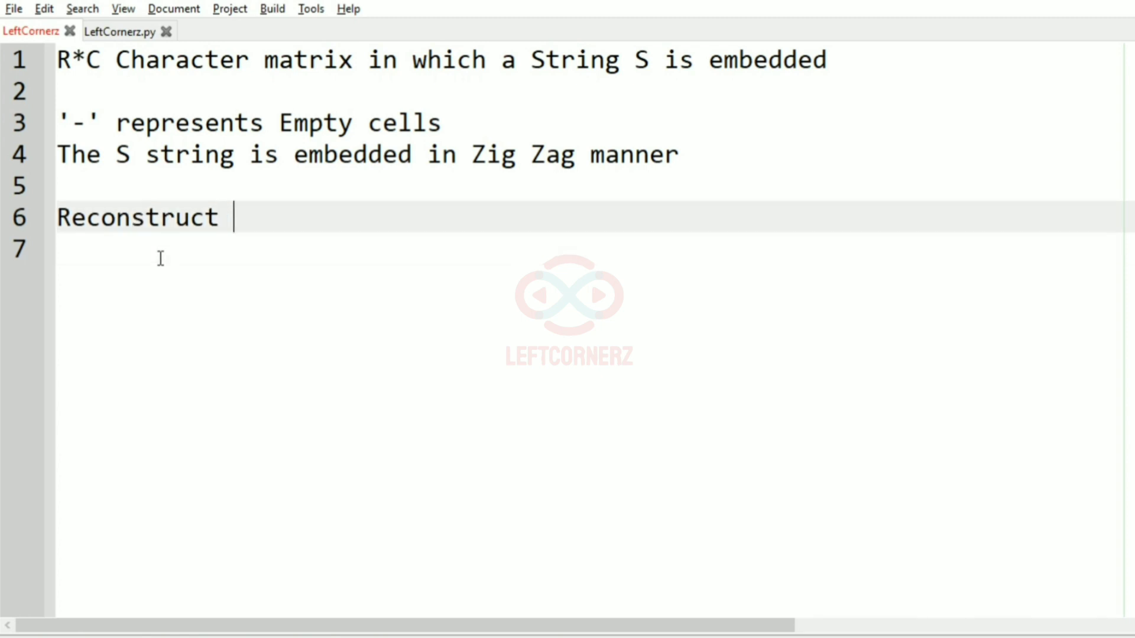
pyautogui.write('and prin')
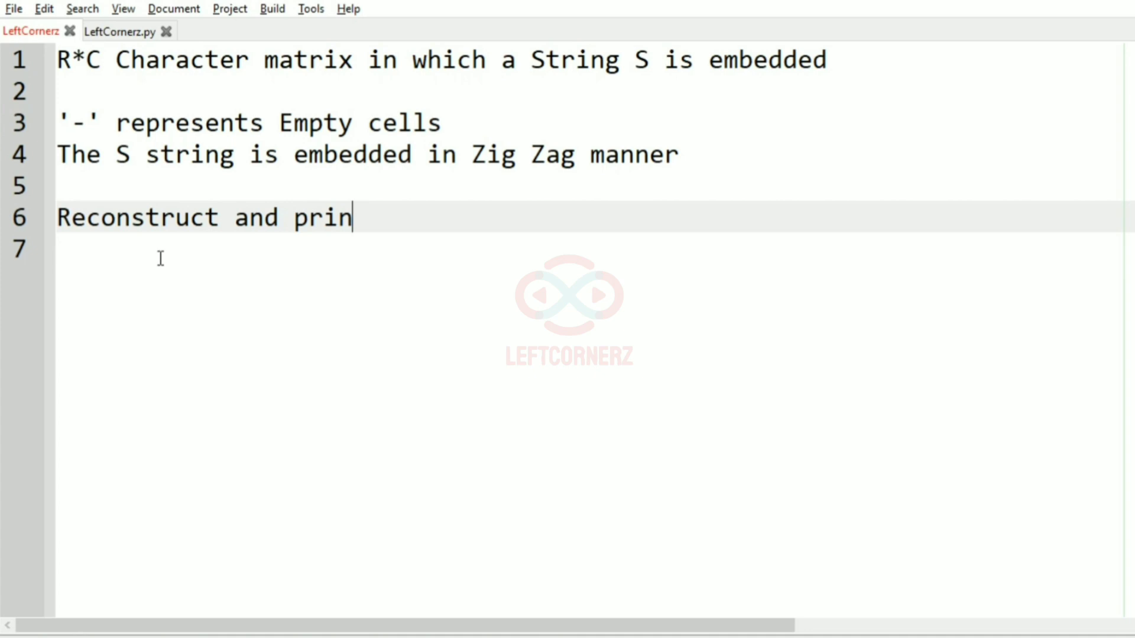
pyautogui.write('t the String')
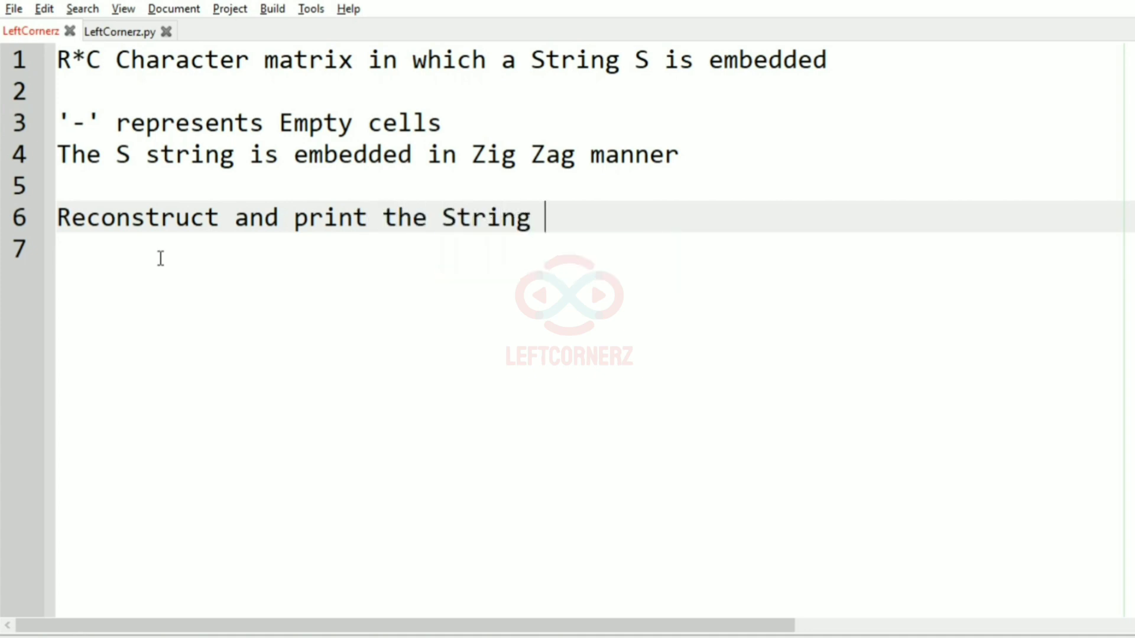
pyautogui.write('S as the o')
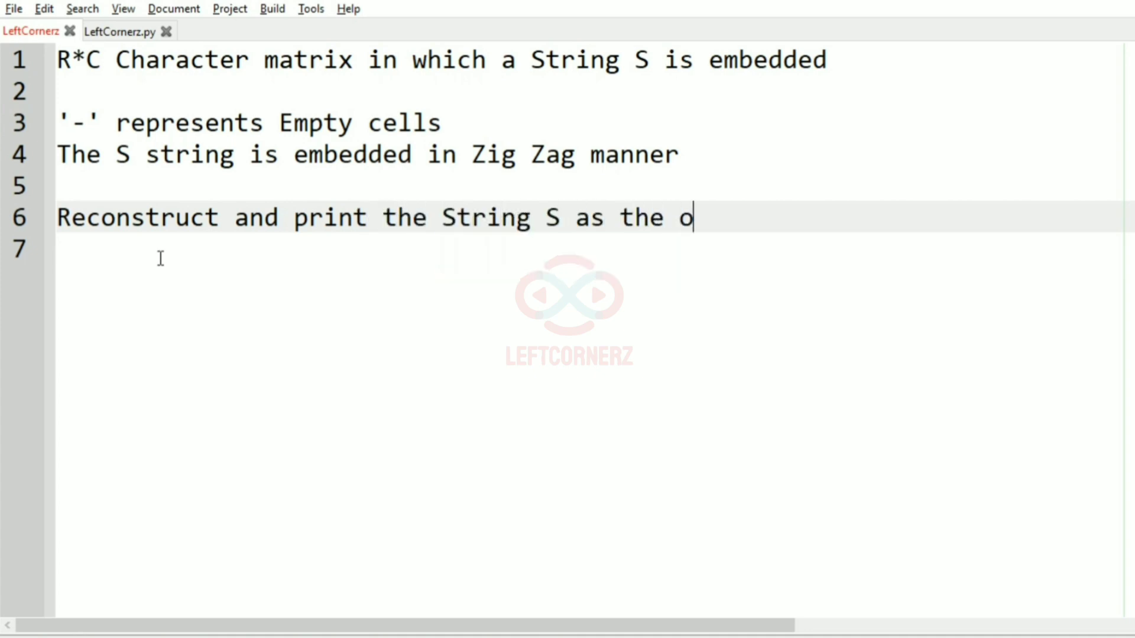
pyautogui.write('utput')
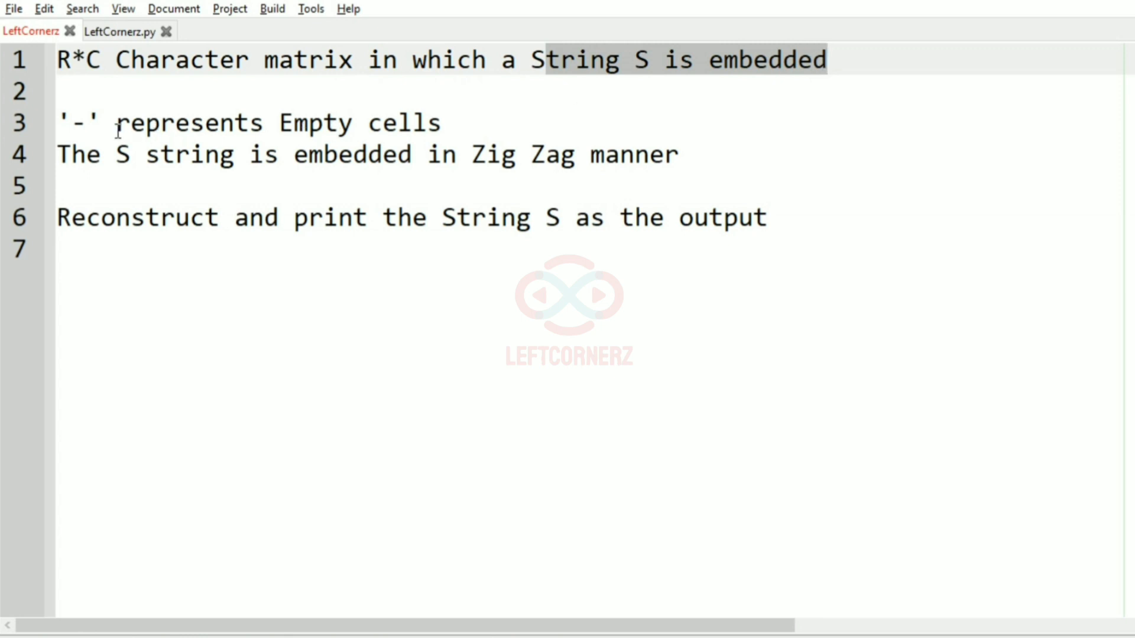
# Step: Edit line 4 to read 'The string S is embedded in Zig Zag manner' and move below the statement
pyautogui.click(76, 122)
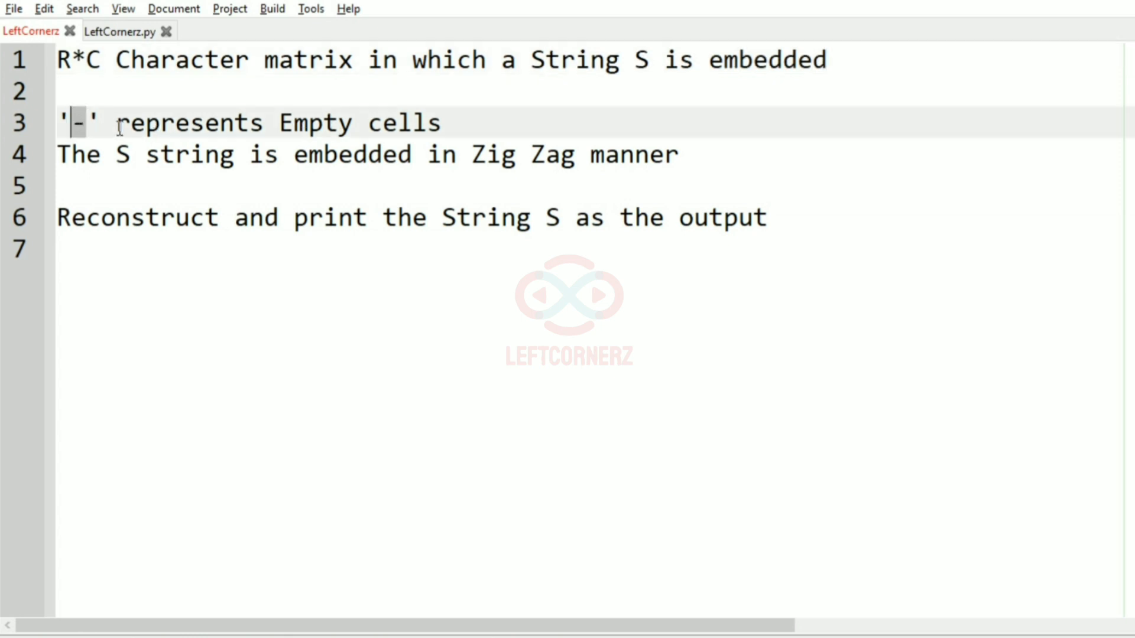
pyautogui.moveTo(579, 90)
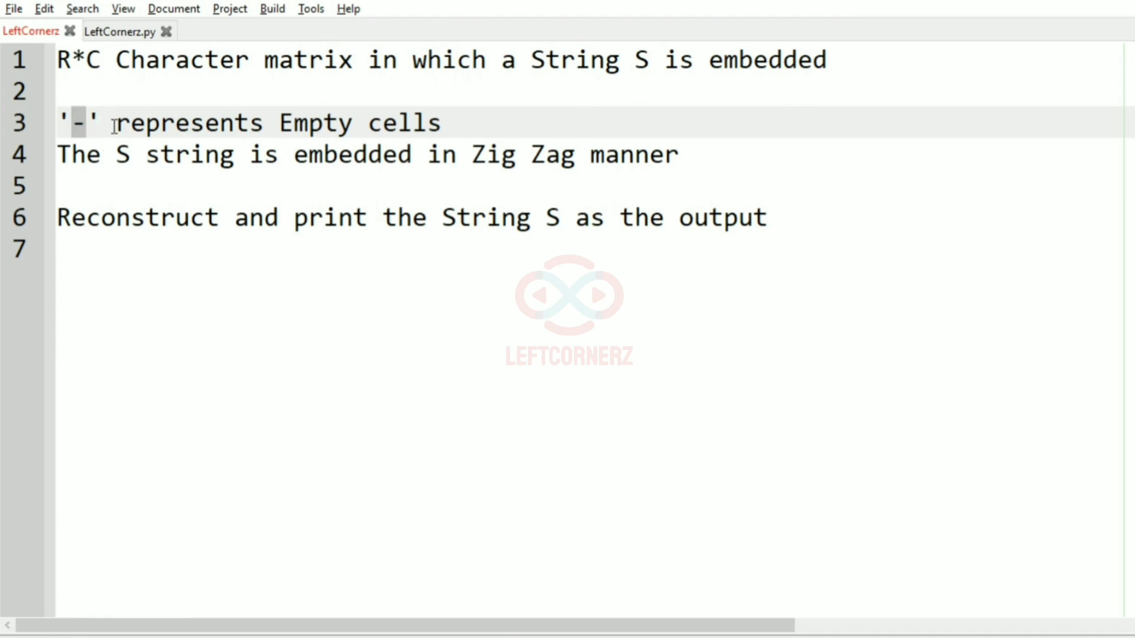
pyautogui.moveTo(112, 122); pyautogui.dragTo(441, 121)
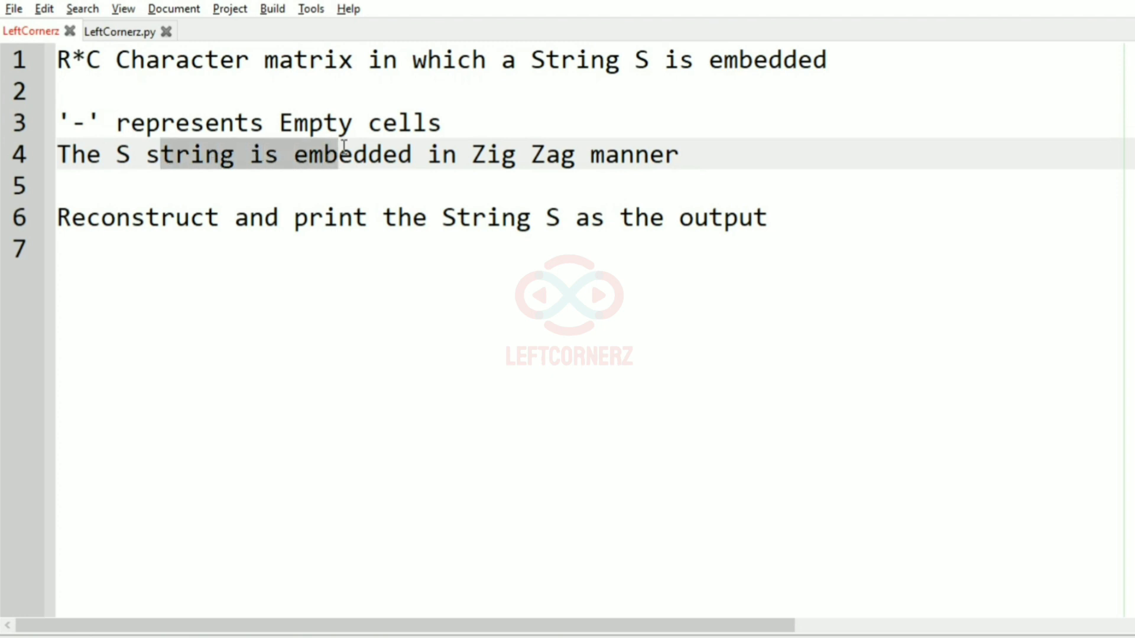
pyautogui.click(649, 154)
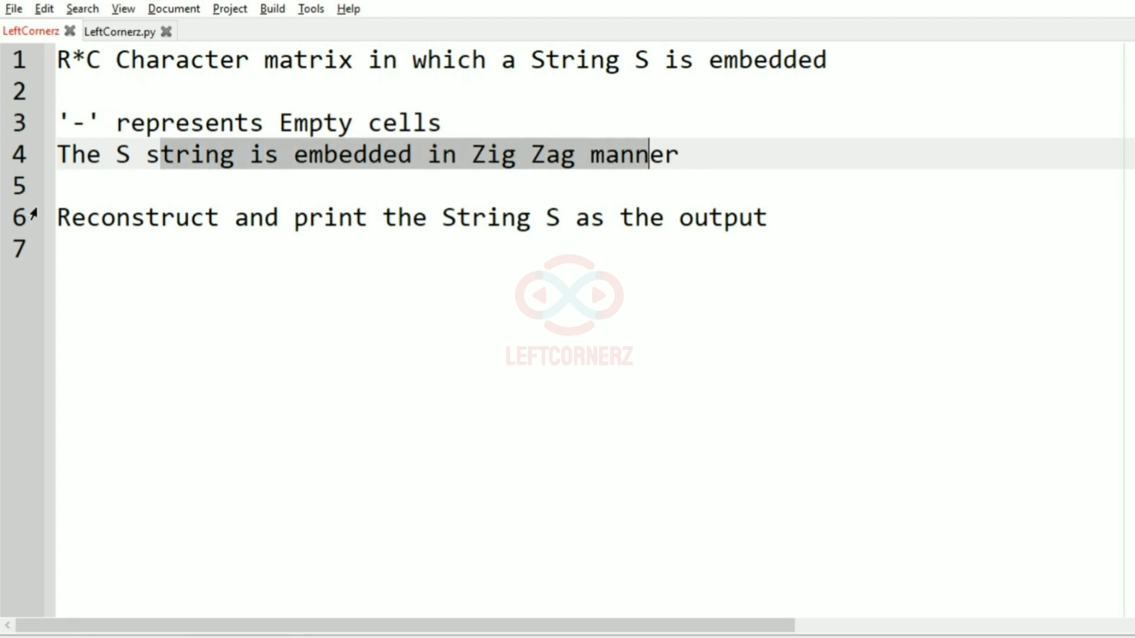
pyautogui.click(233, 154)
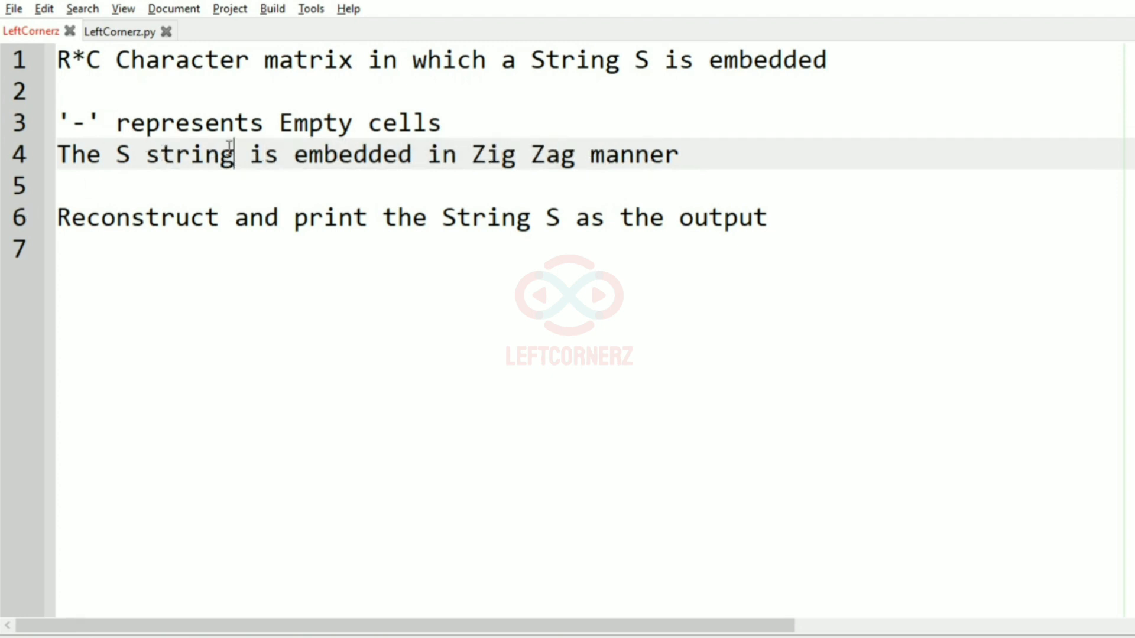
pyautogui.write('S')
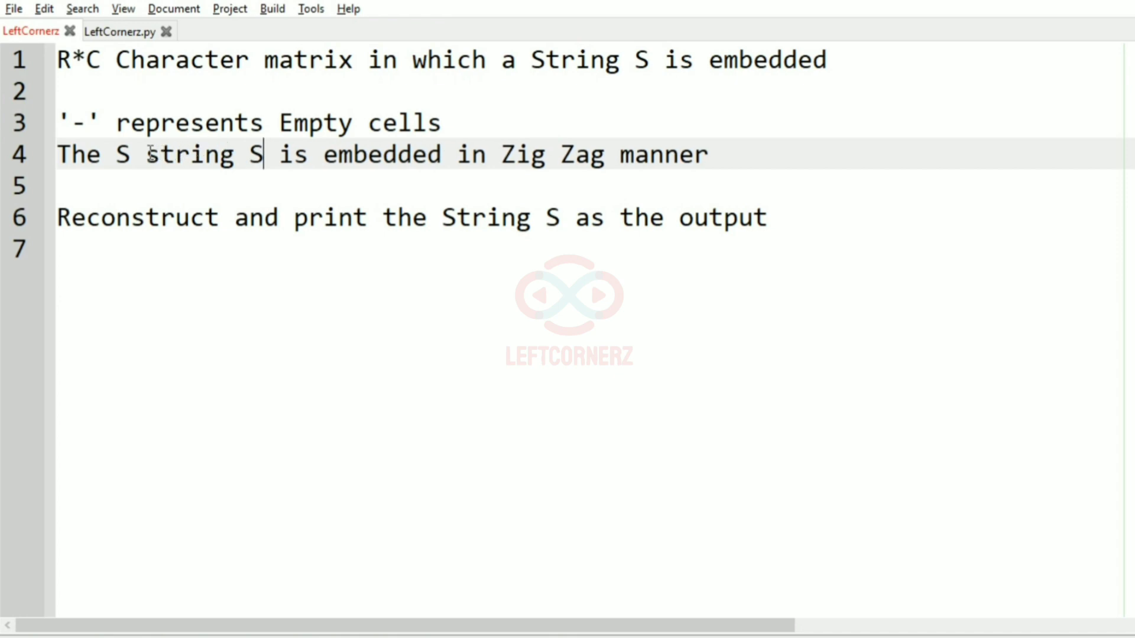
pyautogui.press('Backspace')
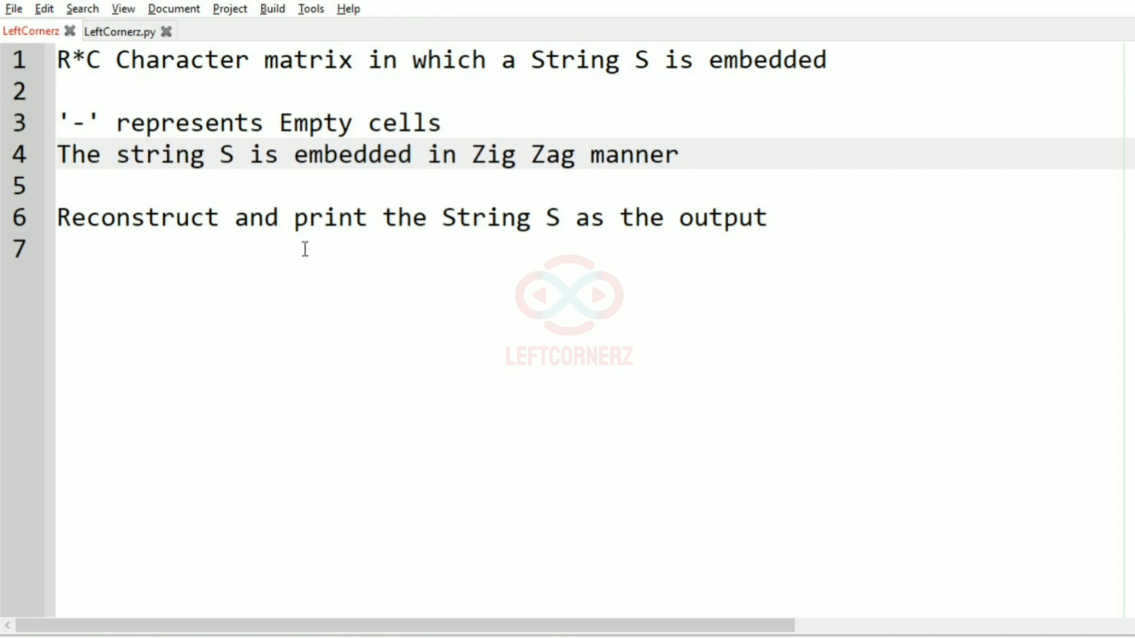
pyautogui.click(115, 154)
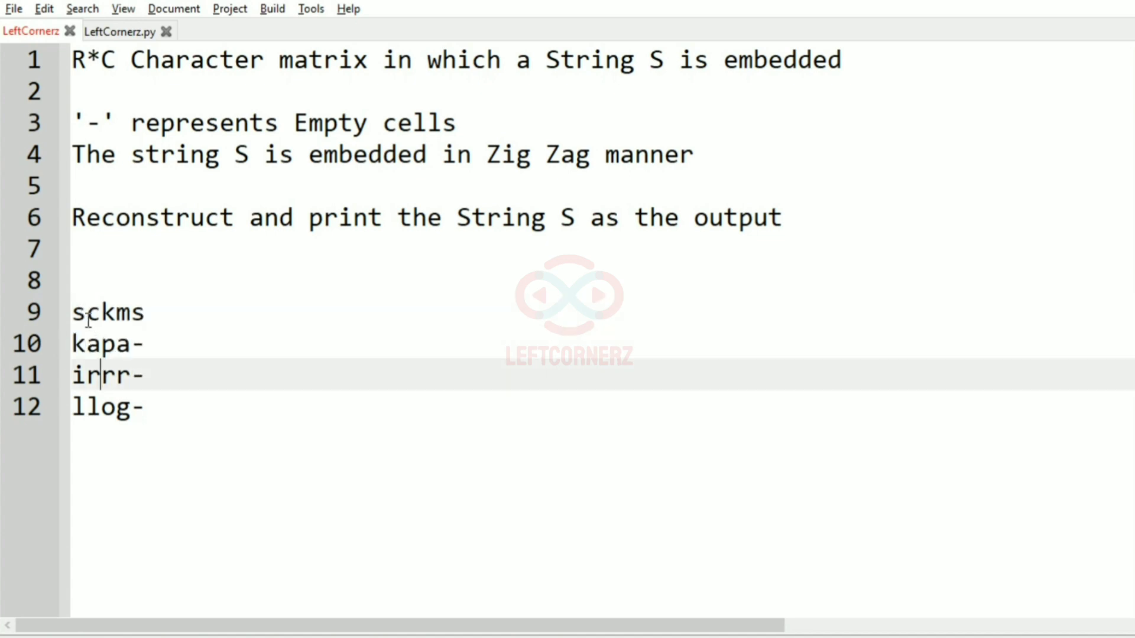
# Step: Add the sample matrix rows sckms, kapa-, irrr-, llog- below the problem statement
pyautogui.click(79, 344)
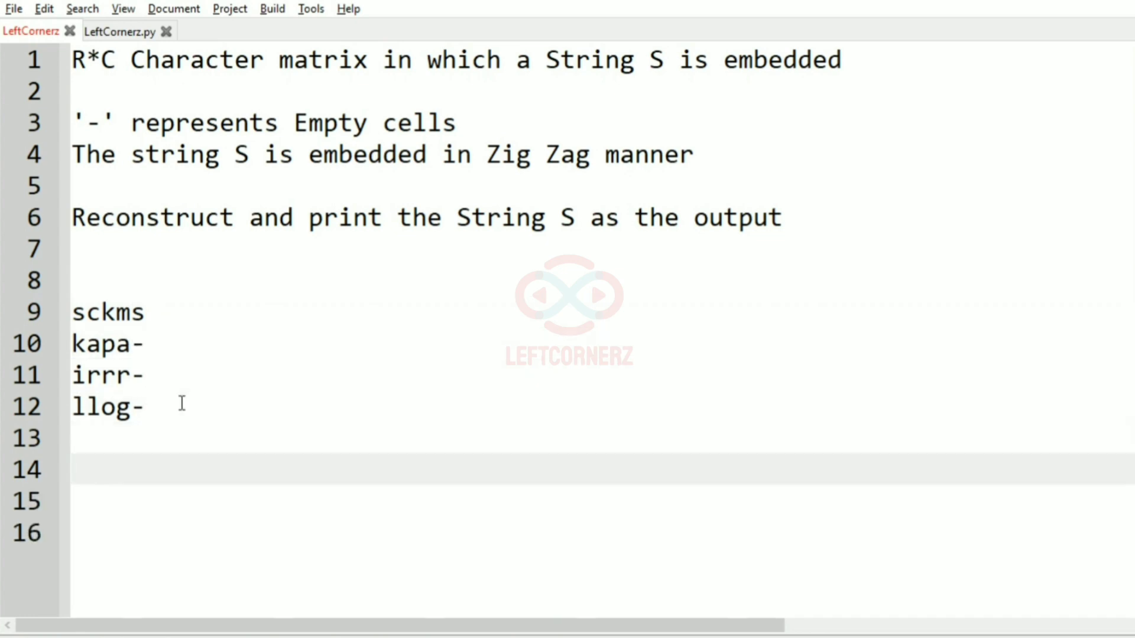
# Step: List the columns skil, carl, kpro, marg, s--- on separate lines and start the S line
pyautogui.click(72, 470)
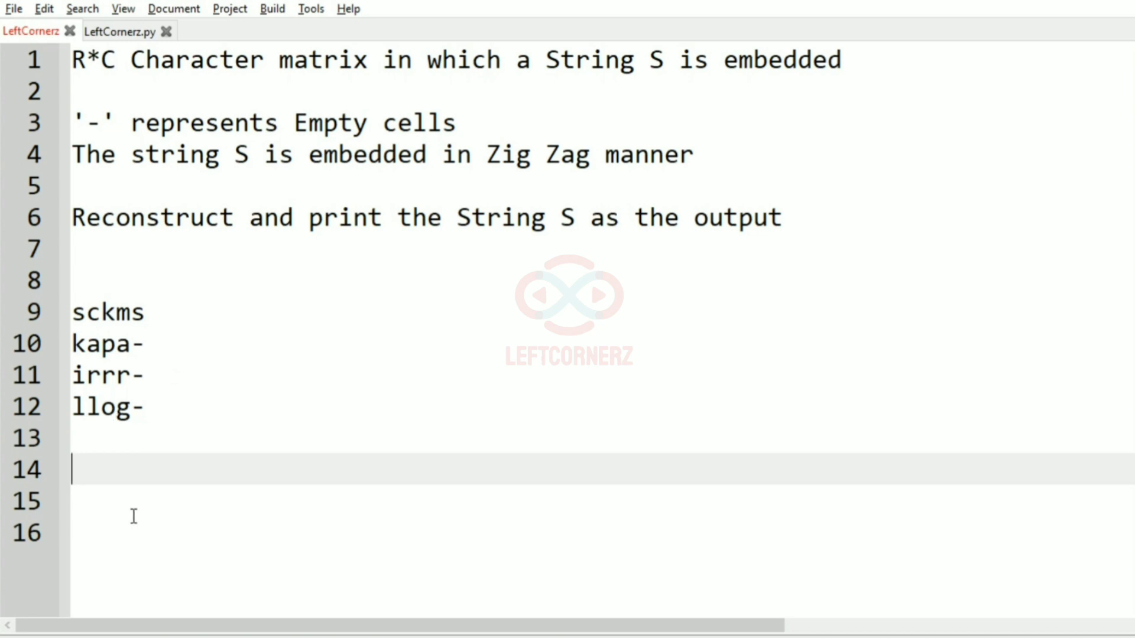
pyautogui.write('sk')
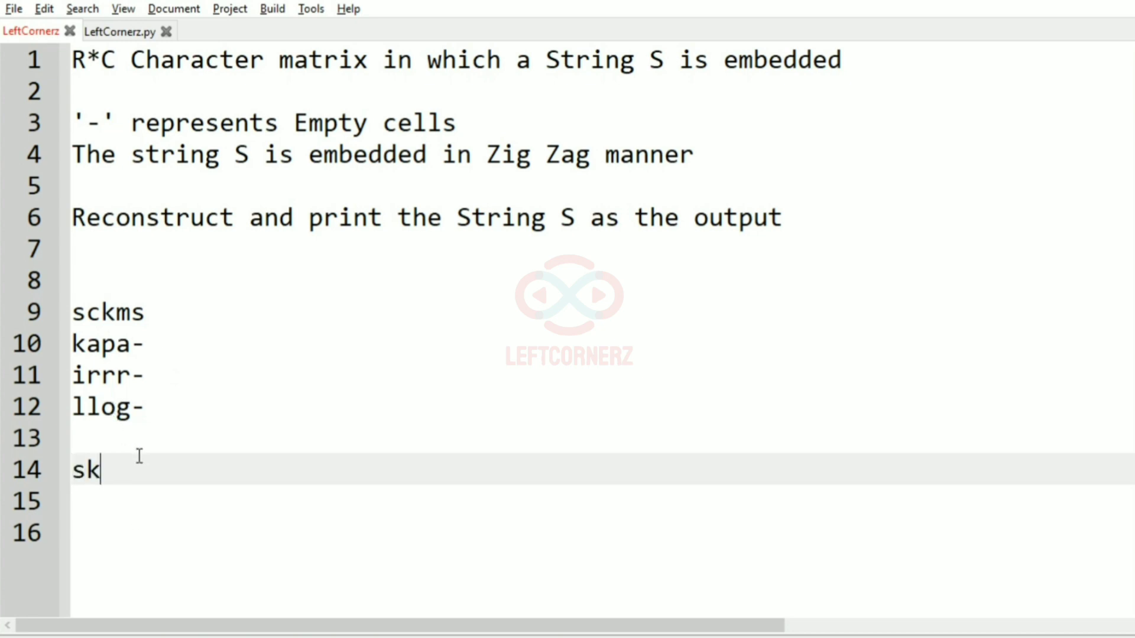
pyautogui.write('il')
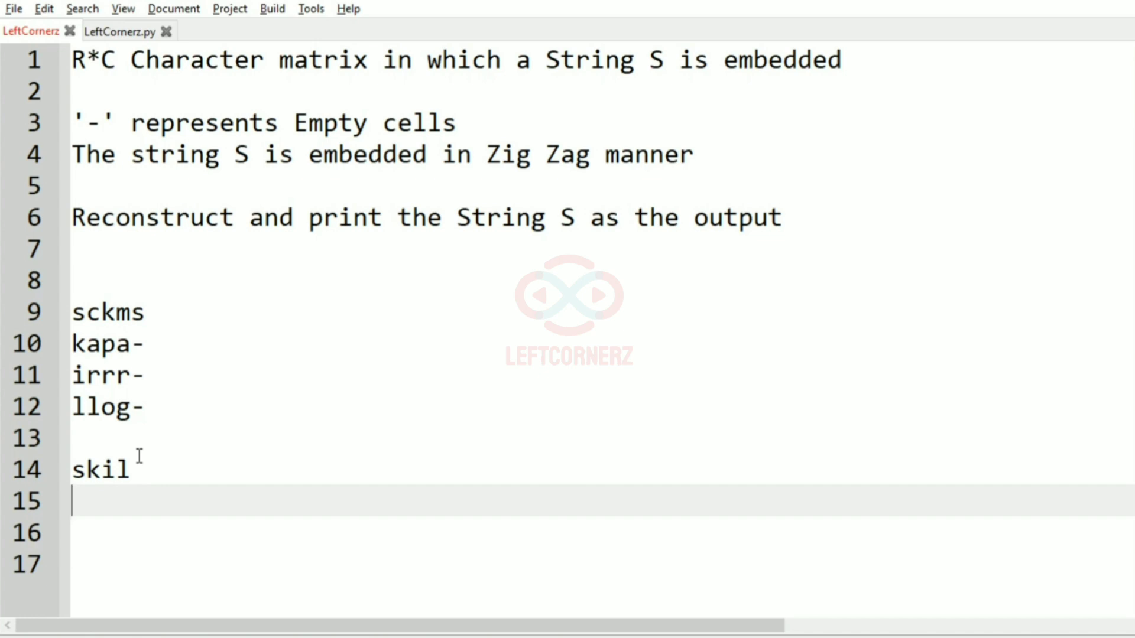
pyautogui.write('carl')
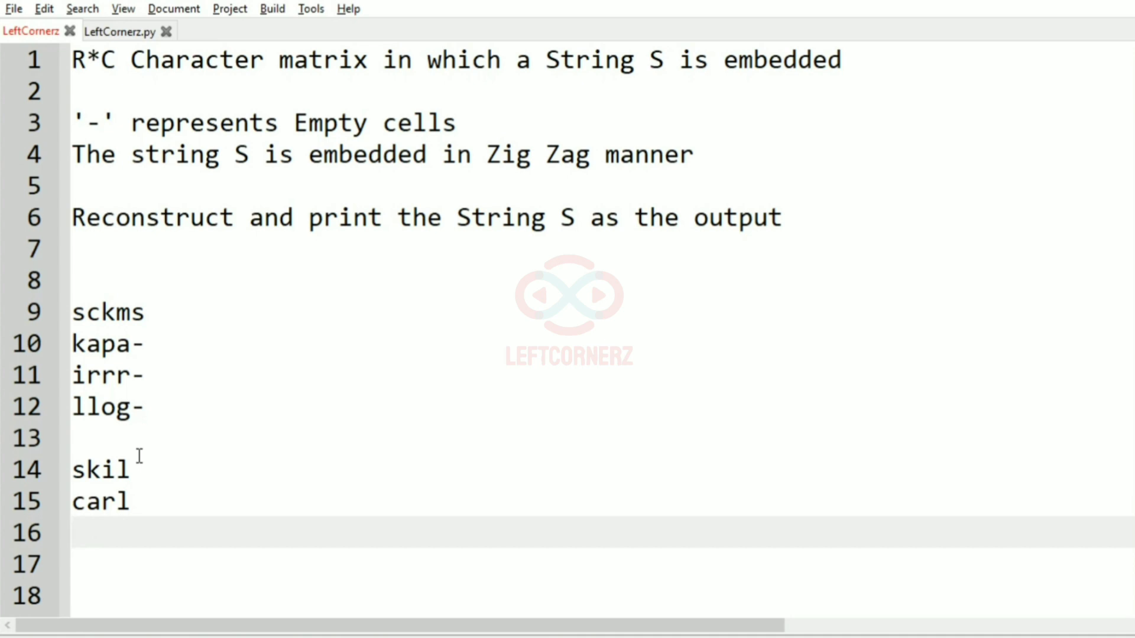
pyautogui.write('kpr')
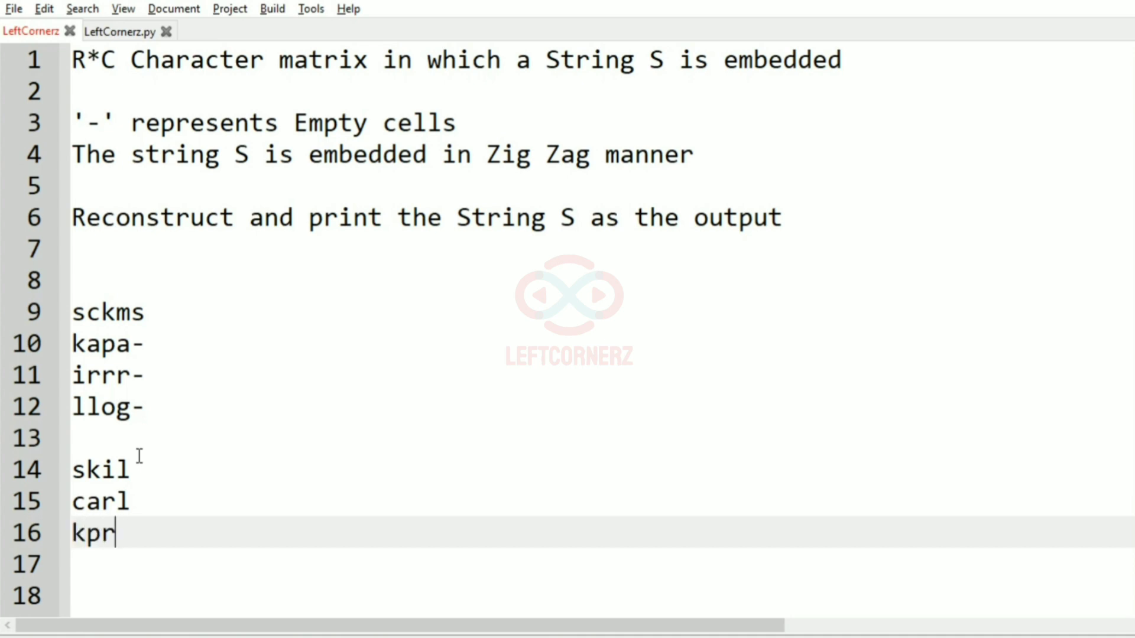
pyautogui.write('o')
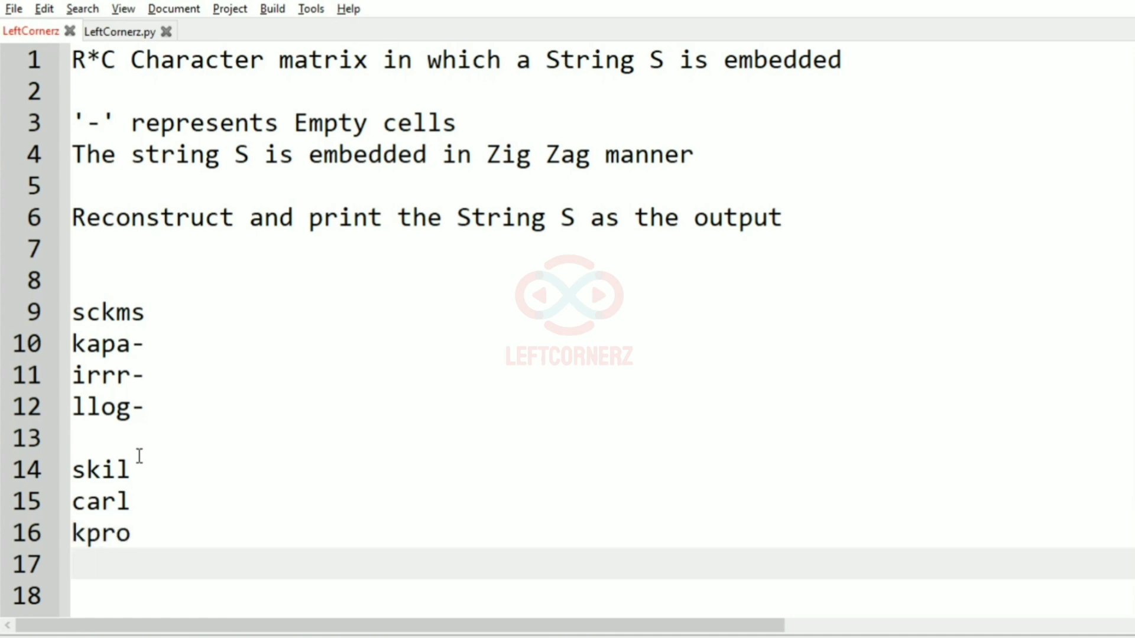
pyautogui.write('marg')
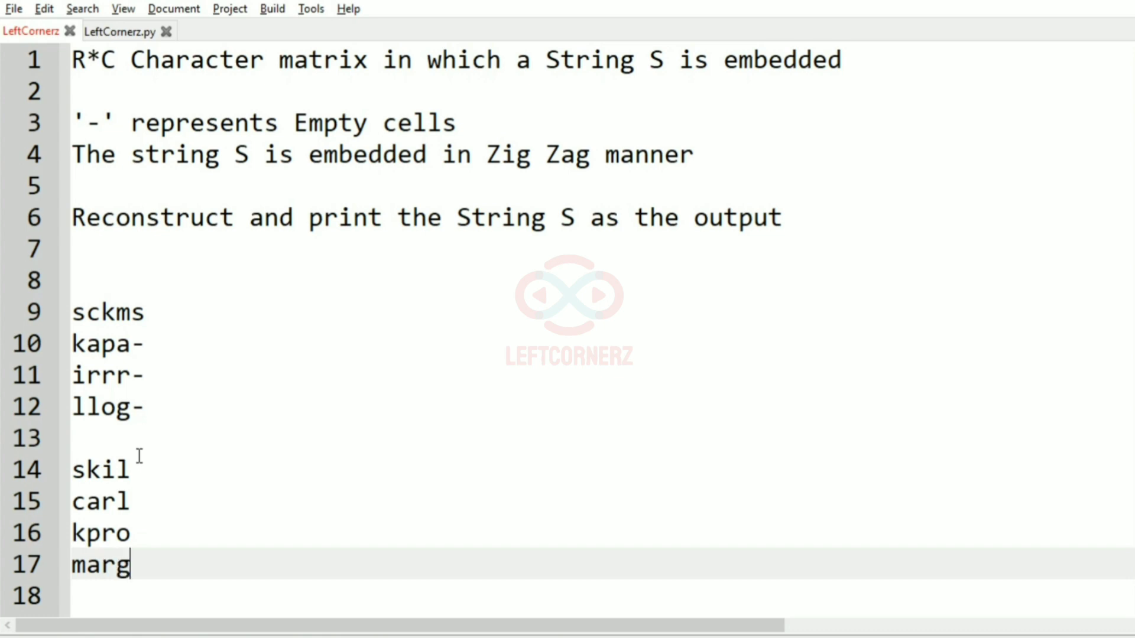
pyautogui.write('s-')
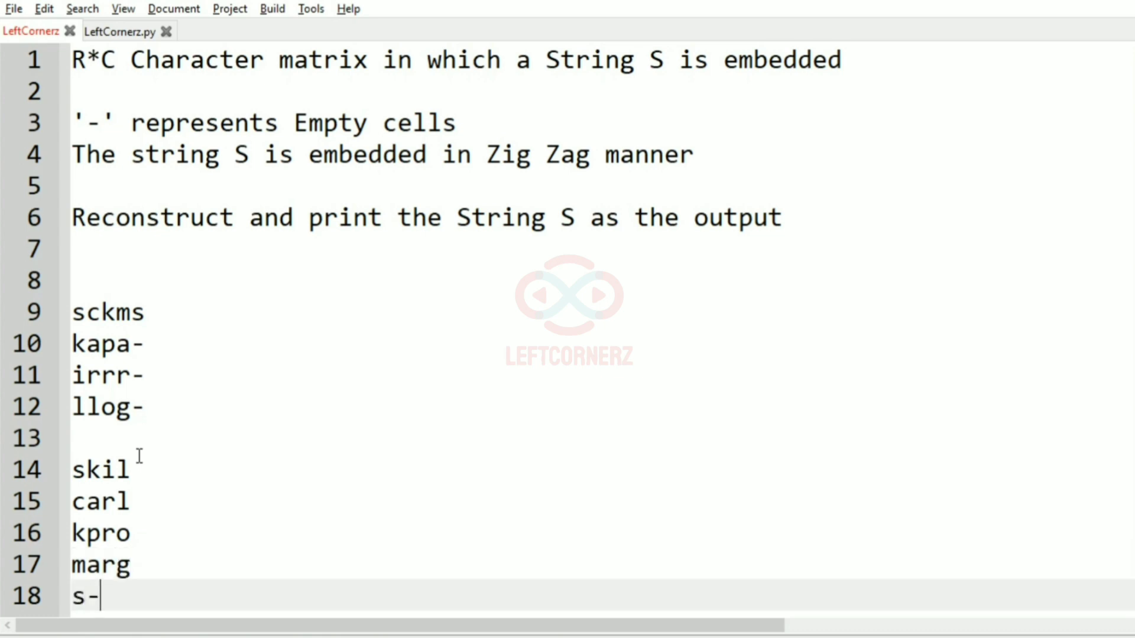
pyautogui.write('--')
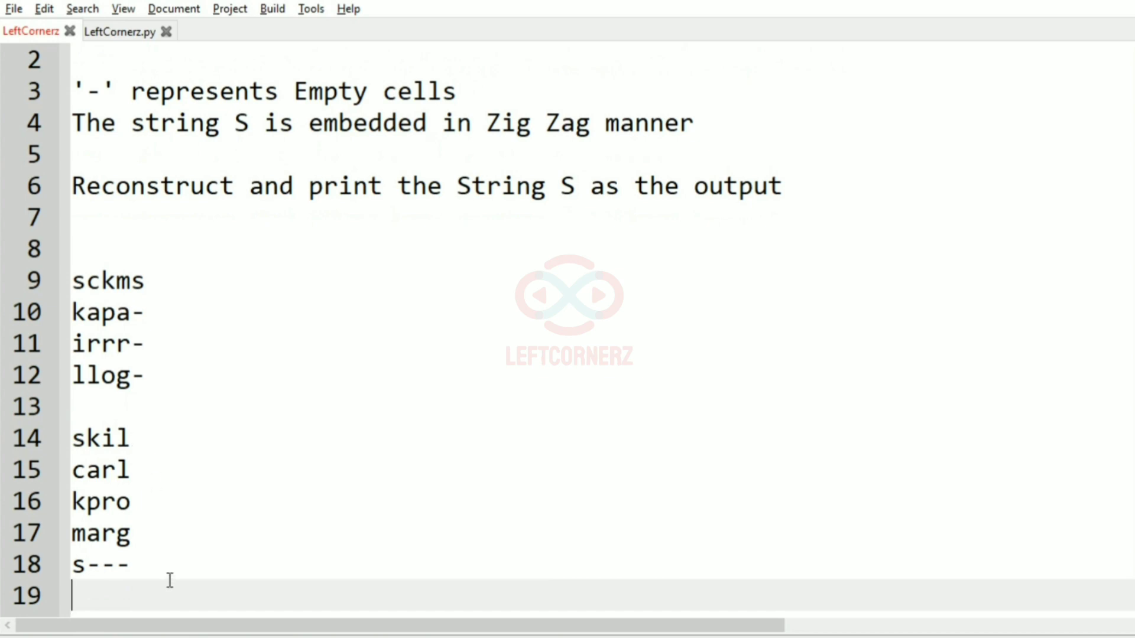
pyautogui.write('S')
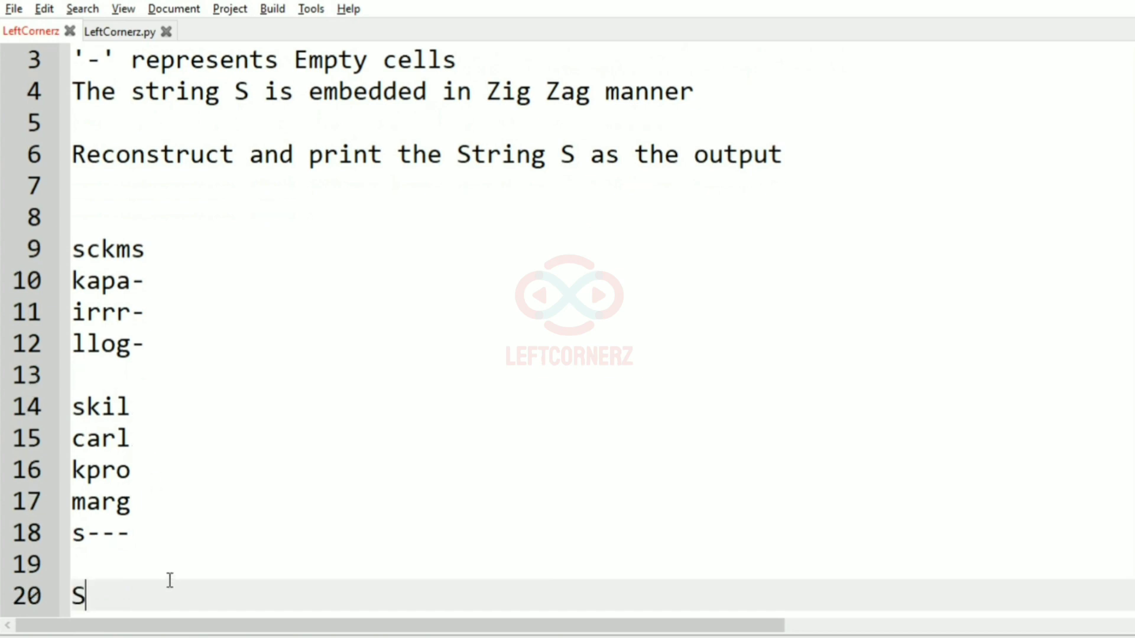
# Step: Build S= by reading columns zig-zag, reaching skillrackpro with reference to the sample rows
pyautogui.write('=')
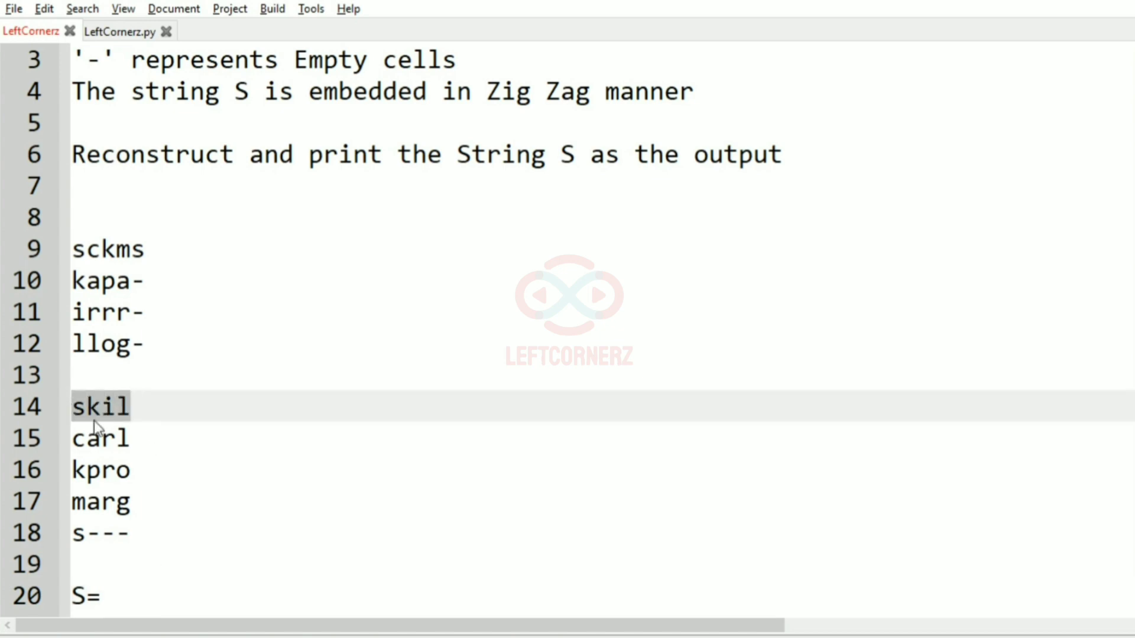
pyautogui.click(85, 406)
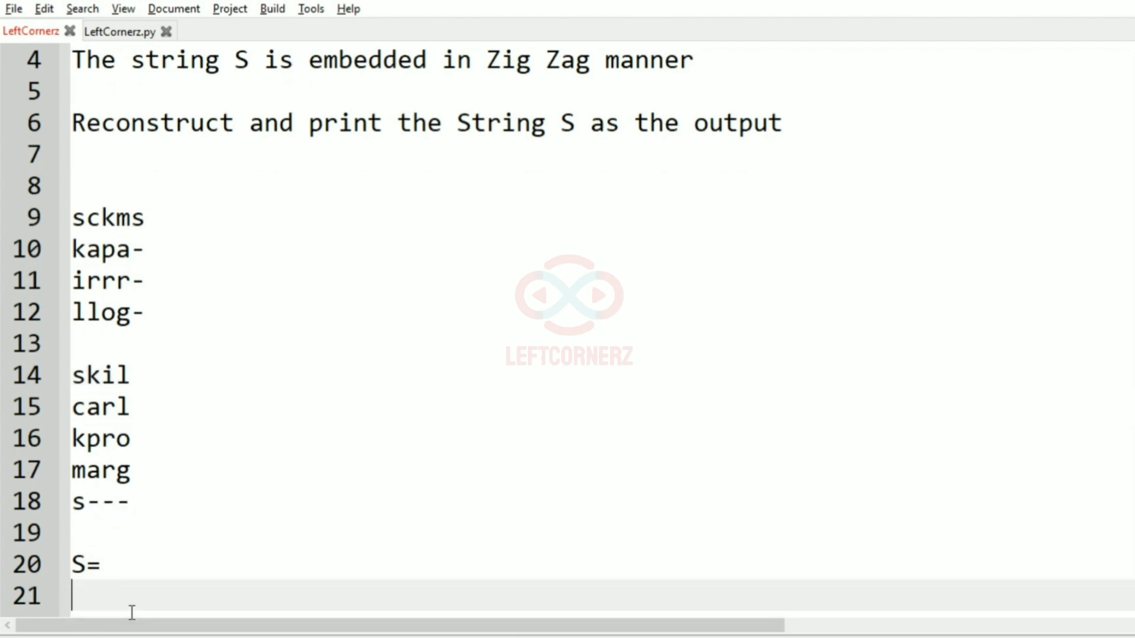
pyautogui.write('sk')
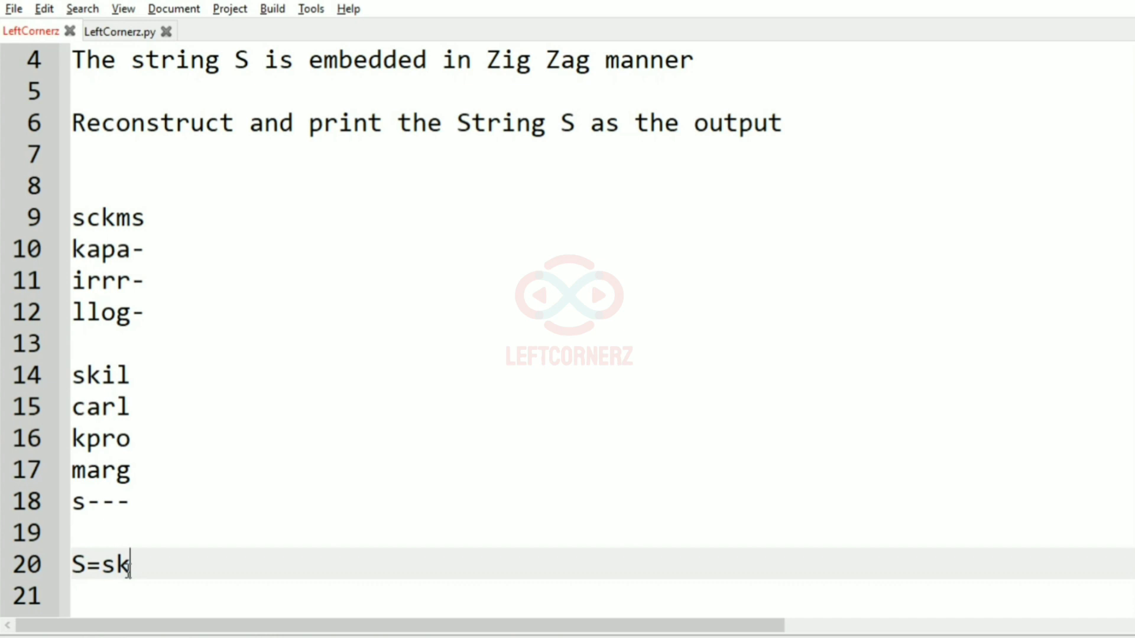
pyautogui.write('il')
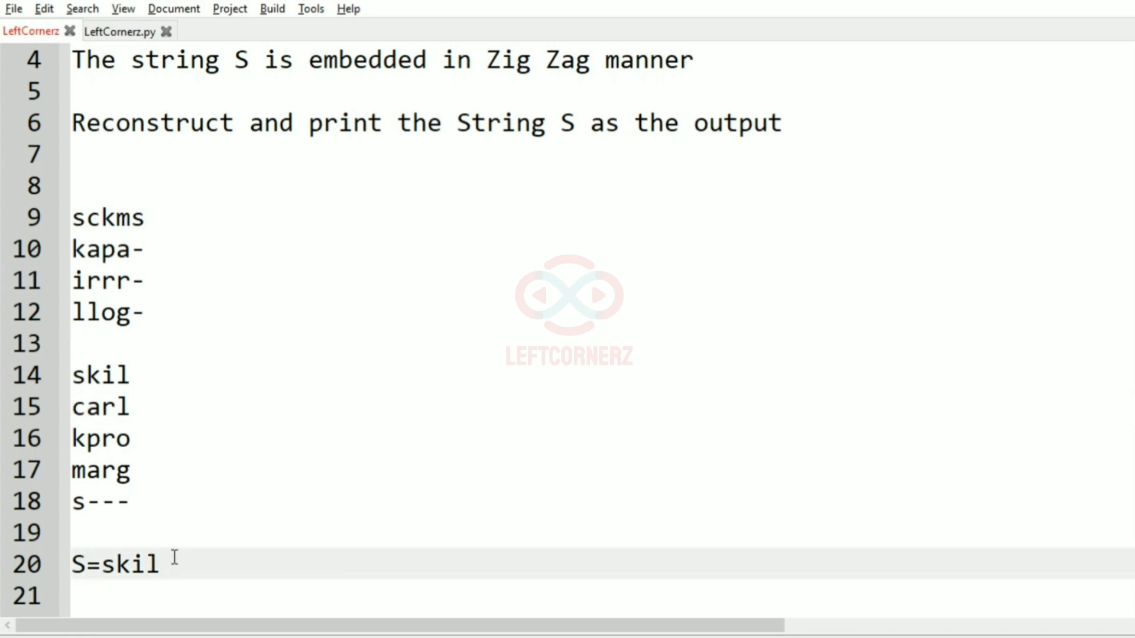
pyautogui.write('lra')
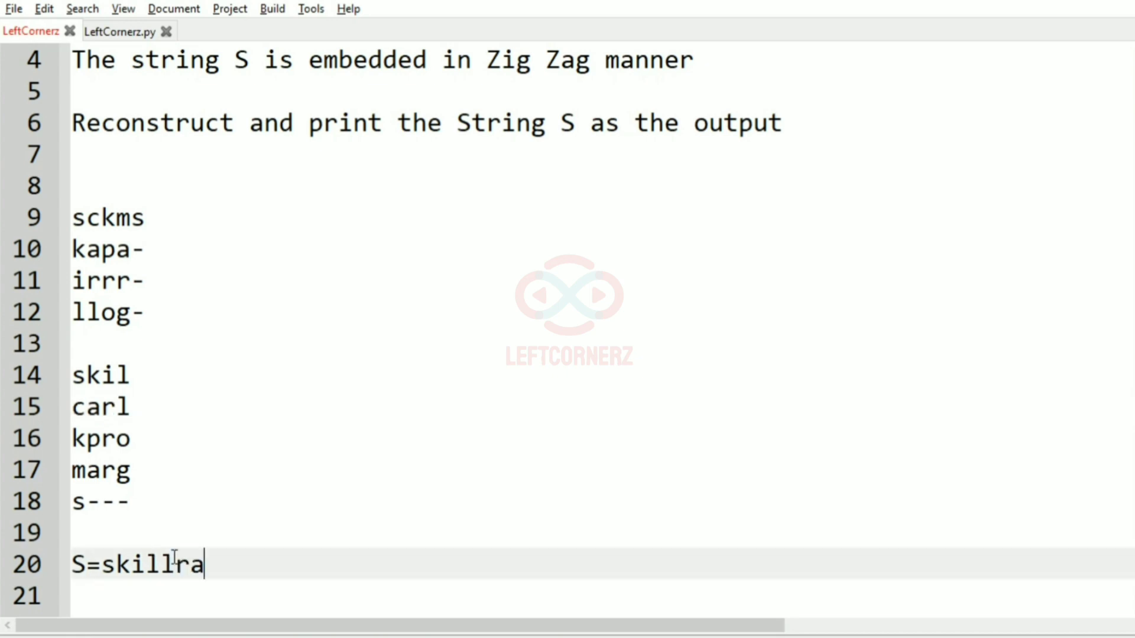
pyautogui.write('c')
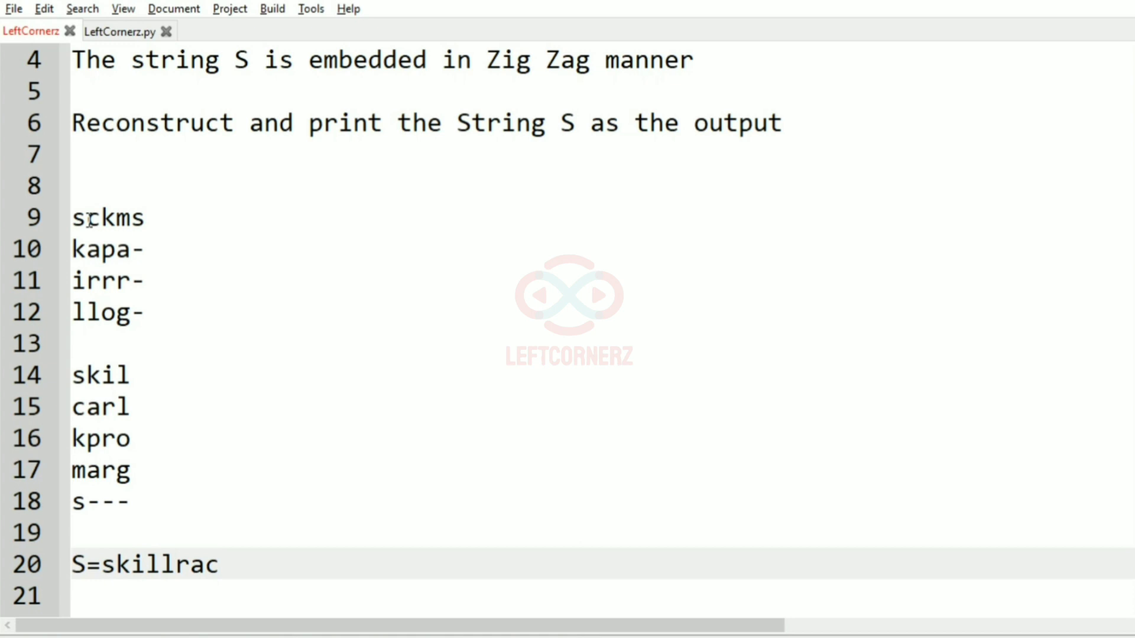
pyautogui.click(94, 217)
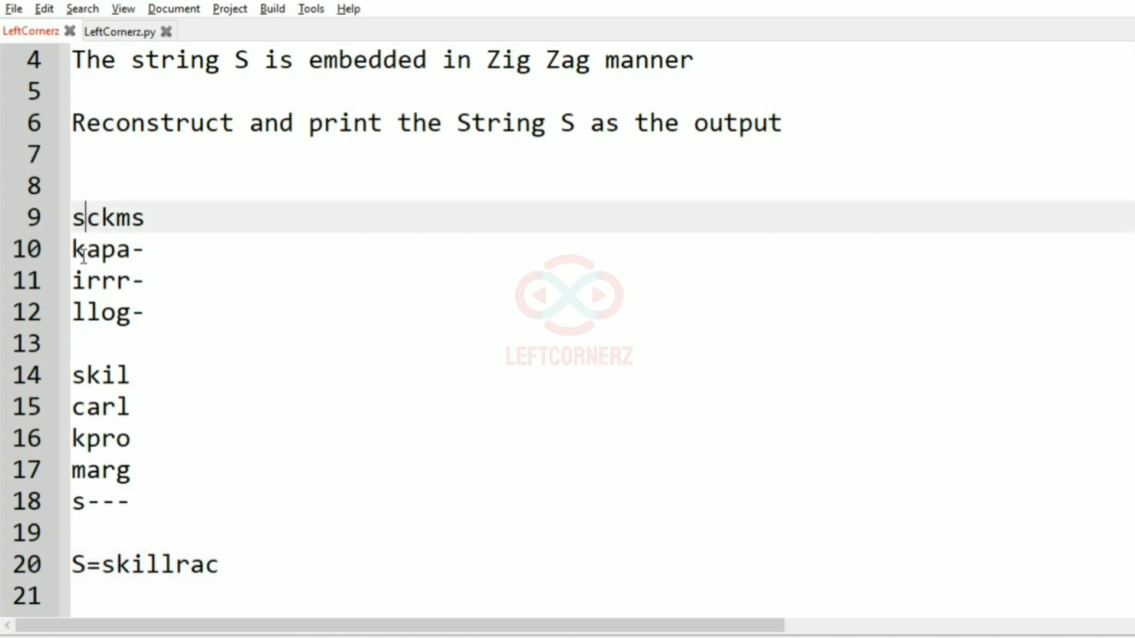
pyautogui.click(95, 312)
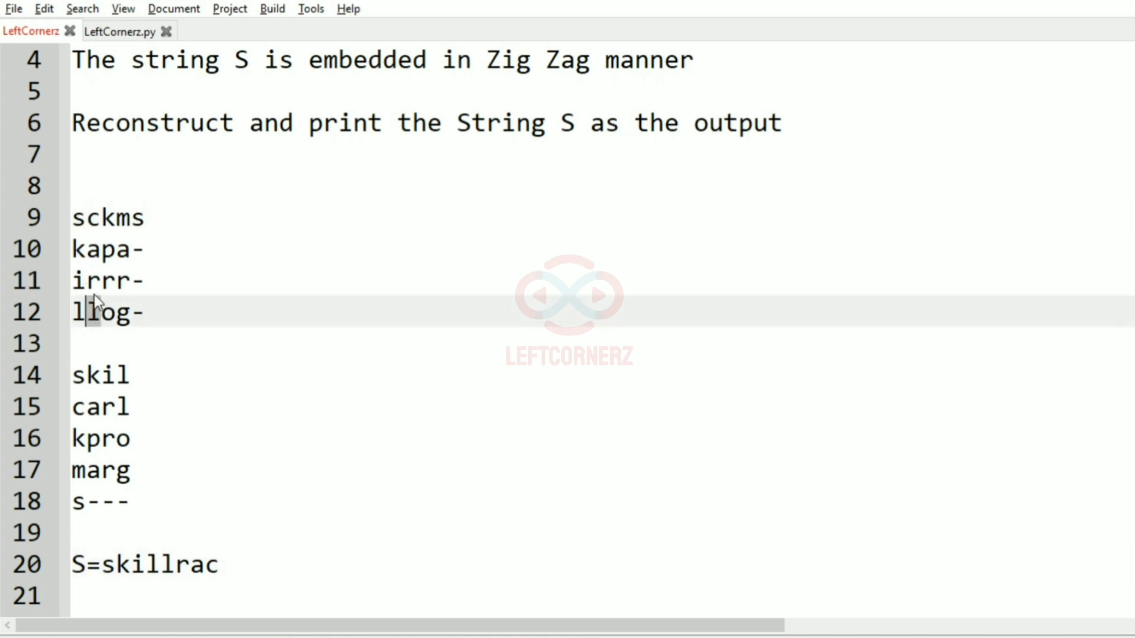
pyautogui.click(95, 438)
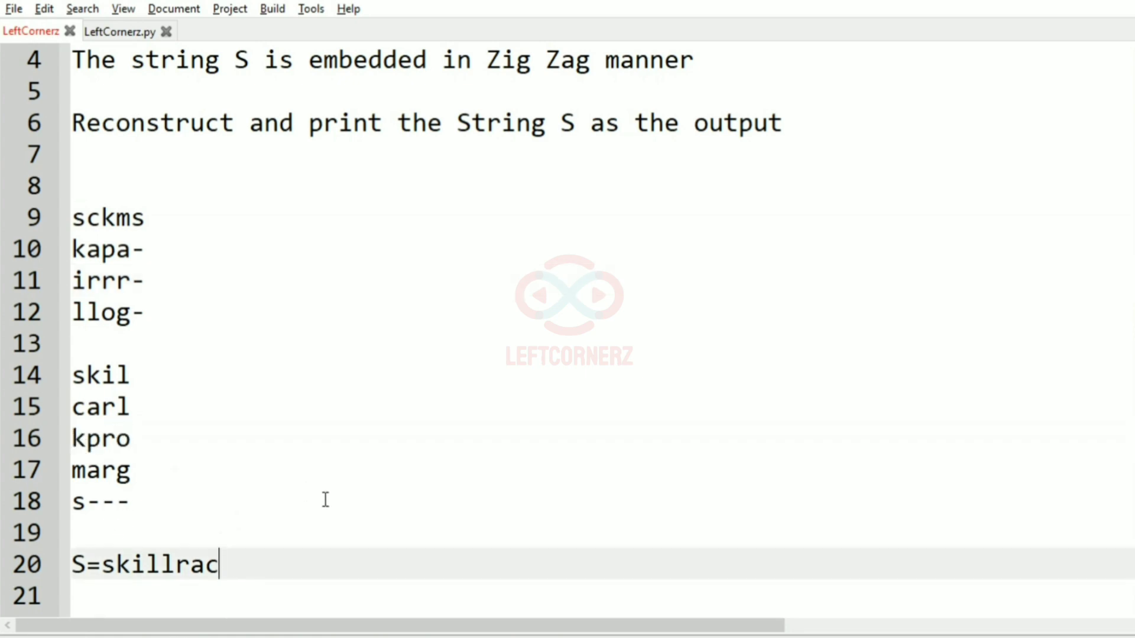
pyautogui.write('kpr')
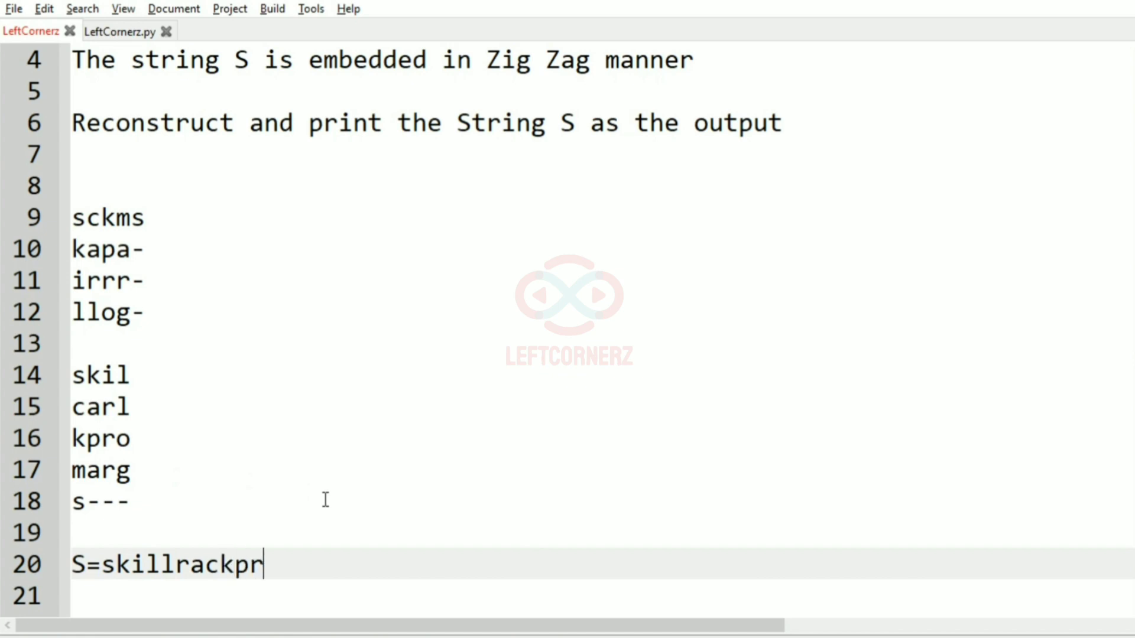
pyautogui.write('o')
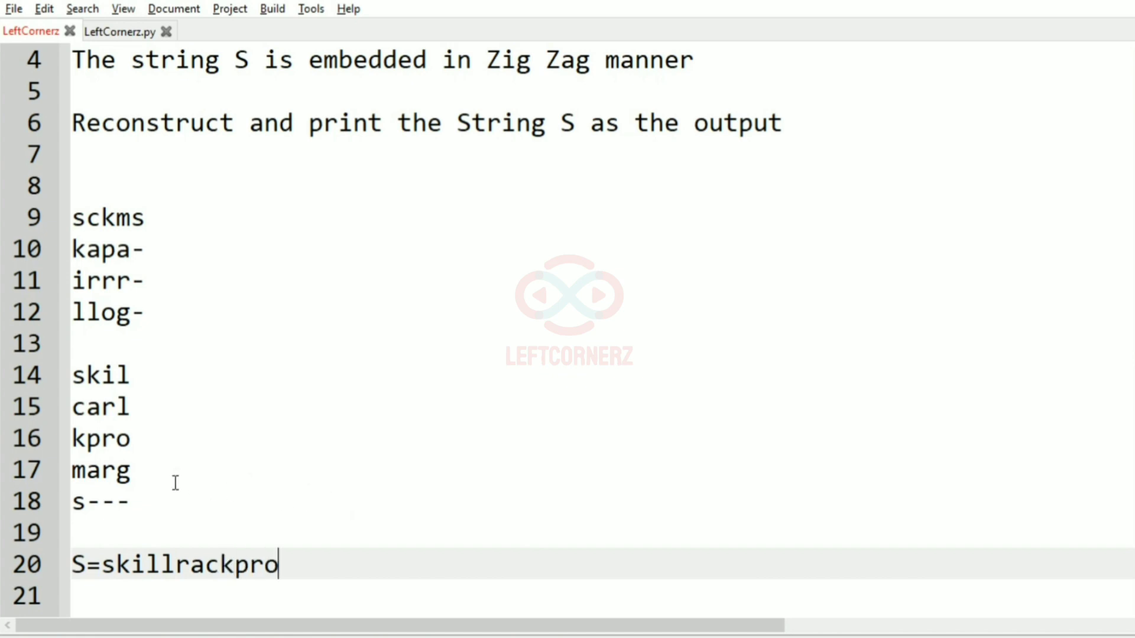
# Step: Finish the line as S=skillrackprograms-- -> Output and switch to LeftCornerz.py
pyautogui.click(101, 471)
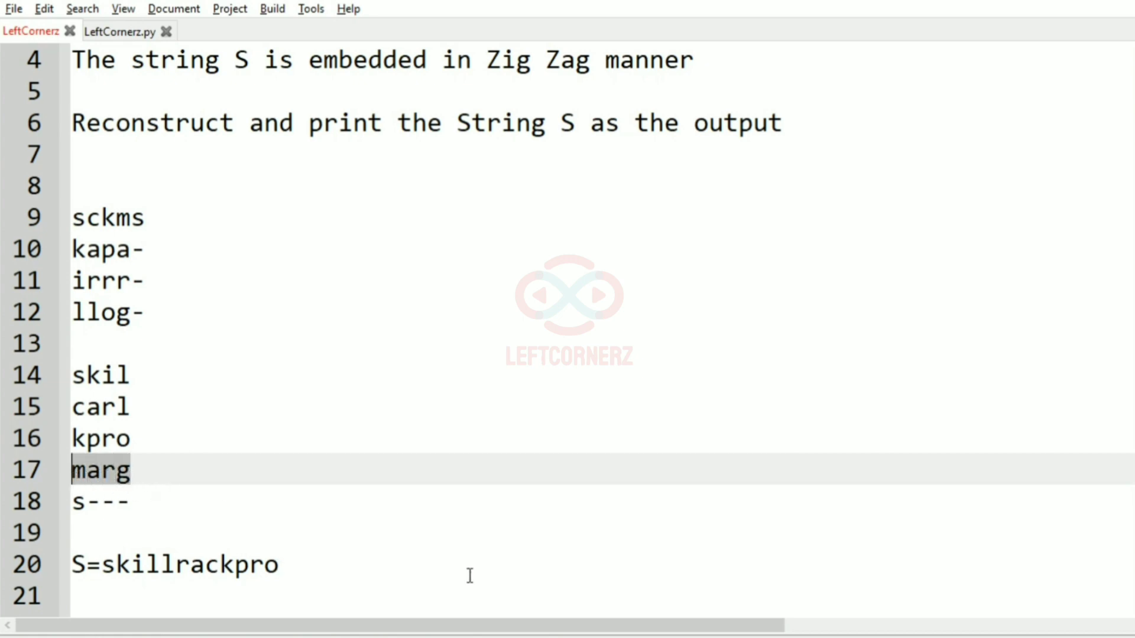
pyautogui.write('gram')
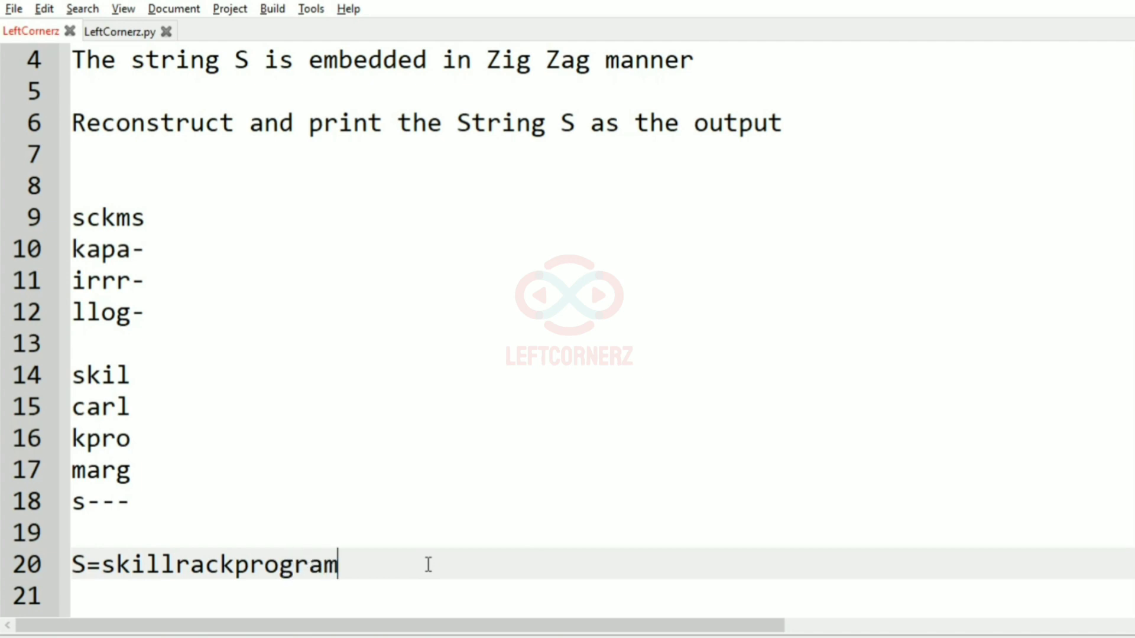
pyautogui.click(99, 501)
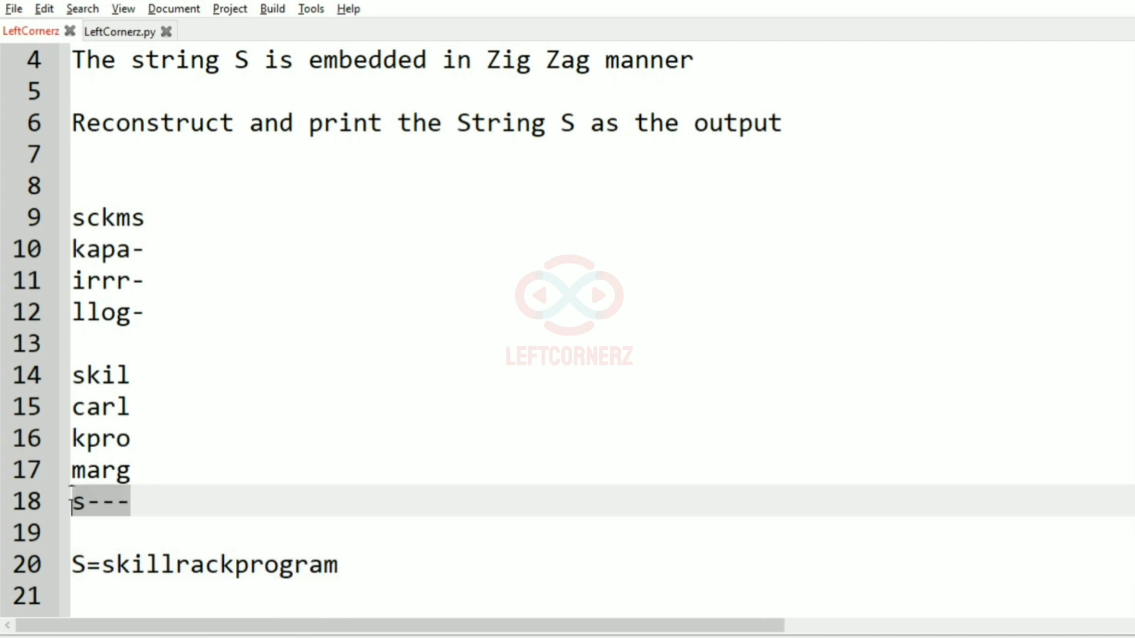
pyautogui.click(354, 564)
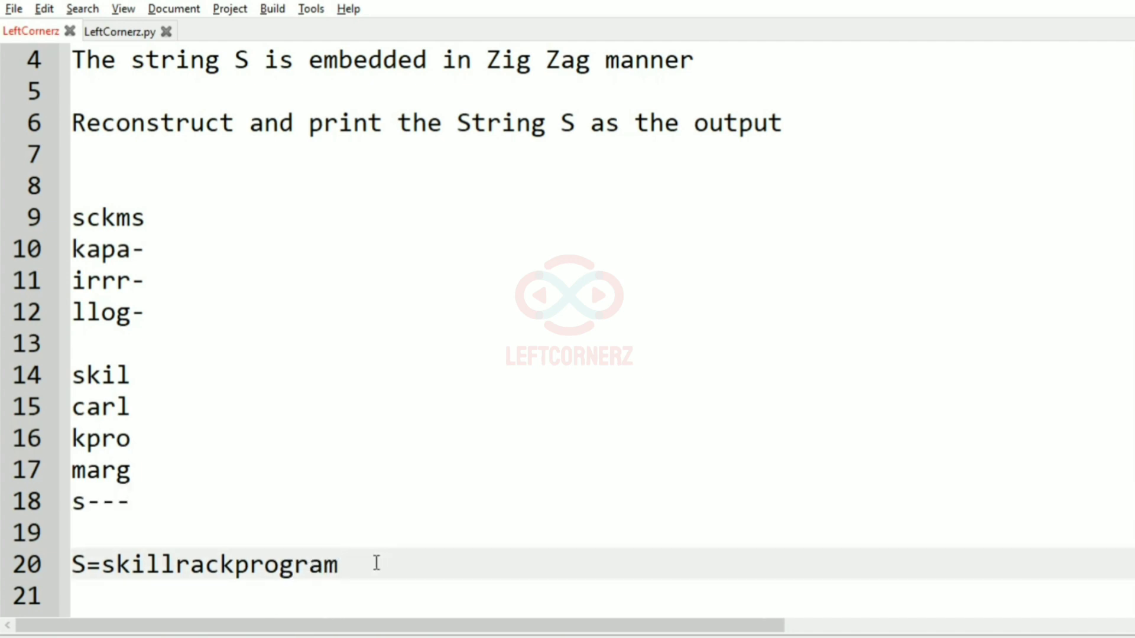
pyautogui.write('s--')
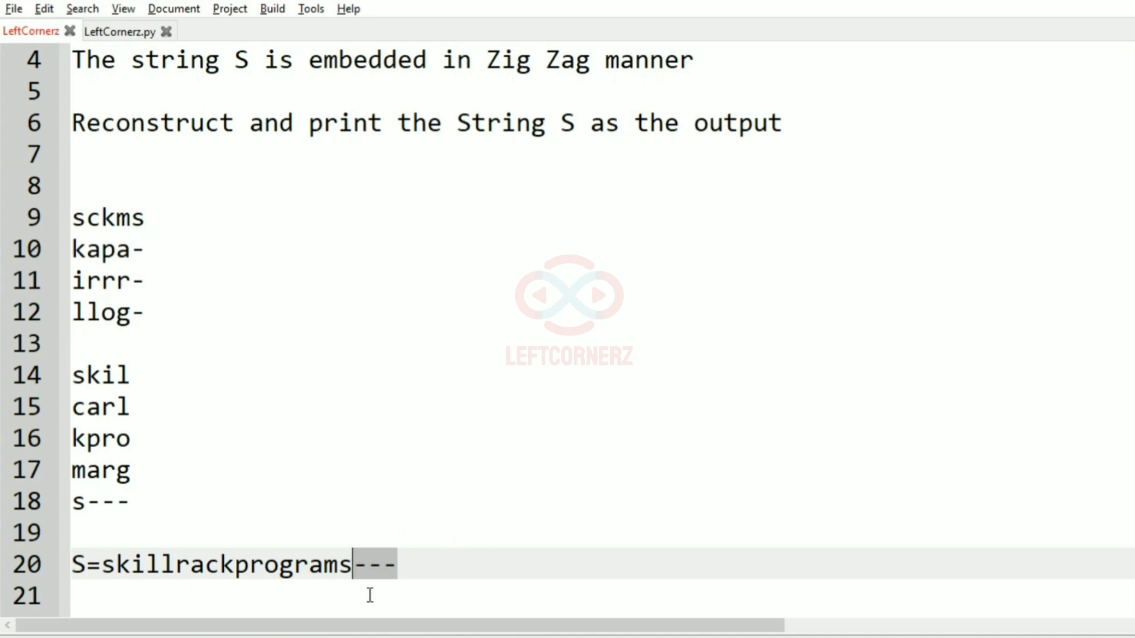
pyautogui.write('->')
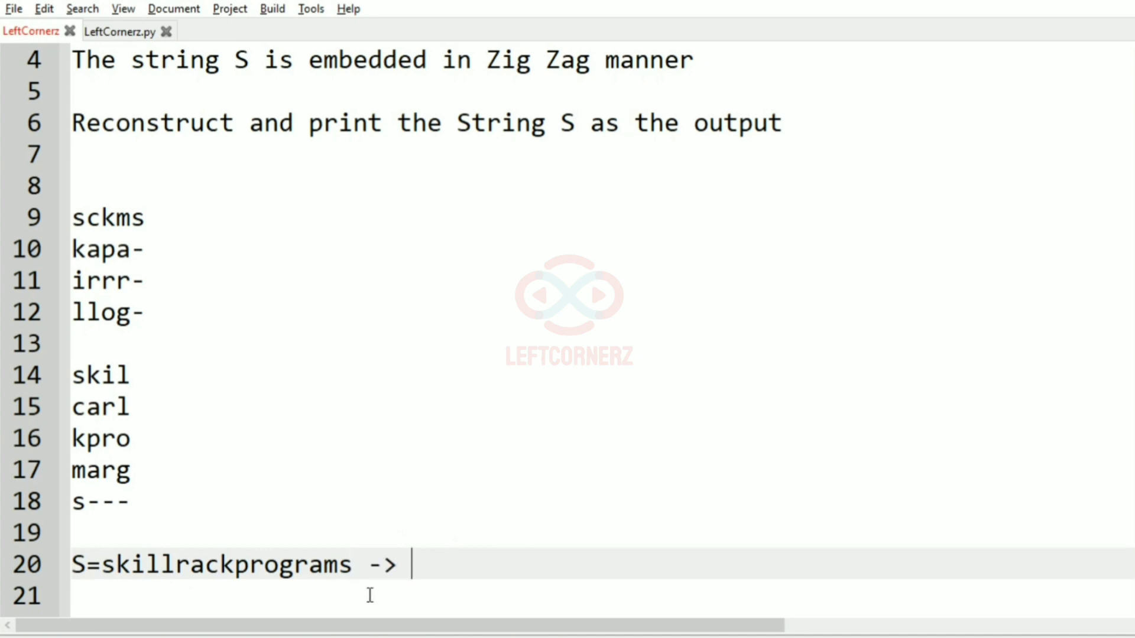
pyautogui.write('Output')
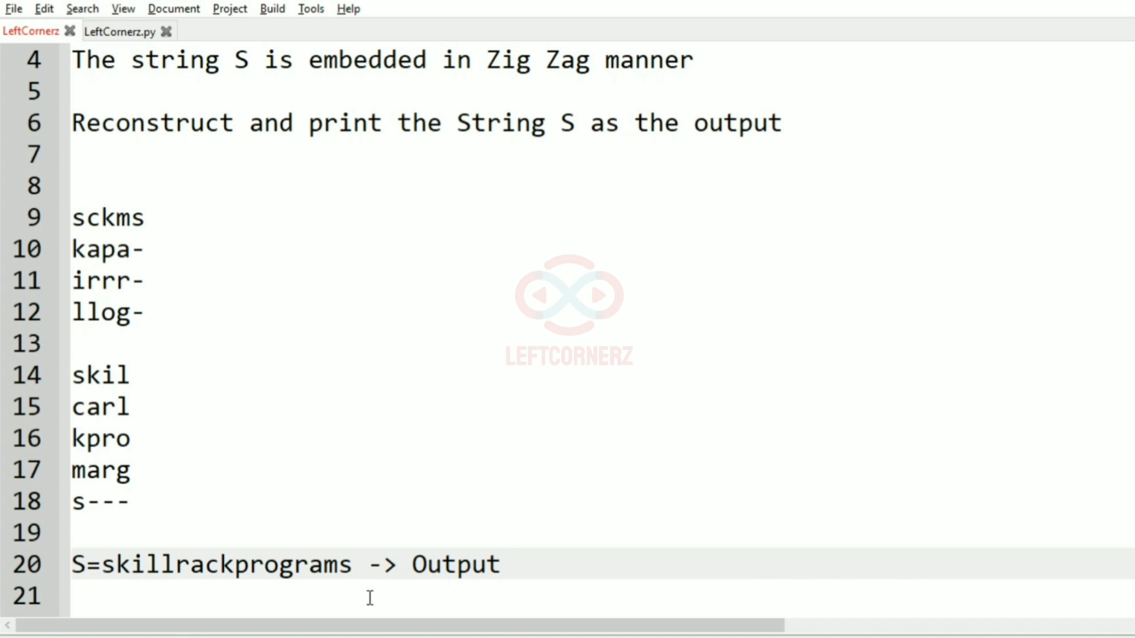
pyautogui.click(498, 565)
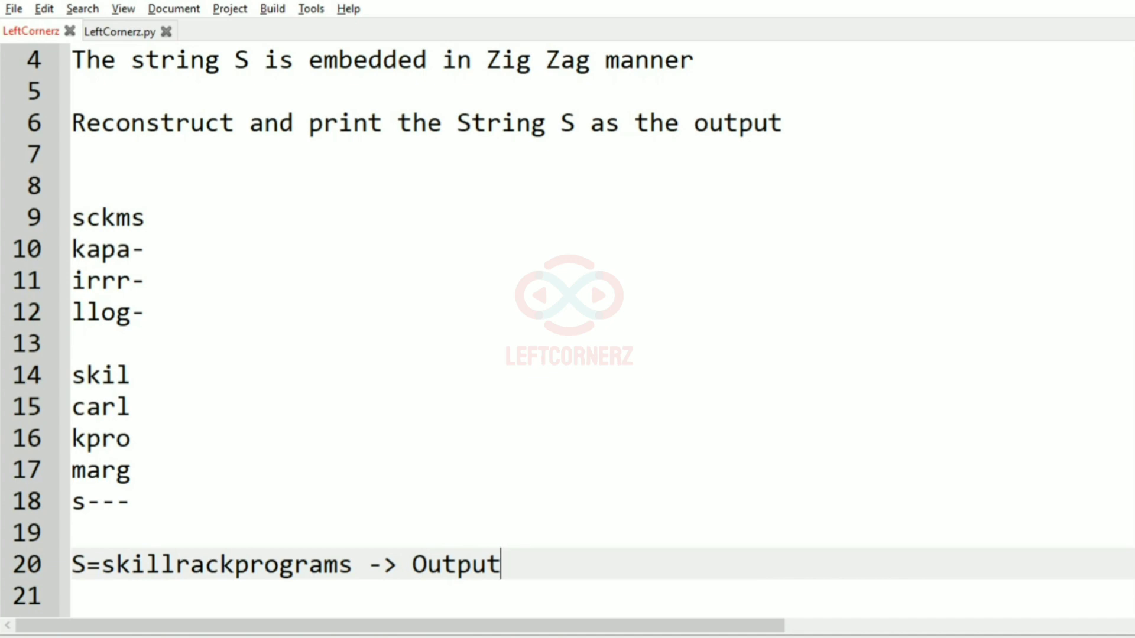
pyautogui.click(121, 33)
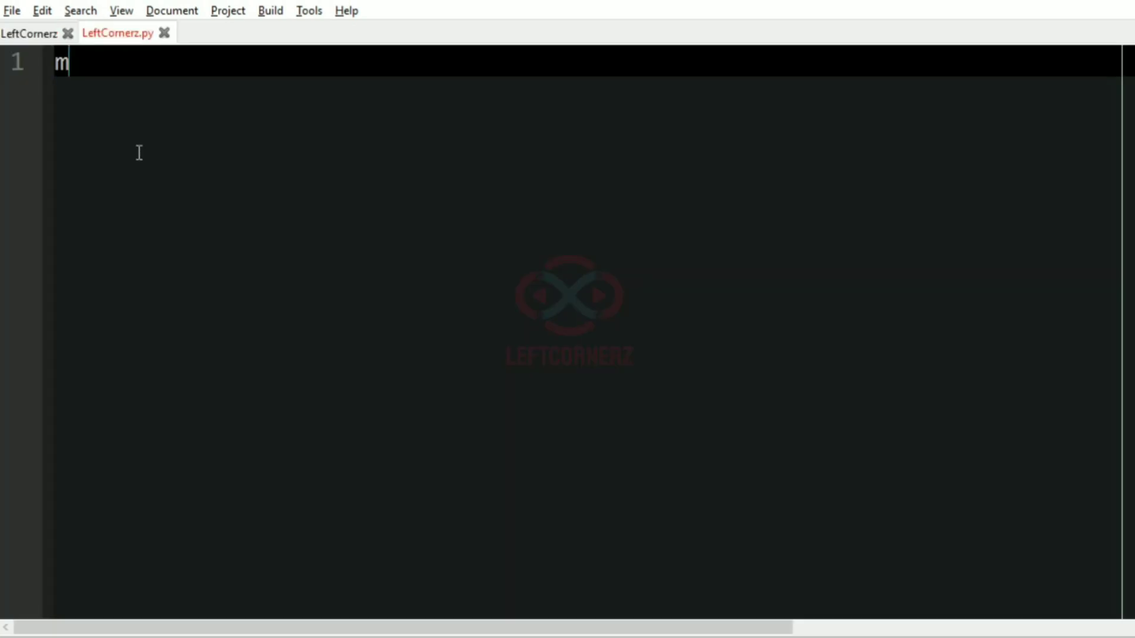
# Step: Start the script with matrix=[] on line 1 and begin line 2
pyautogui.write('atrix=')
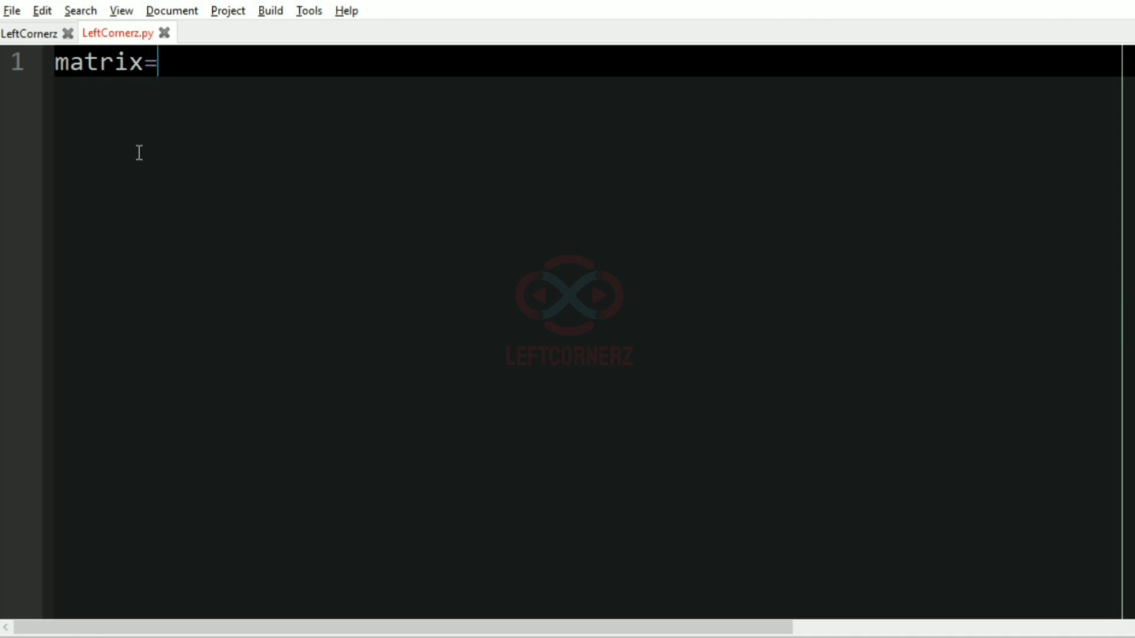
pyautogui.write('[]')
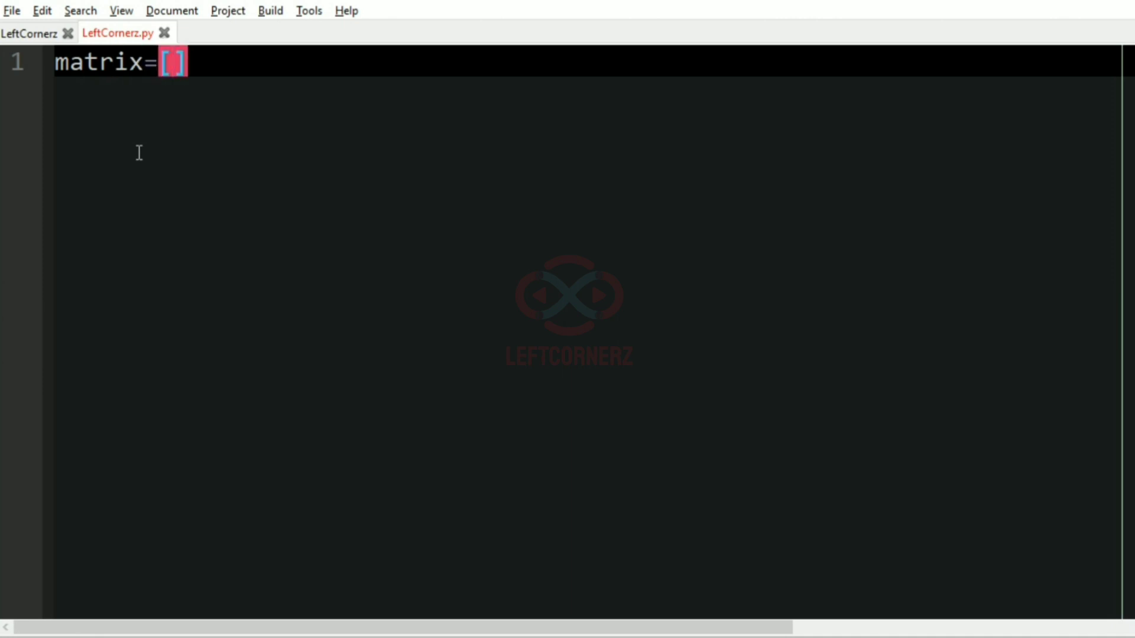
pyautogui.press('Return')
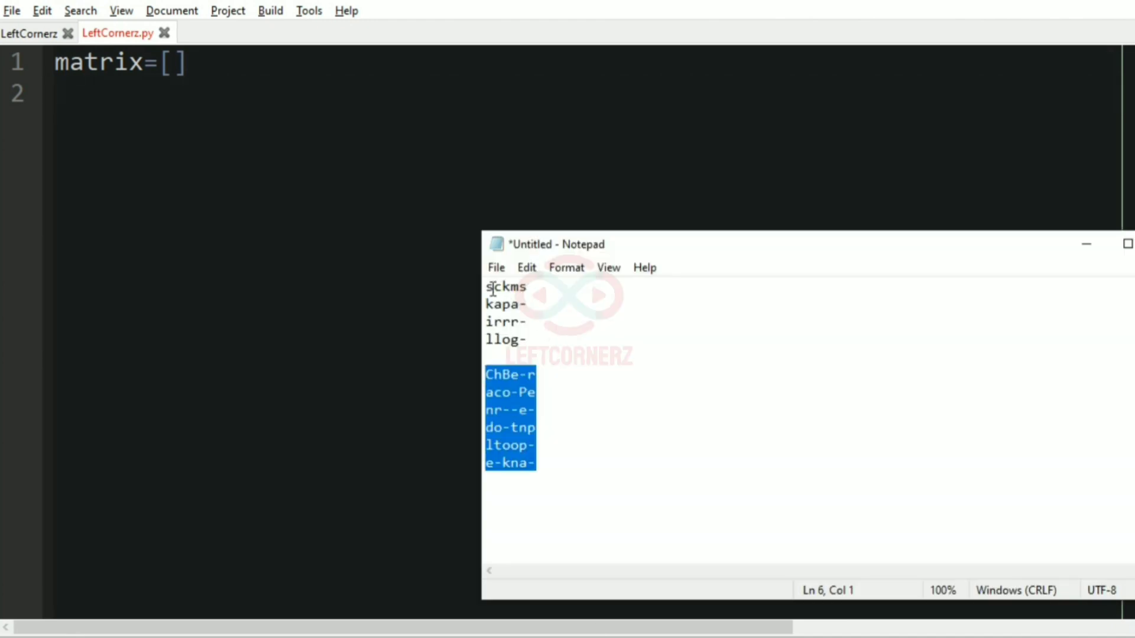
pyautogui.click(492, 286)
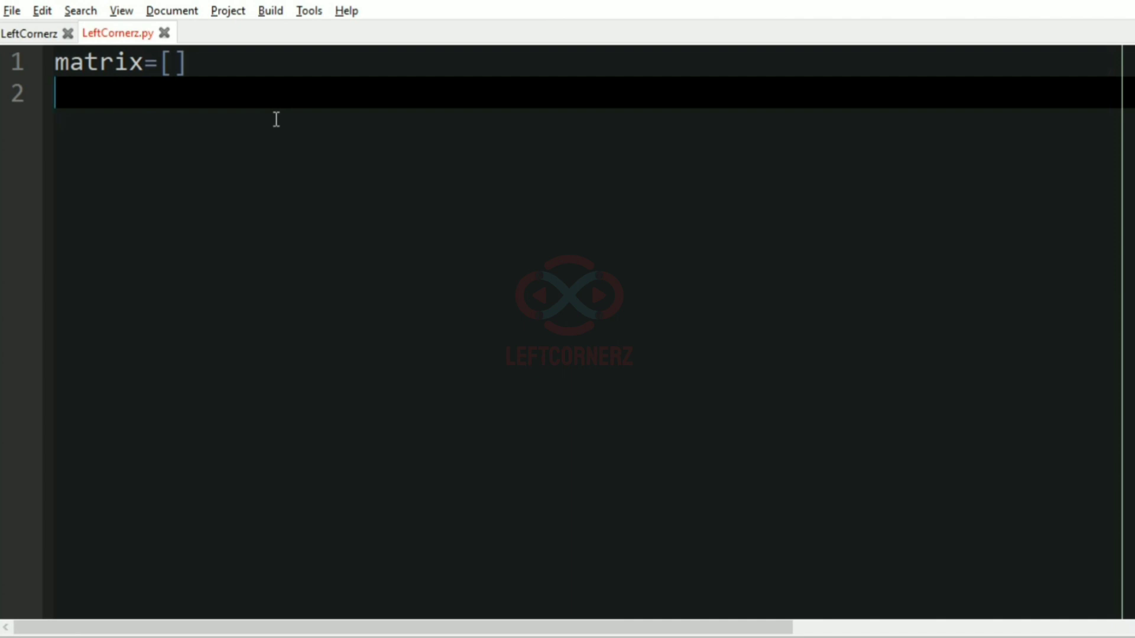
# Step: Write while True: with a try: block appending input().strip() to matrix
pyautogui.write('while Tr')
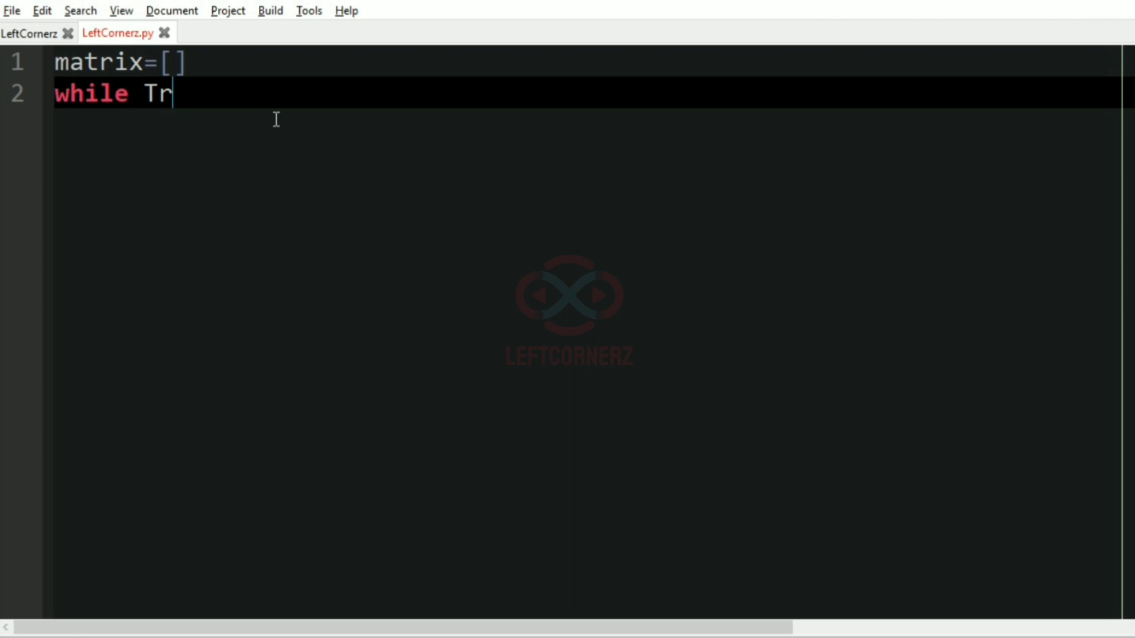
pyautogui.write('ue:')
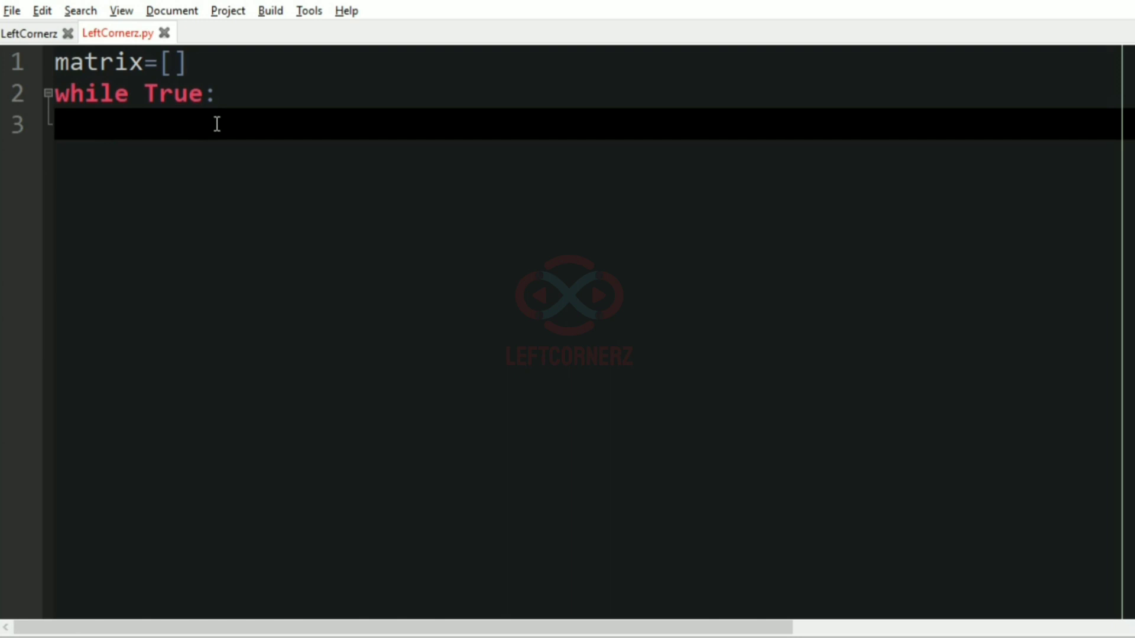
pyautogui.moveTo(185, 158)
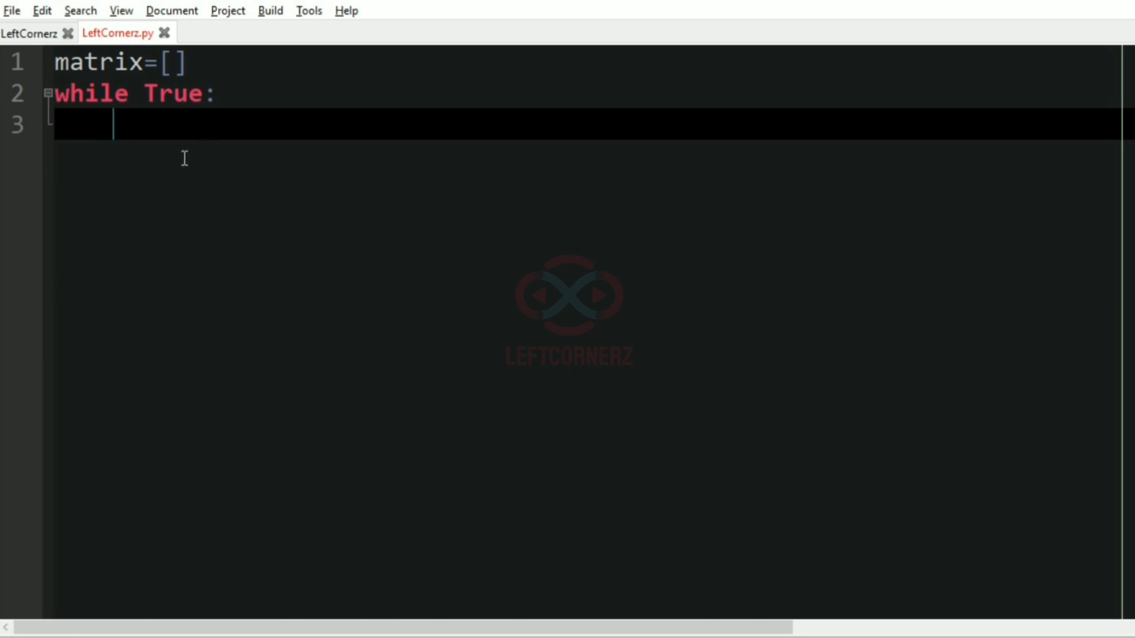
pyautogui.write('try')
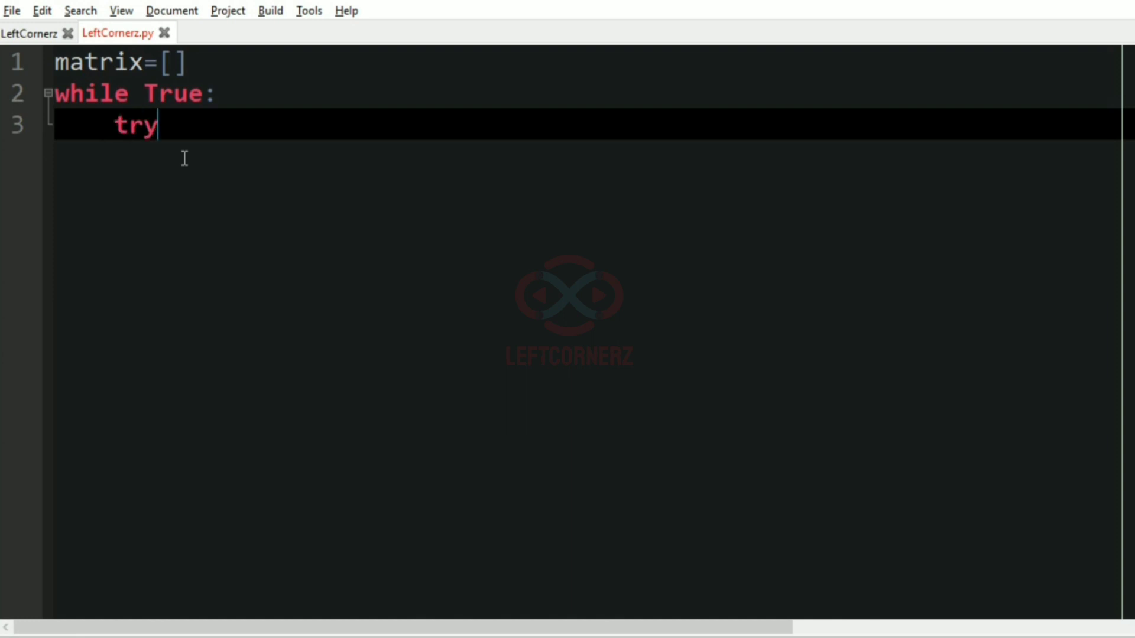
pyautogui.write(':')
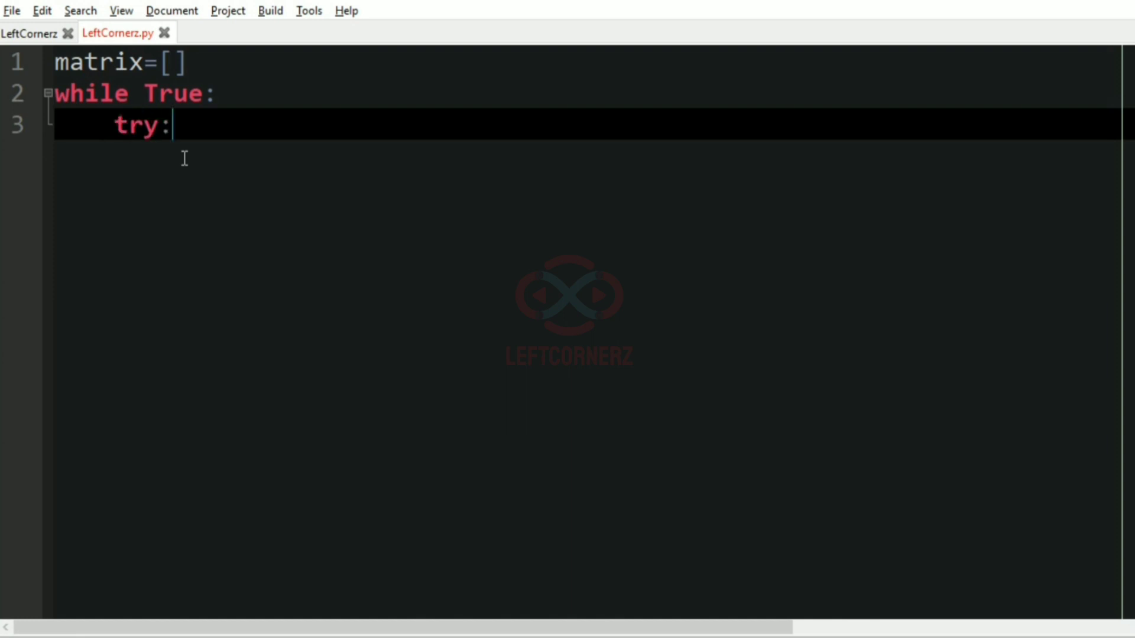
pyautogui.write('mar')
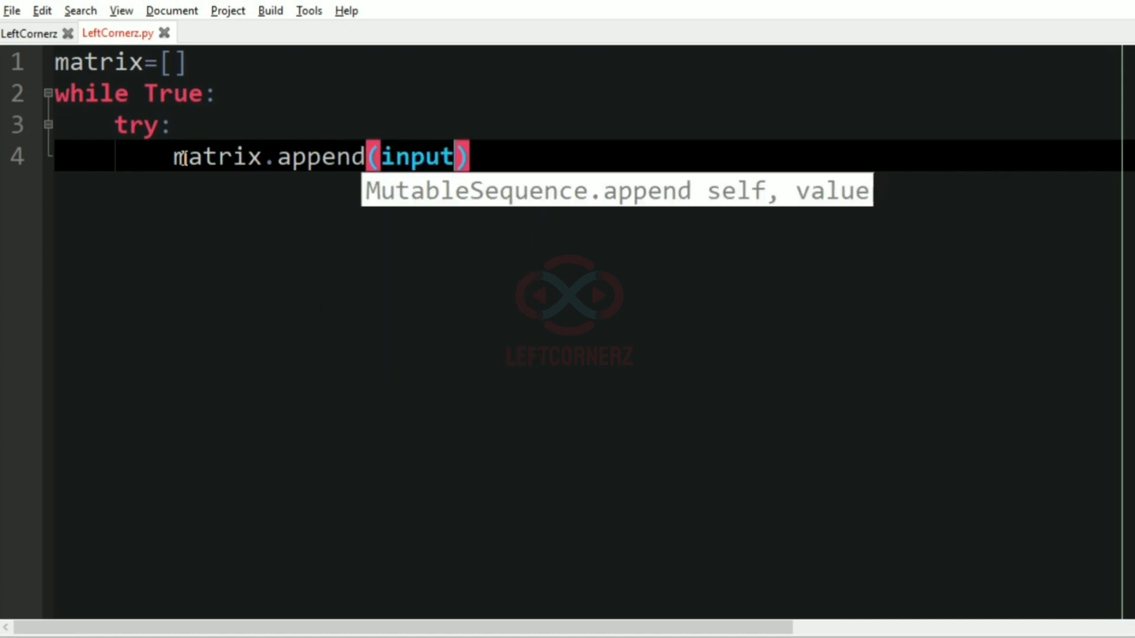
pyautogui.write('().strip())')
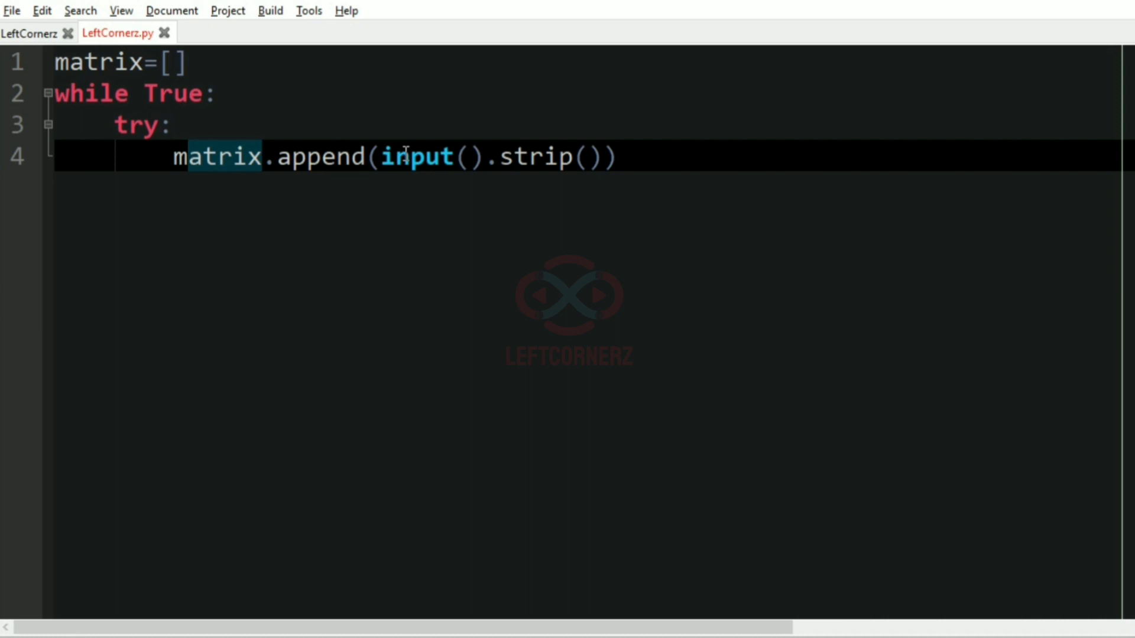
pyautogui.click(617, 157)
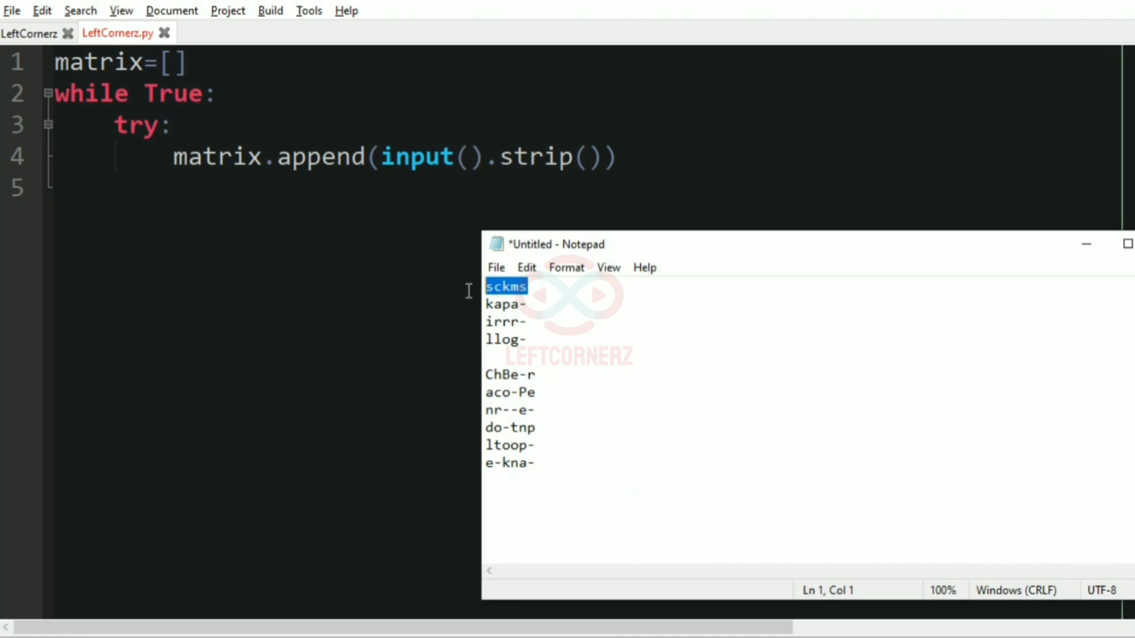
# Step: After checking the sample rows, add an except: branch that breaks out of the input loop
pyautogui.click(528, 286)
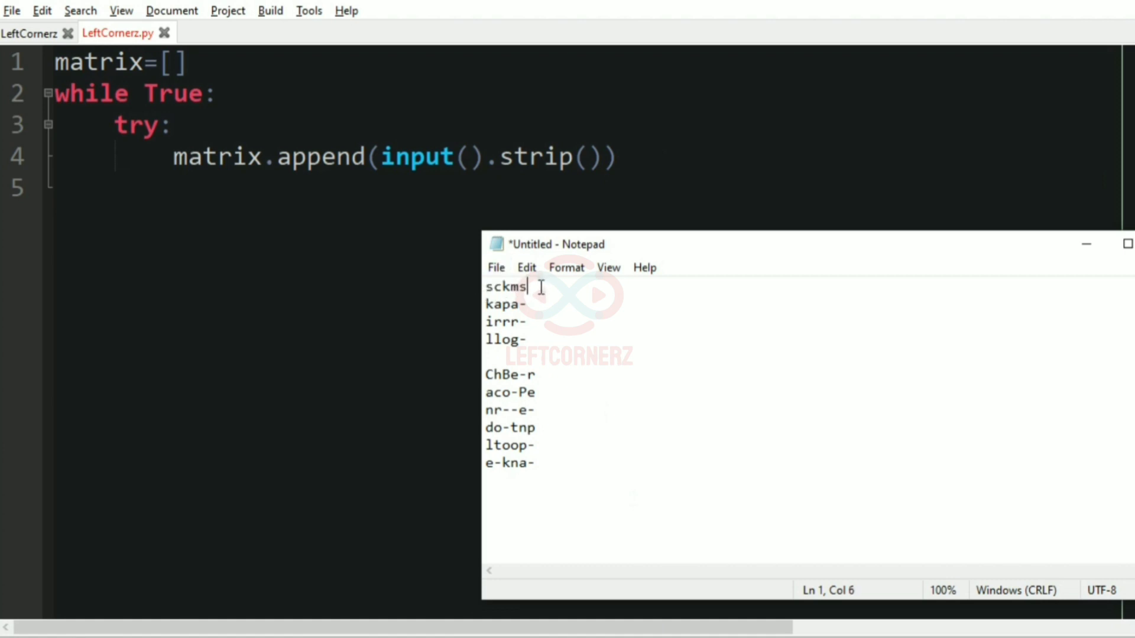
pyautogui.doubleClick(505, 286)
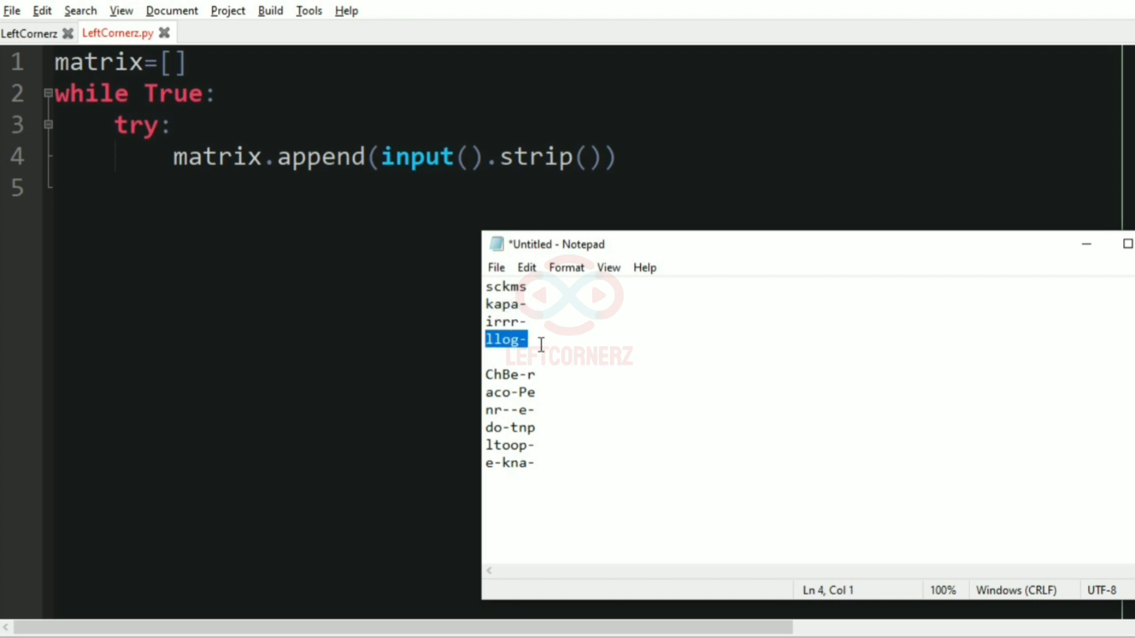
pyautogui.click(527, 340)
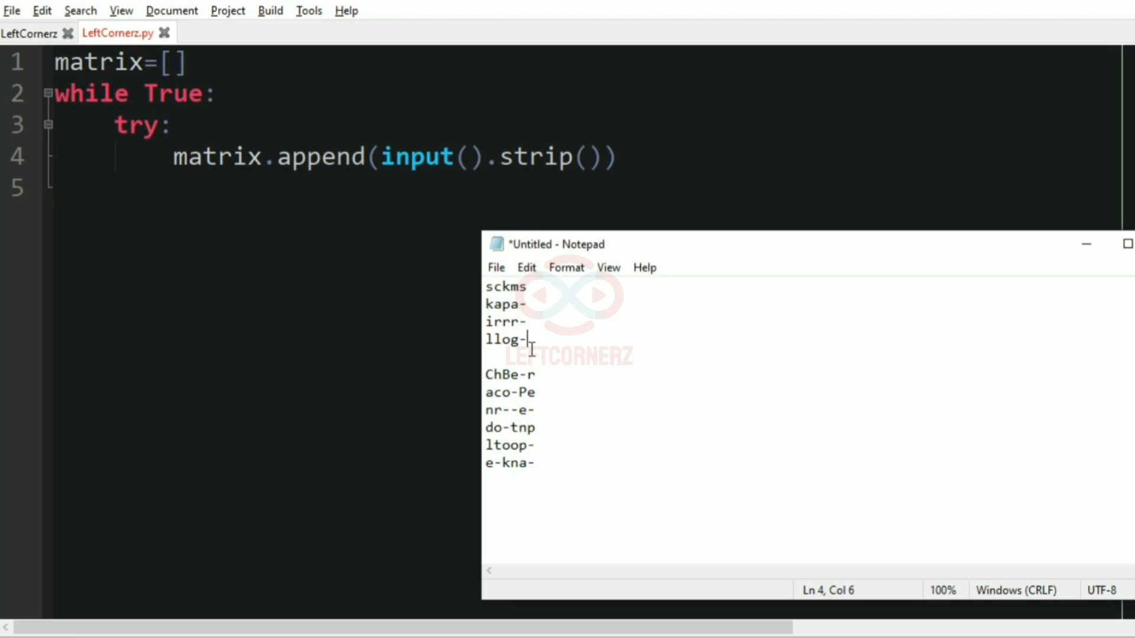
pyautogui.moveTo(380, 157)
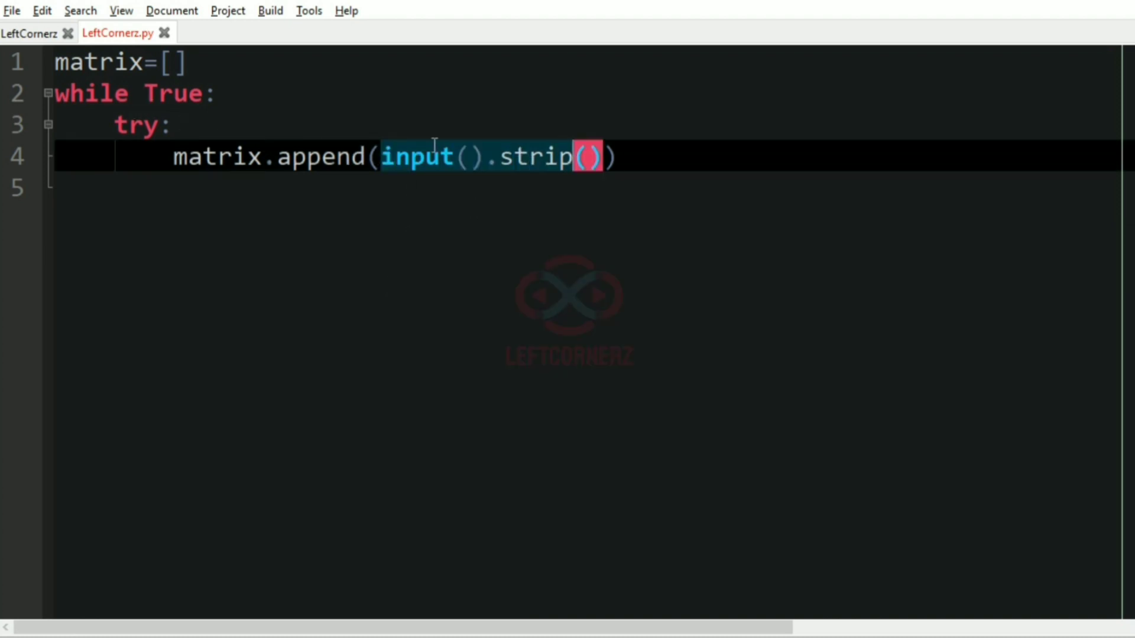
pyautogui.press('Return')
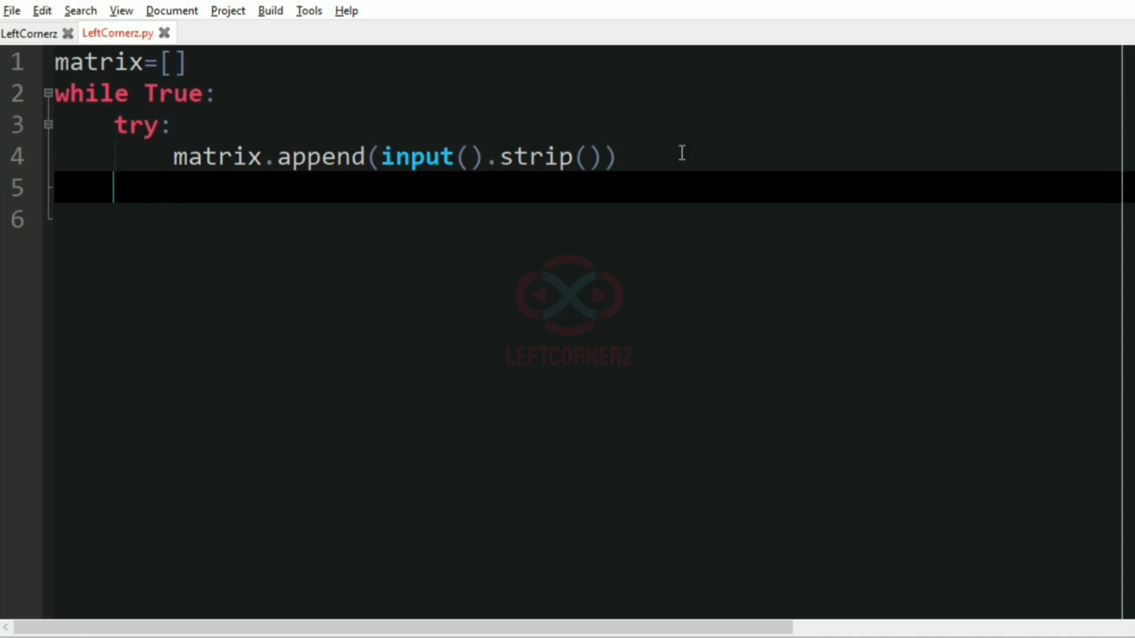
pyautogui.write('except')
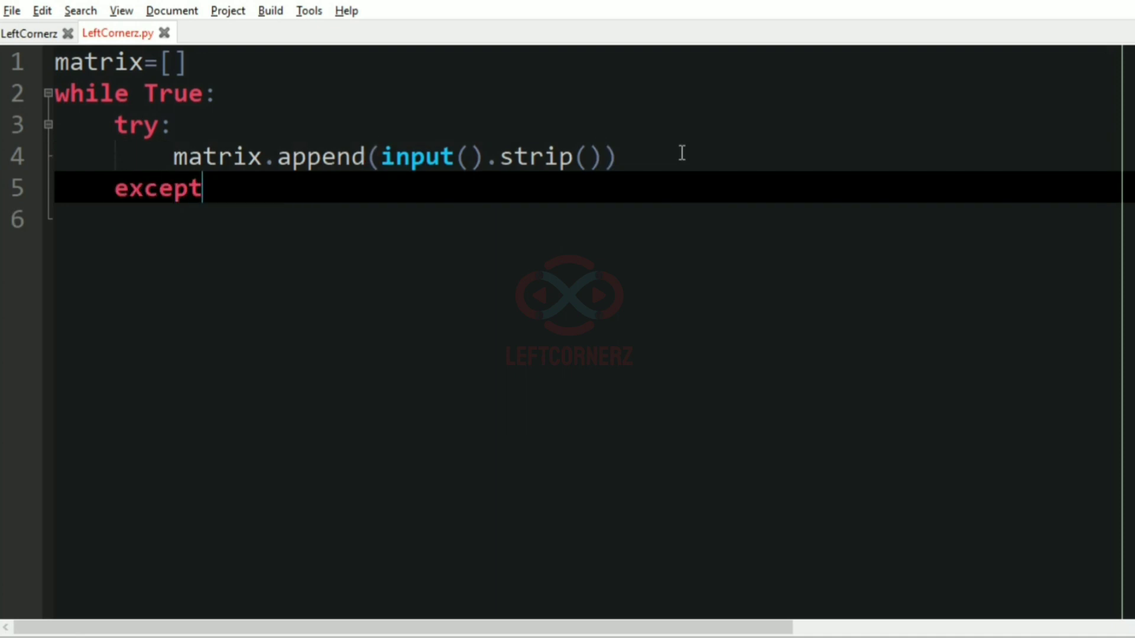
pyautogui.write(':')
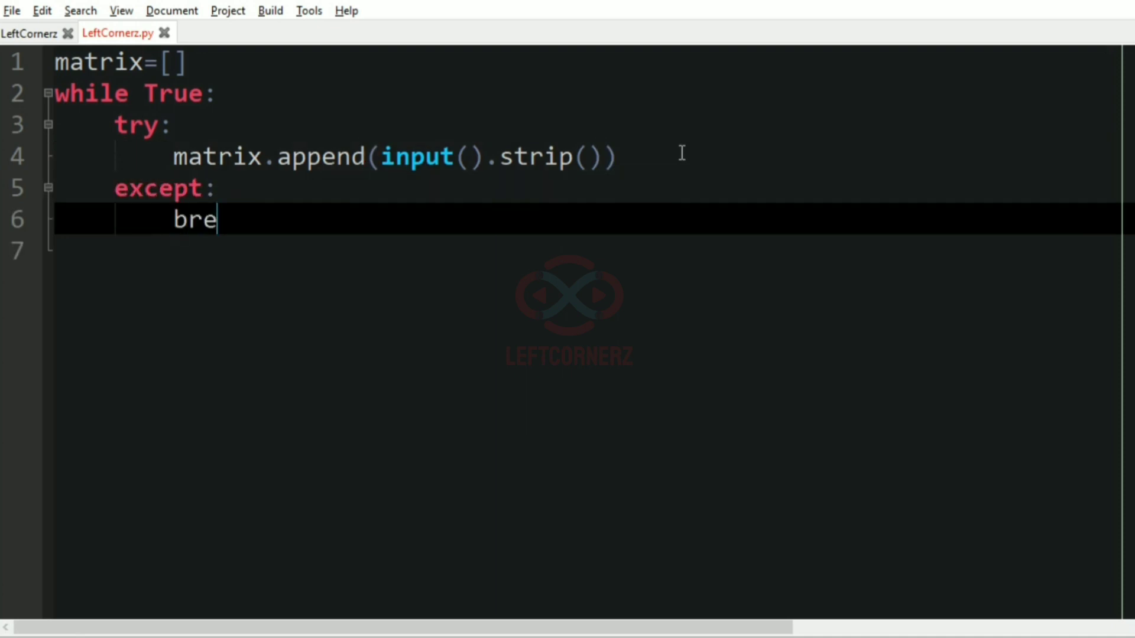
pyautogui.write('ak')
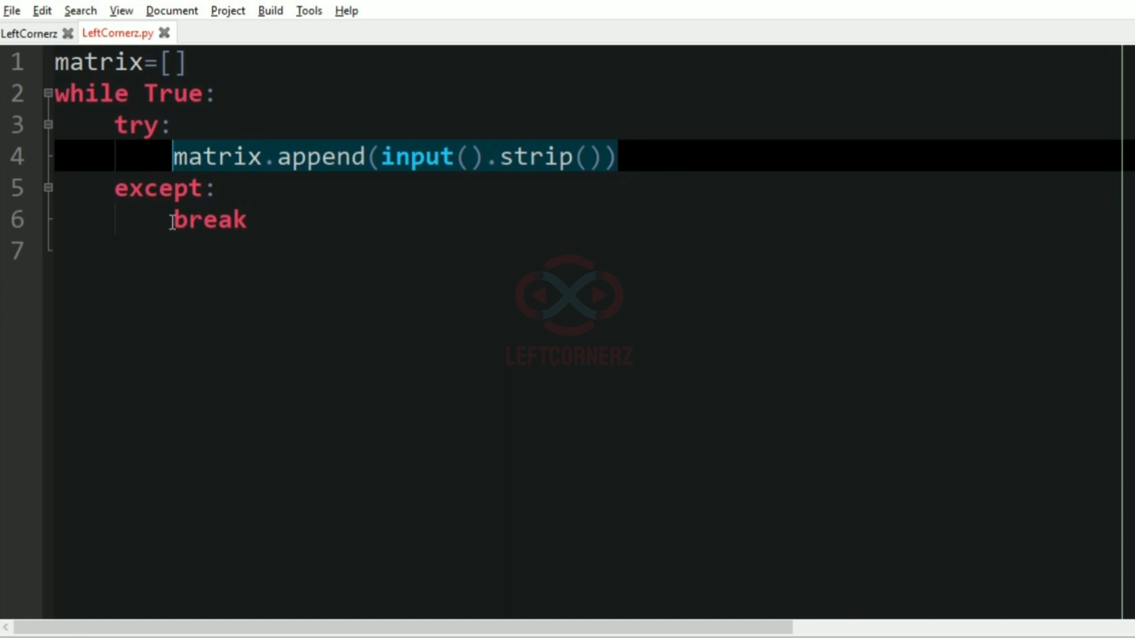
pyautogui.click(210, 220)
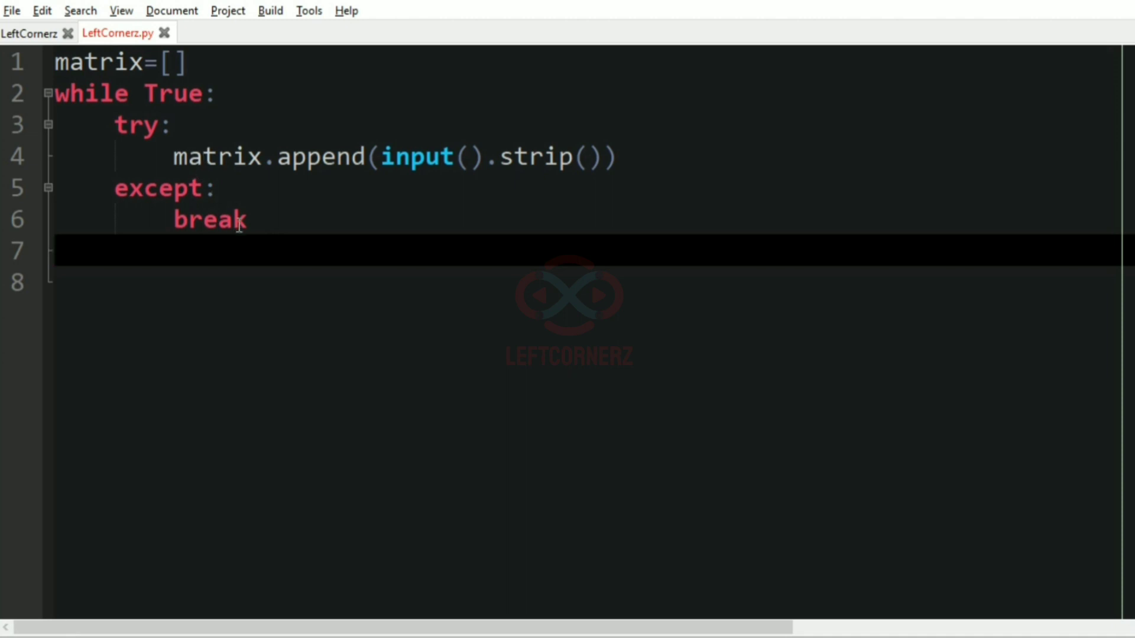
# Step: Transpose the input with matrix=zip(*matrix) on line 7
pyautogui.write('ma')
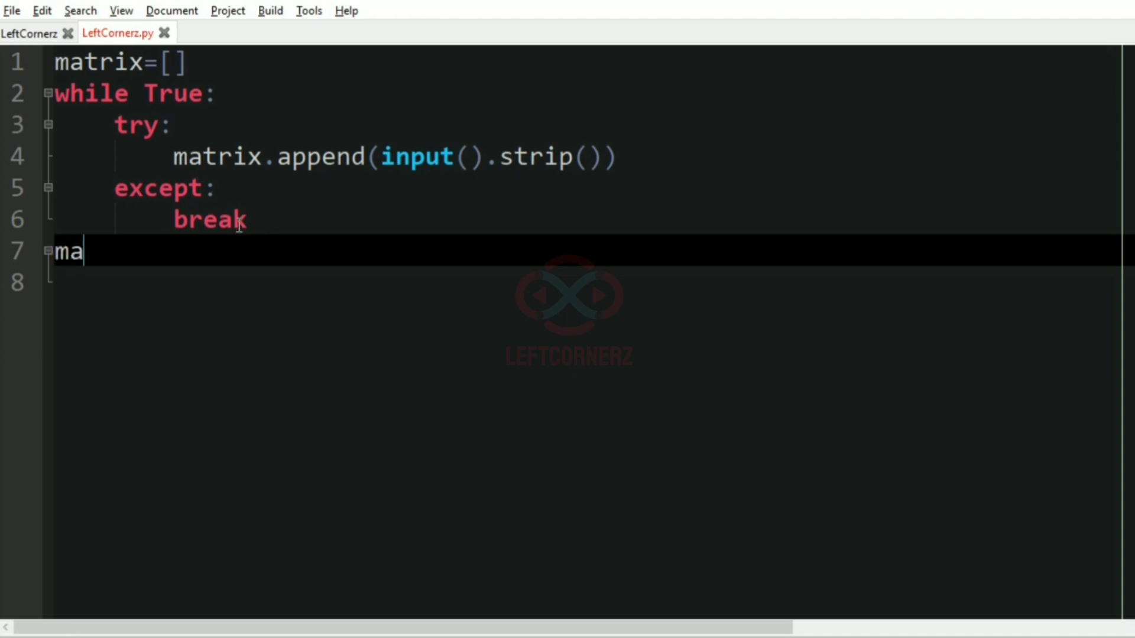
pyautogui.write('trix=')
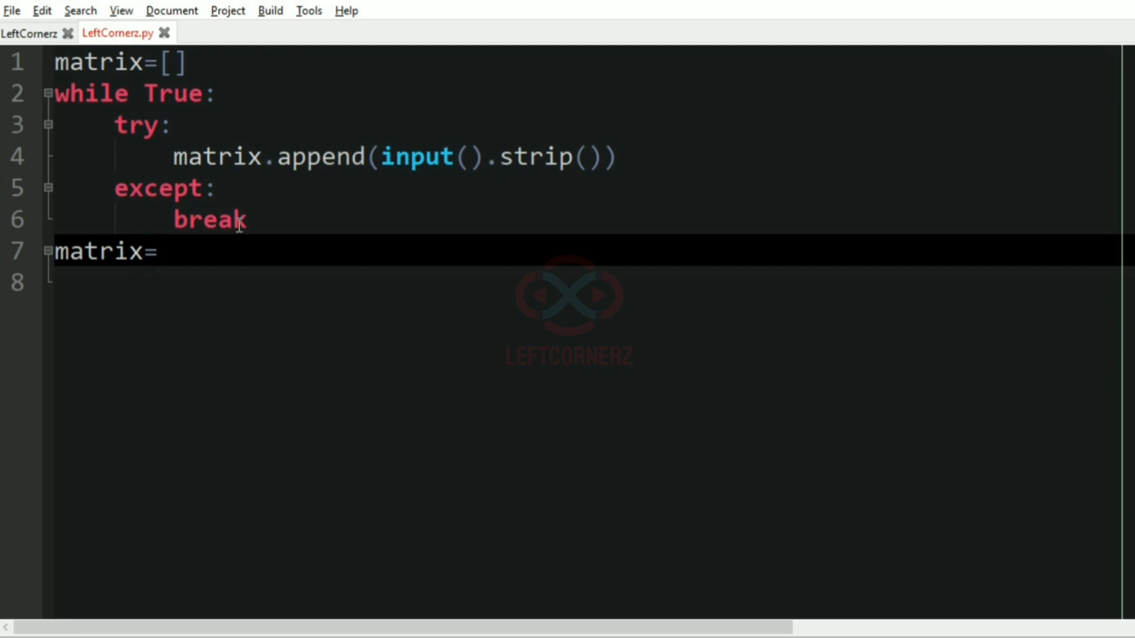
pyautogui.write('zip(*')
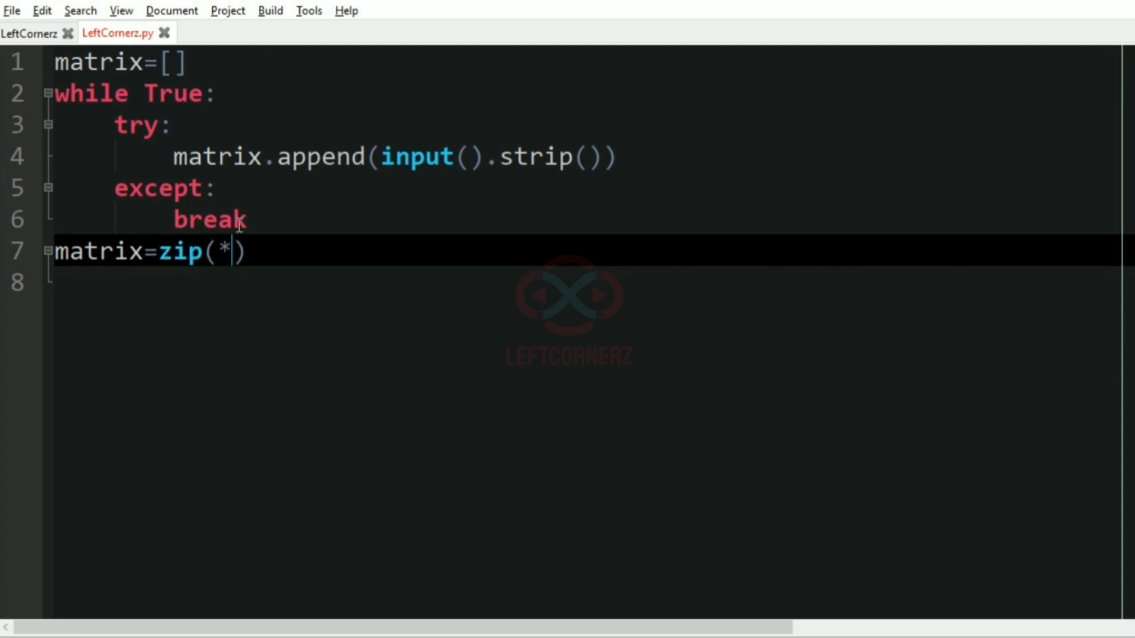
pyautogui.write('matrix')
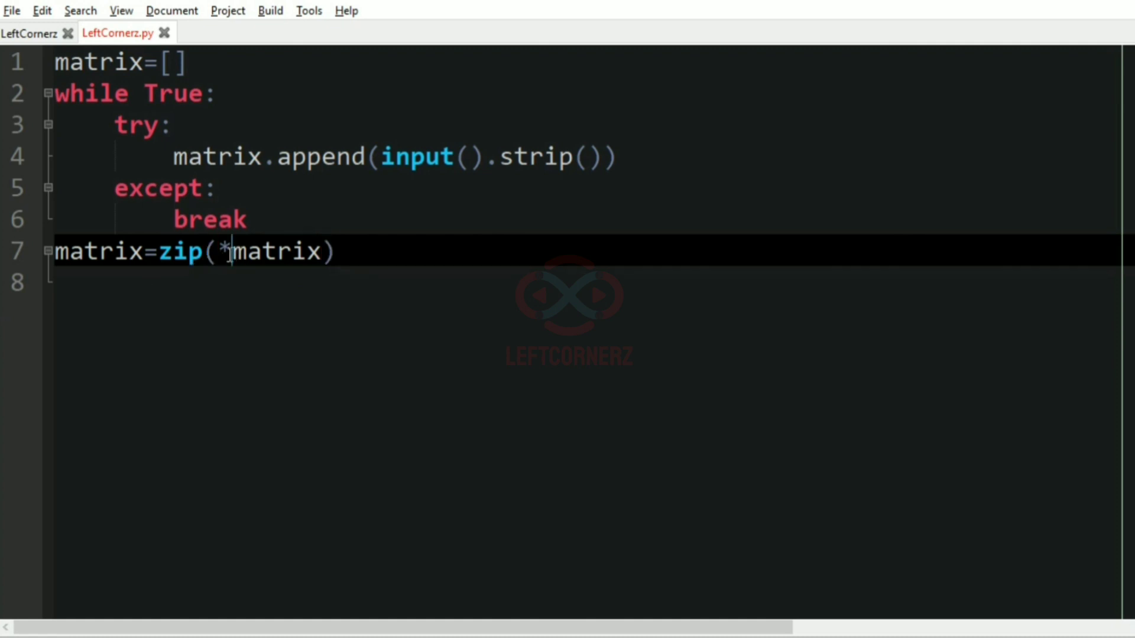
pyautogui.doubleClick(279, 250)
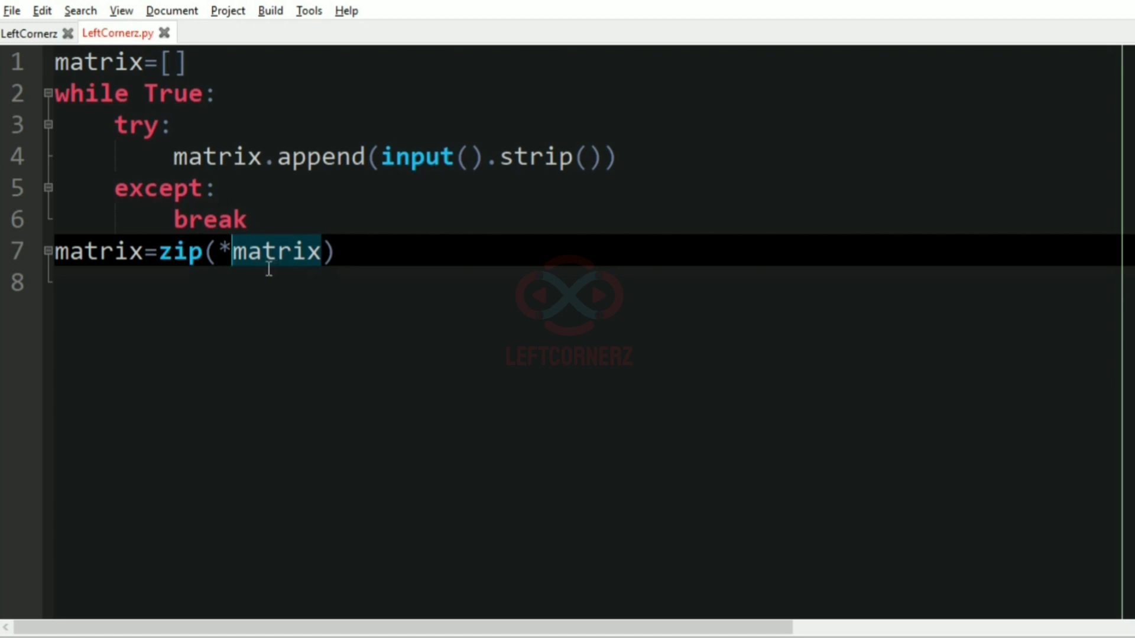
pyautogui.doubleClick(181, 251)
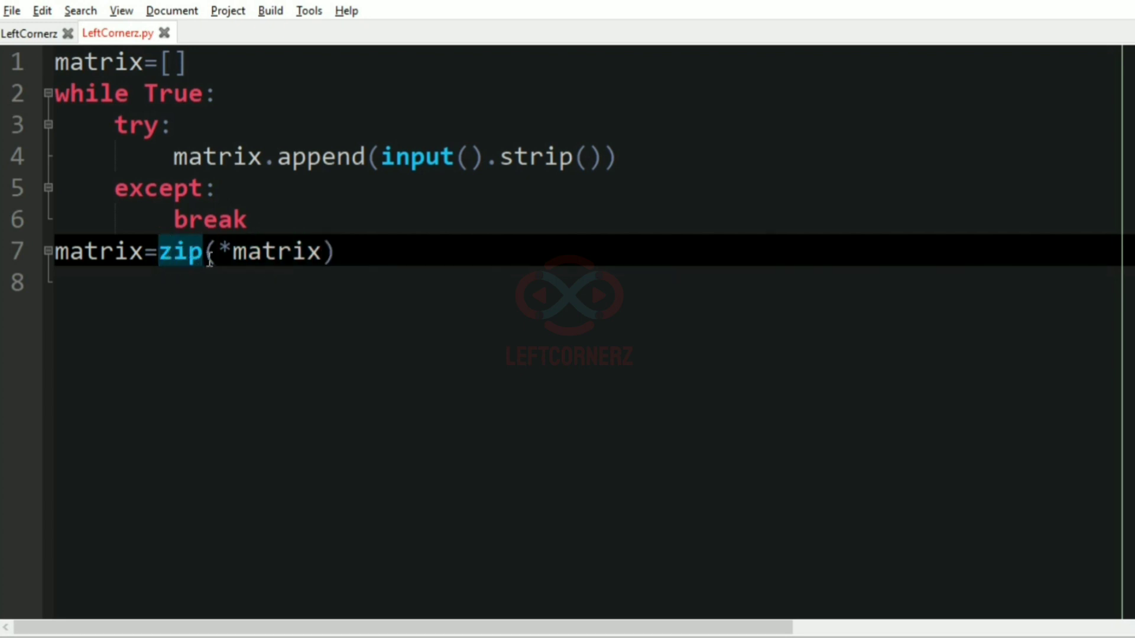
pyautogui.moveTo(219, 290)
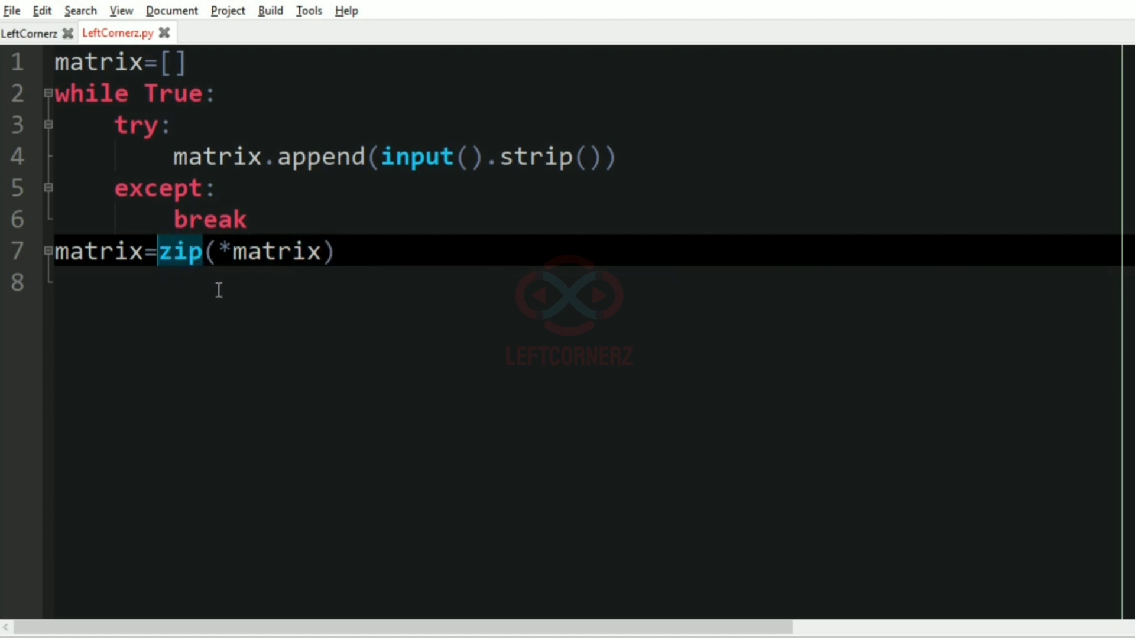
pyautogui.click(205, 282)
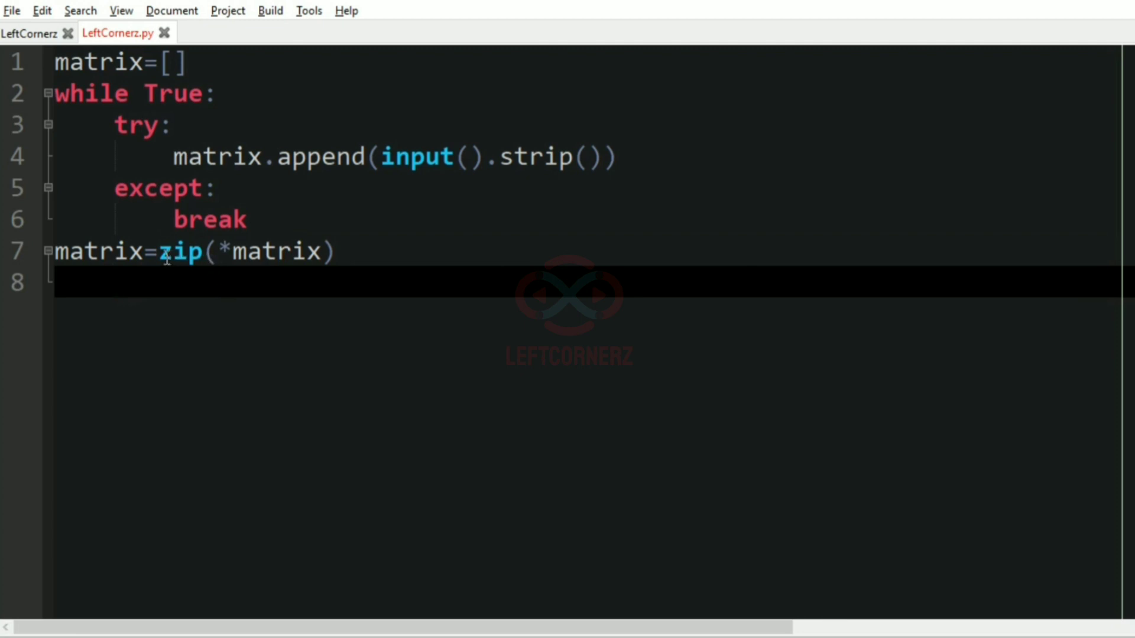
# Step: Wrap the zip call as matrix=list(zip(*matrix)) and start S="" on line 8
pyautogui.click(246, 252)
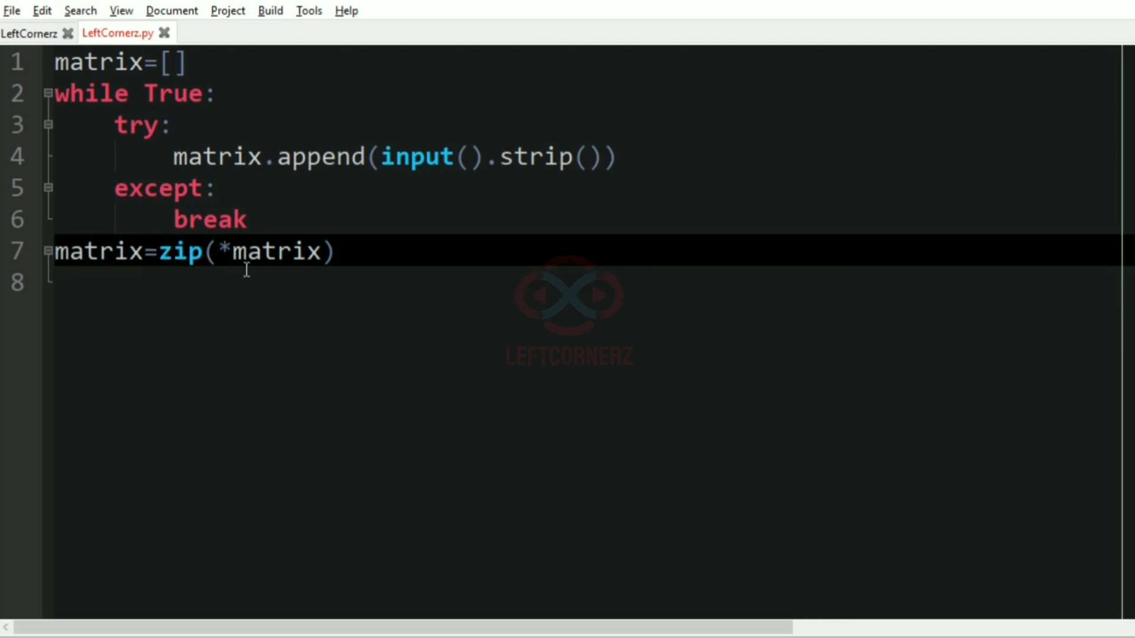
pyautogui.write('lis')
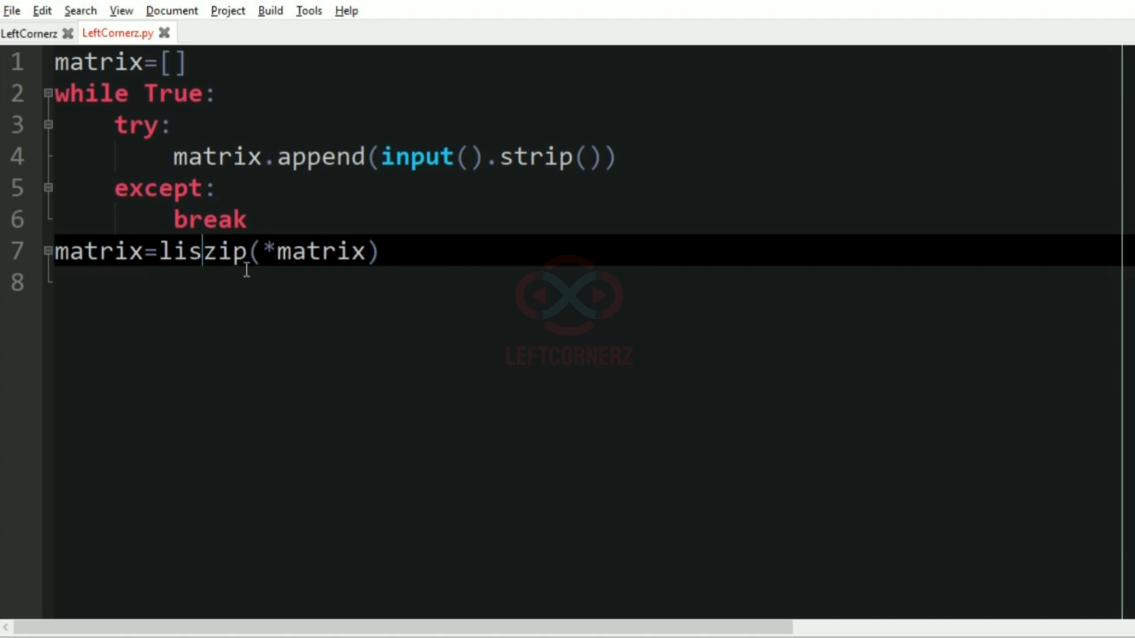
pyautogui.write('t(')
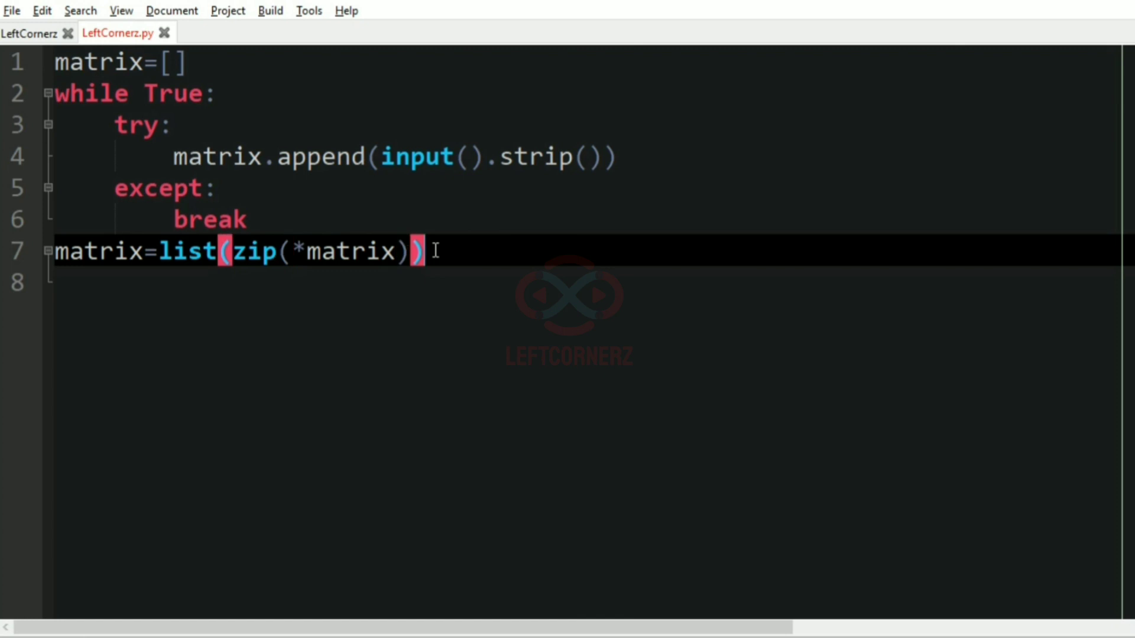
pyautogui.press('Return')
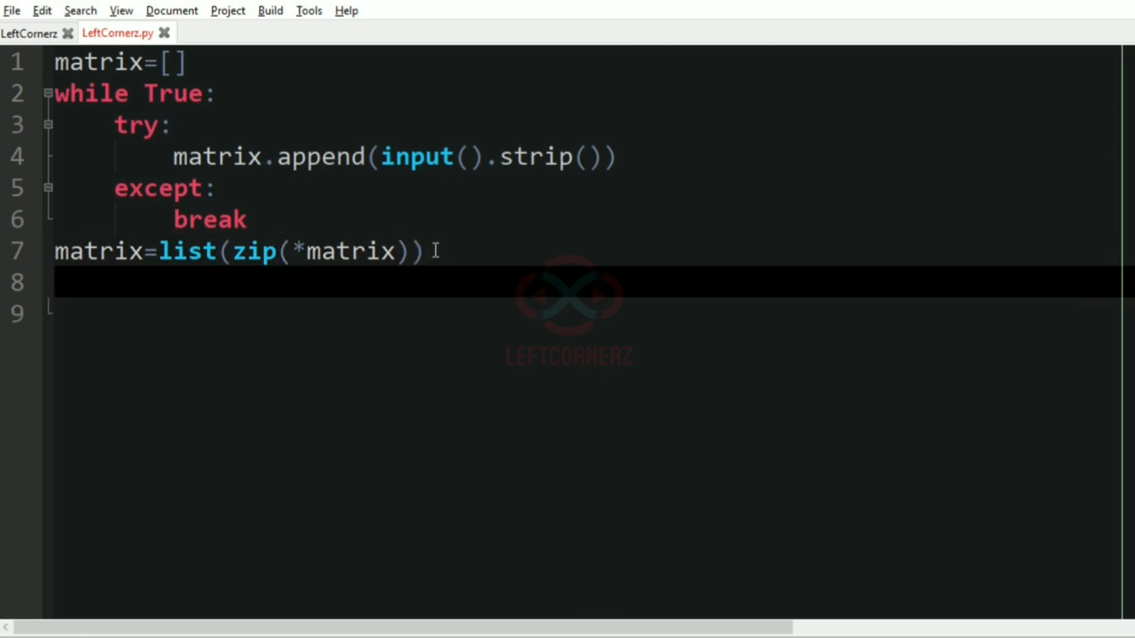
pyautogui.write('S=""')
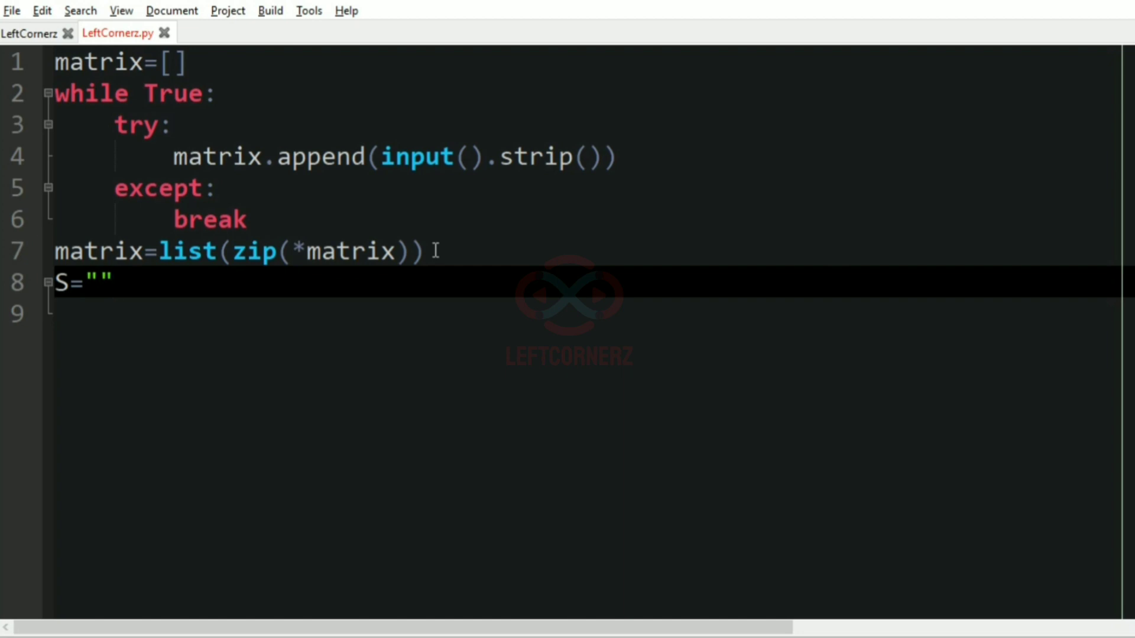
# Step: Write for row in range(len(matrix)): on line 9, fixing the matrix typo
pyautogui.write('fo')
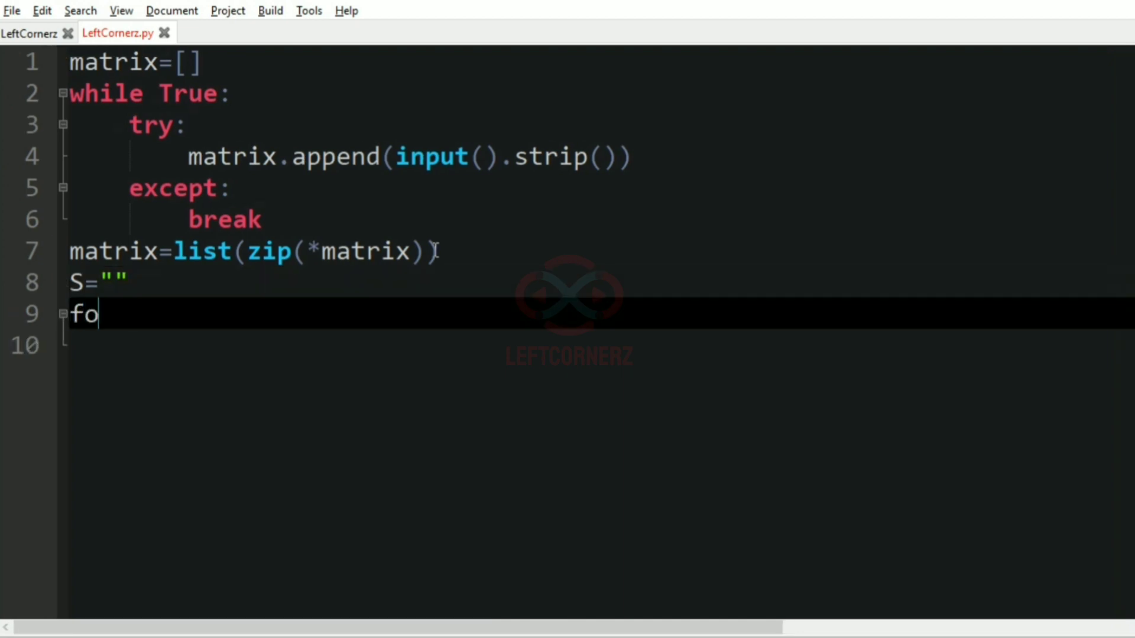
pyautogui.write('r row')
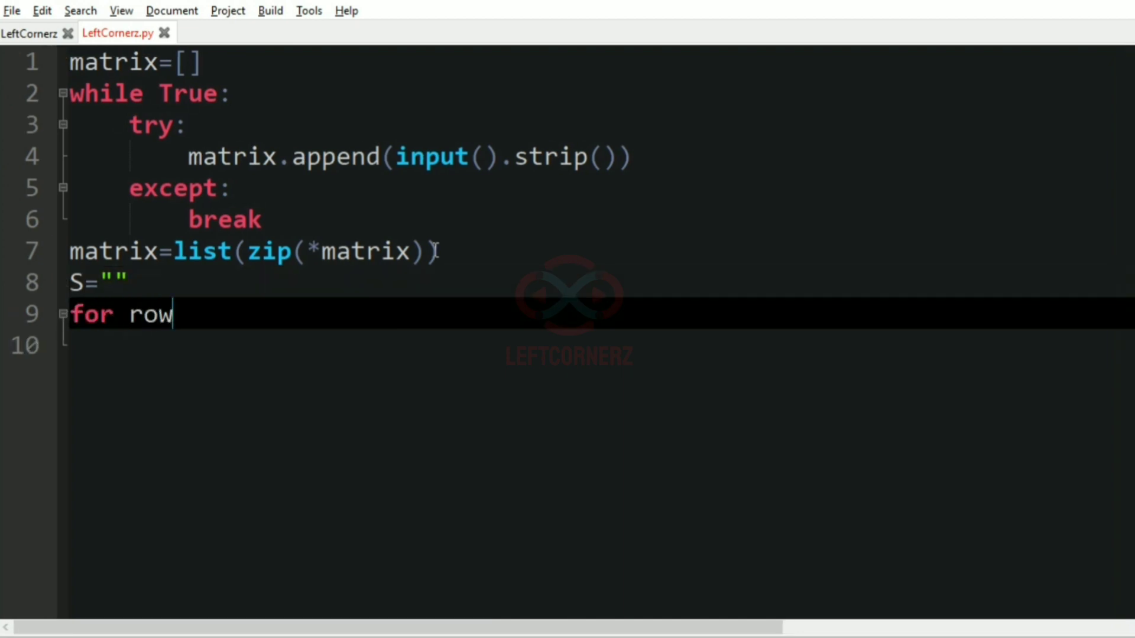
pyautogui.write('in')
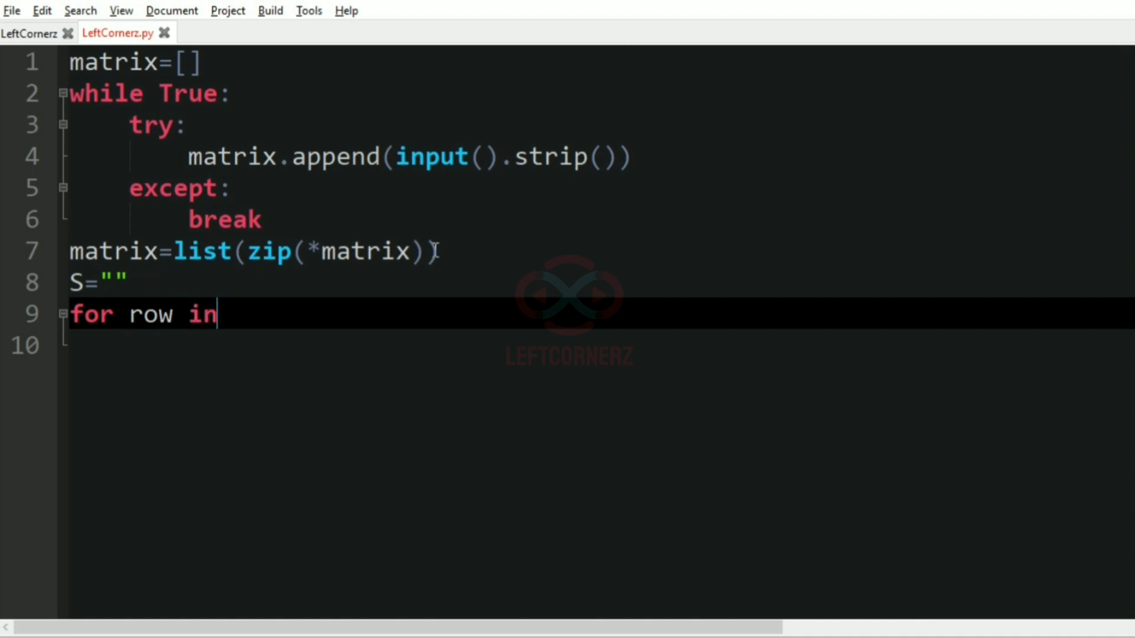
pyautogui.write('range(len(matrxi')
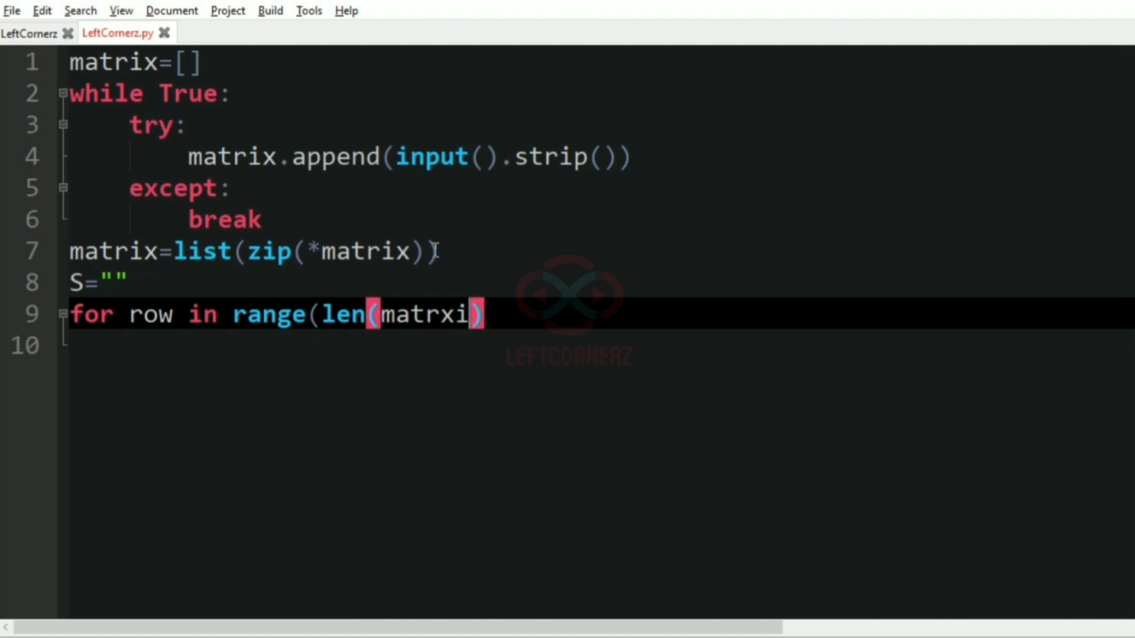
pyautogui.press('BackSpace')
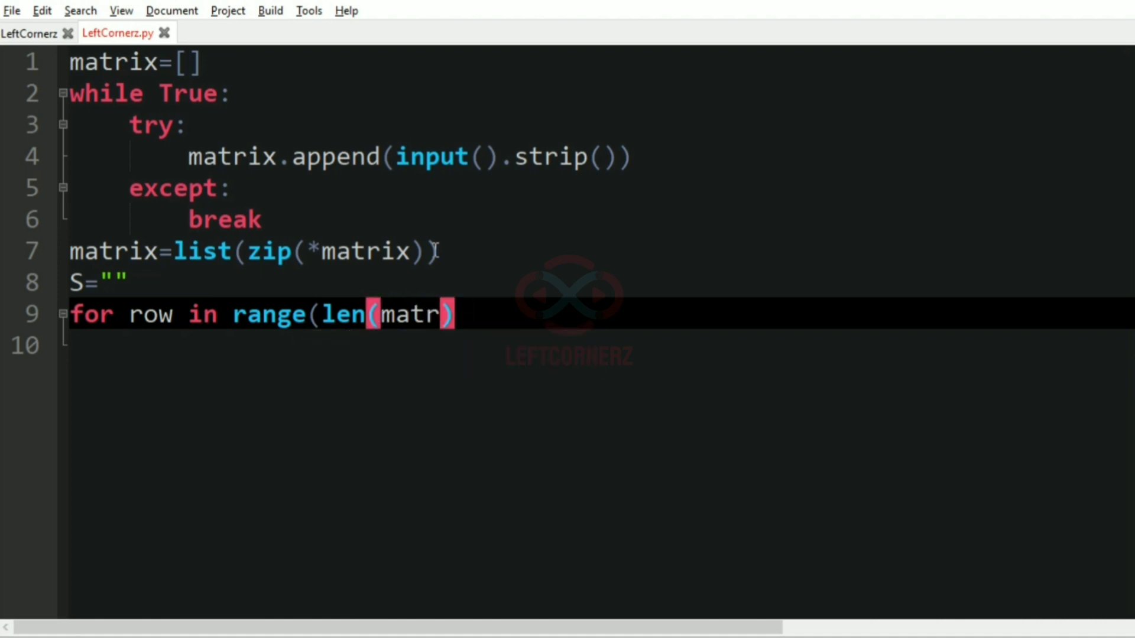
pyautogui.write('ix')
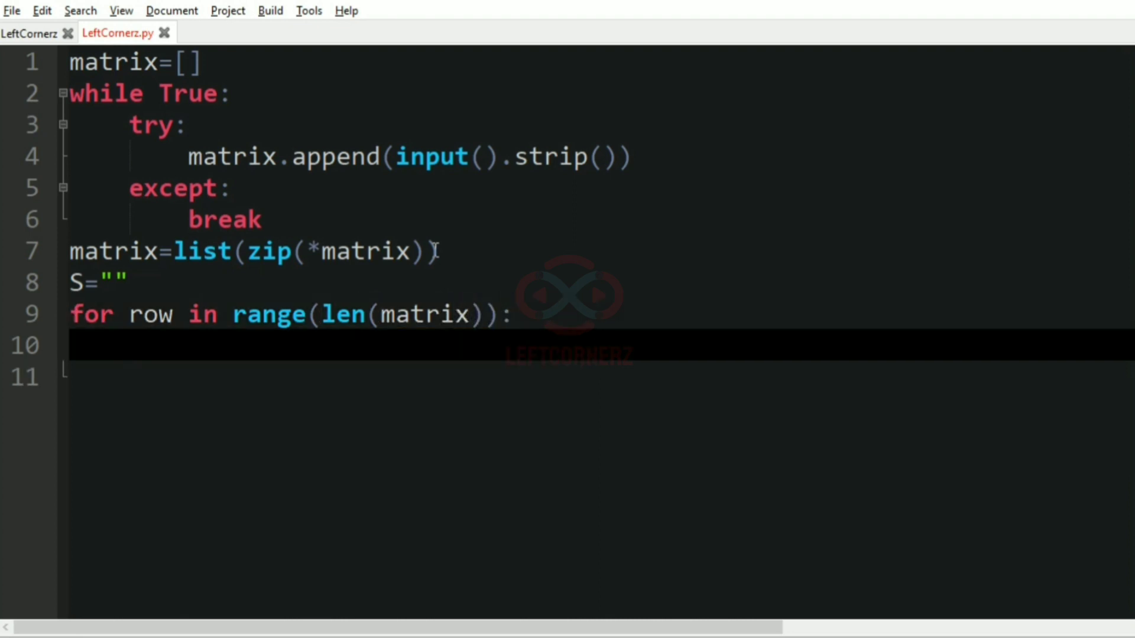
# Step: Add the even-row test if row%2==0: on line 10
pyautogui.write('if row')
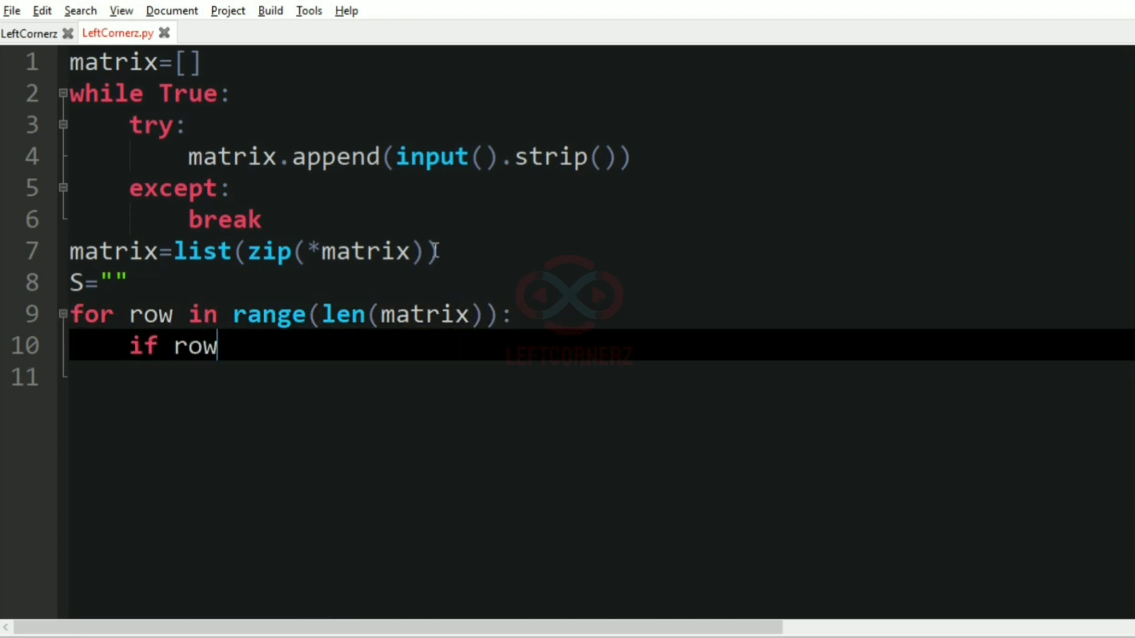
pyautogui.write('%2==0')
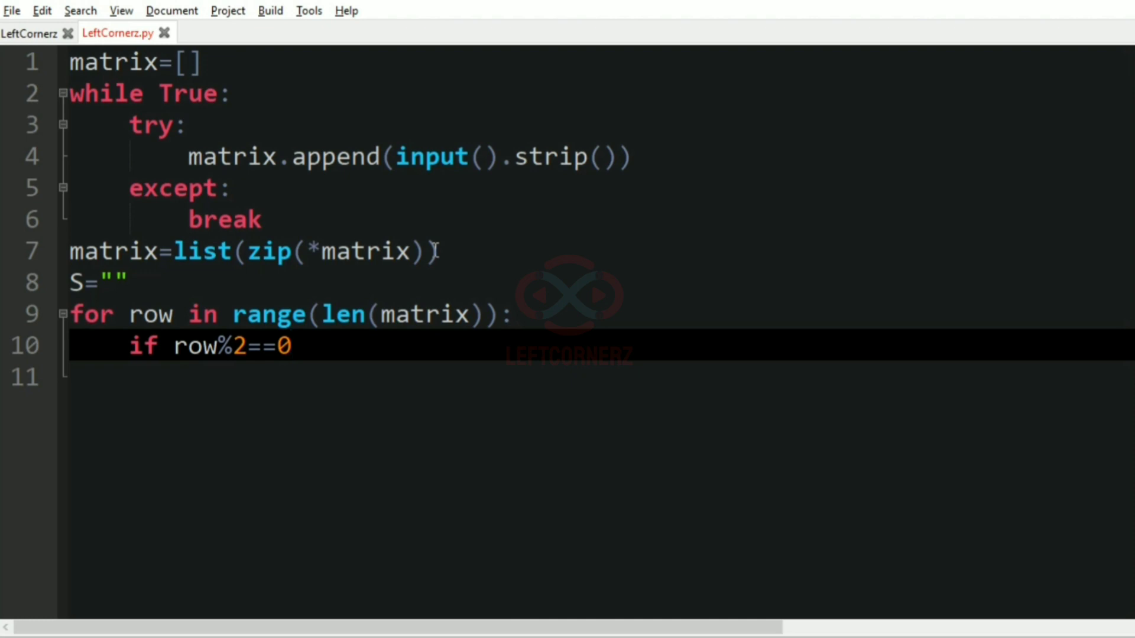
pyautogui.write(':')
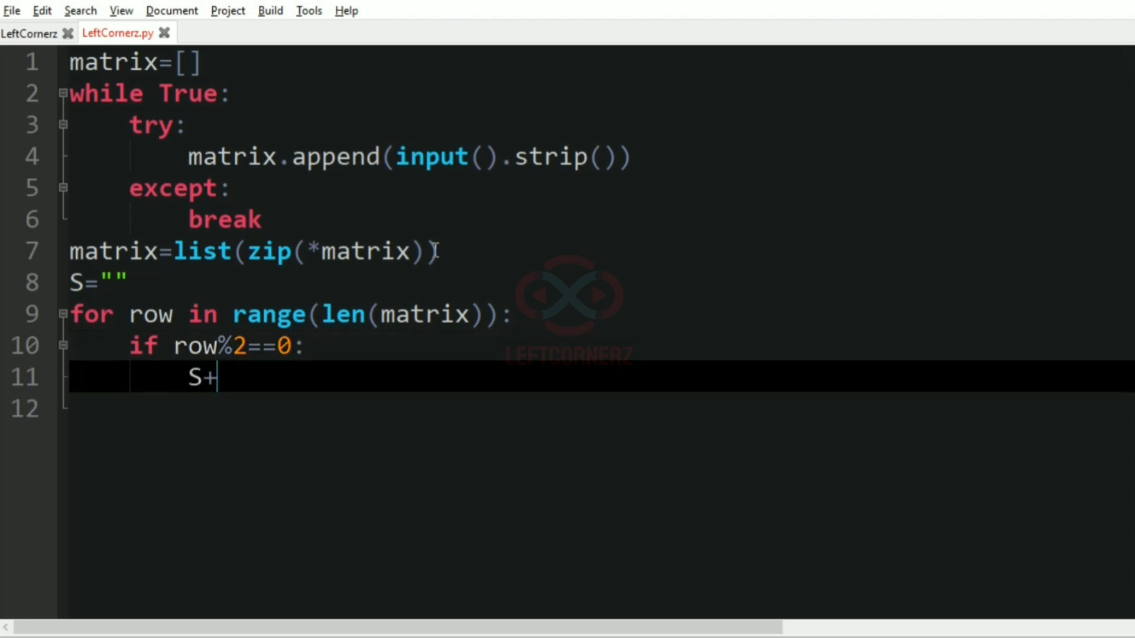
# Step: Write S+=''.join(matrix[row]) so even rows append their joined characters to S
pyautogui.write('=')
pyautogui.write('(')
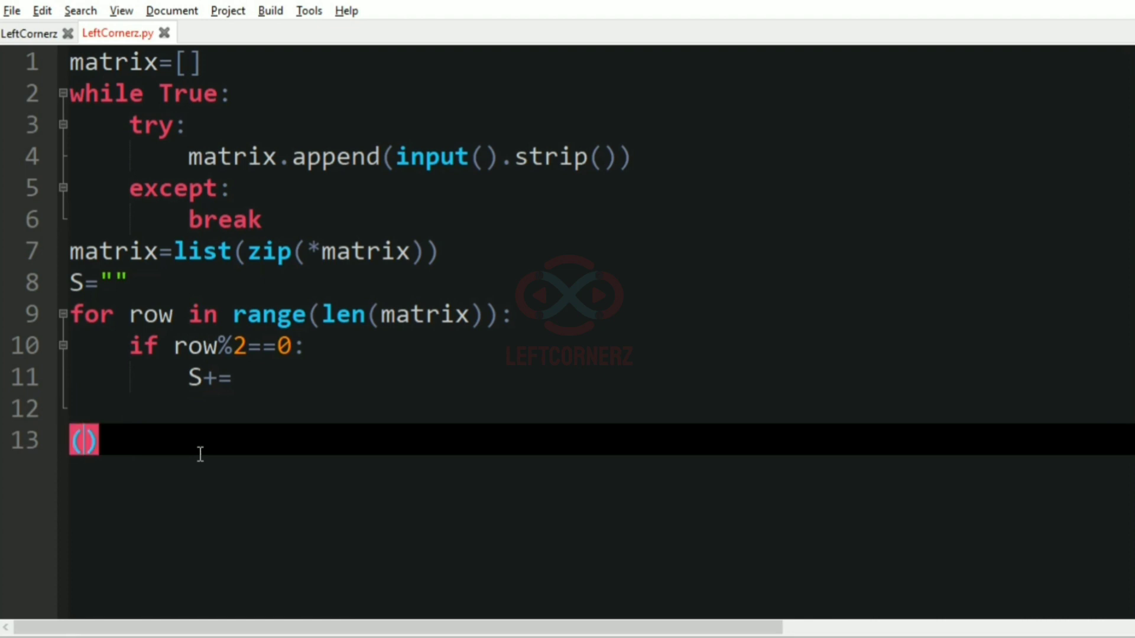
pyautogui.write('a,b,c')
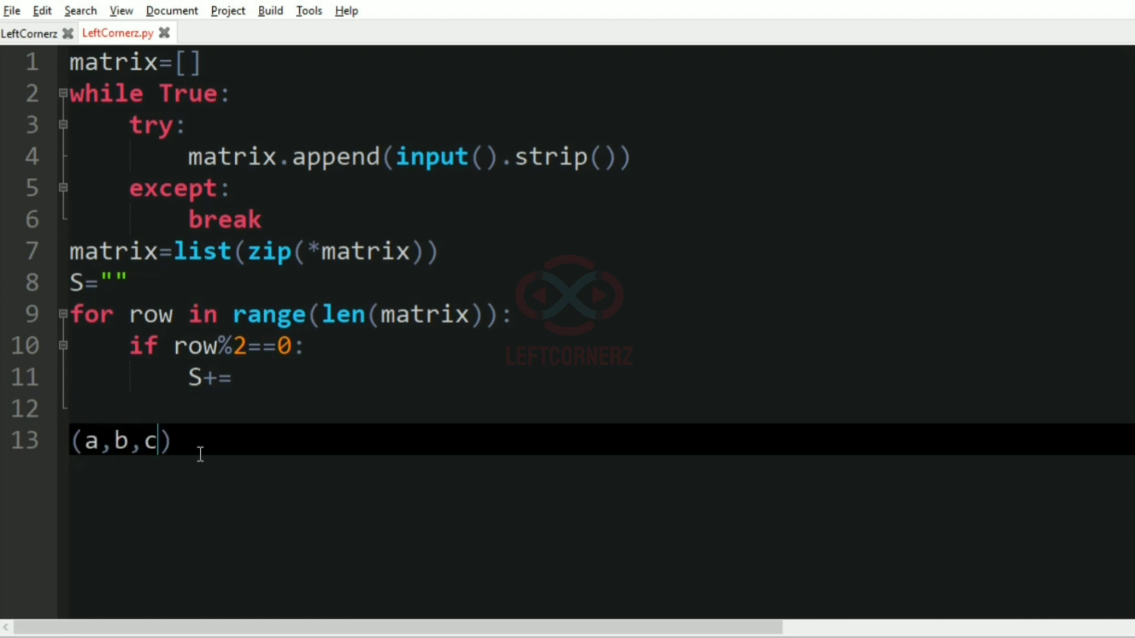
pyautogui.write(',d')
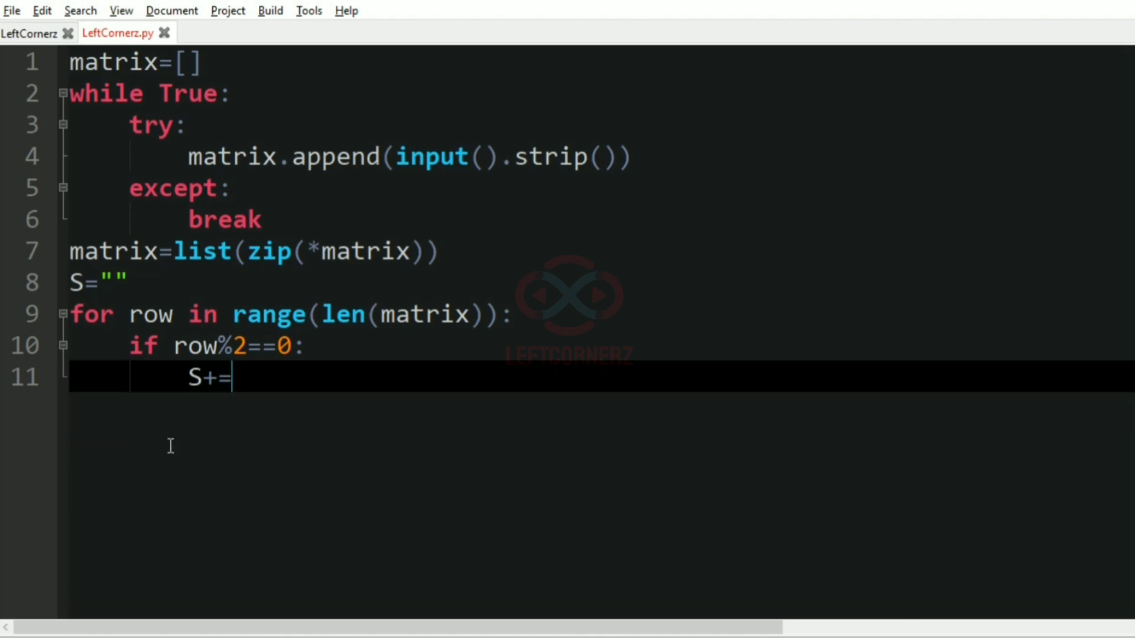
pyautogui.write("''.j")
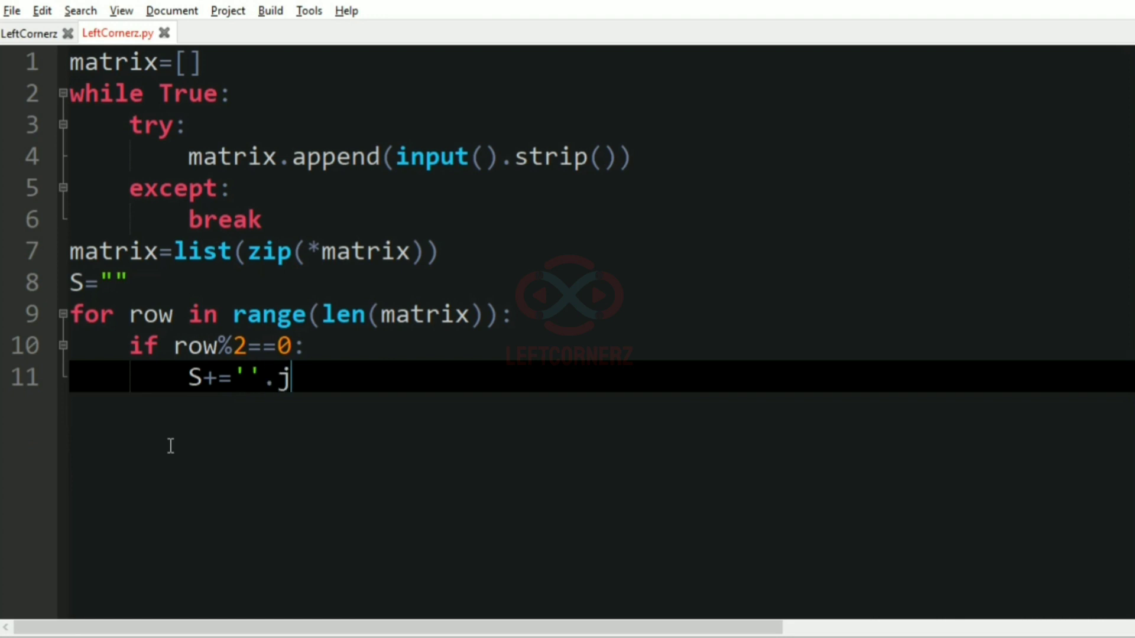
pyautogui.write('oin()')
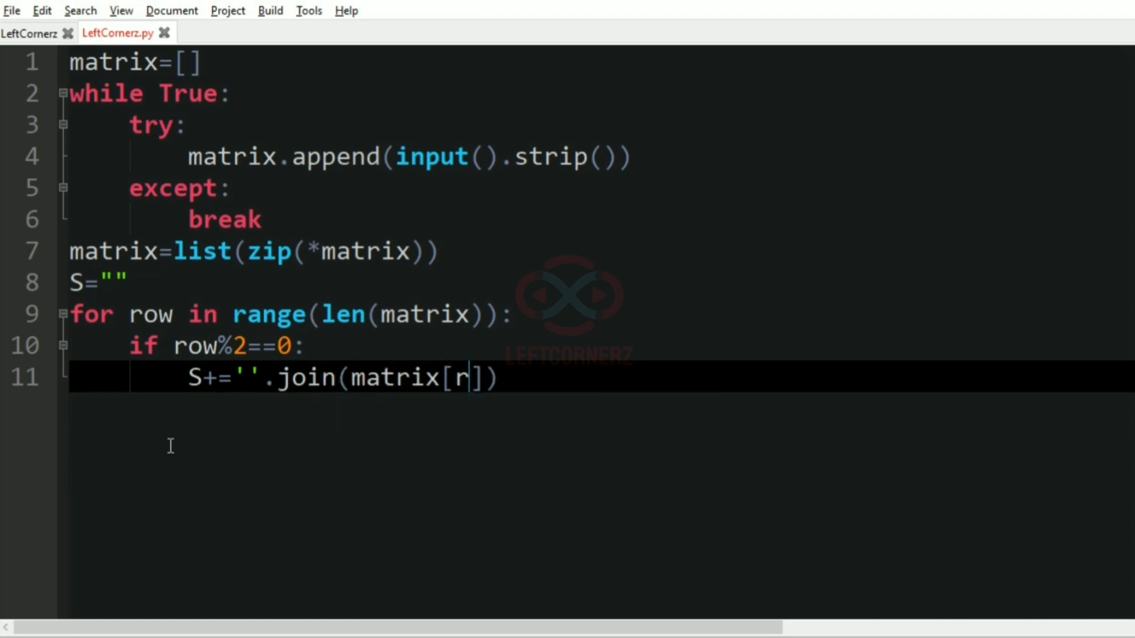
pyautogui.write('ow')
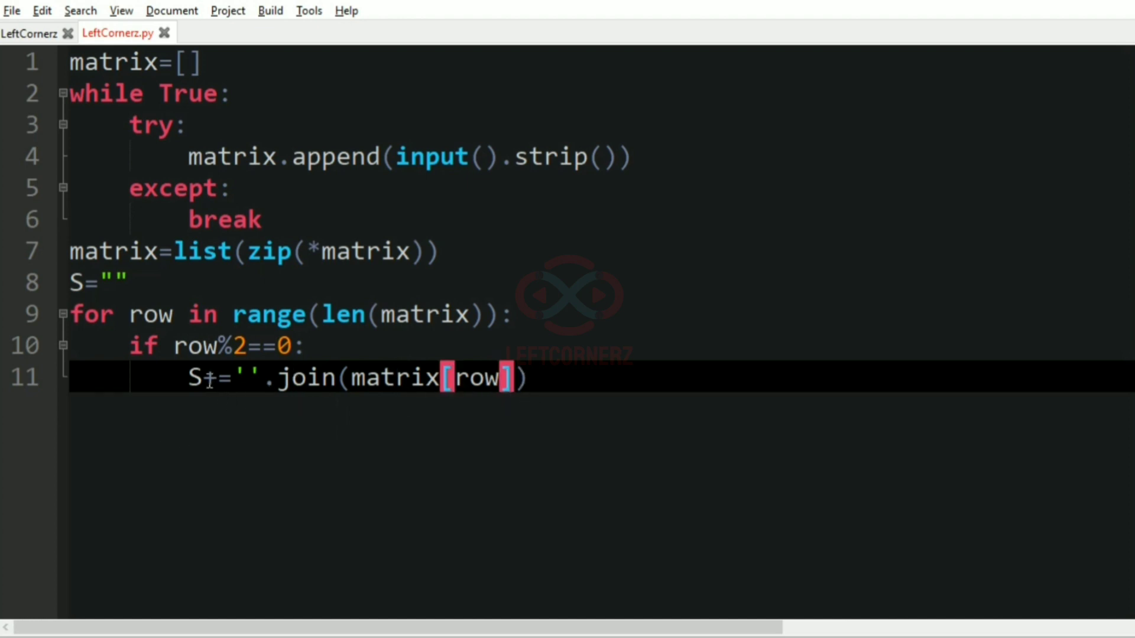
# Step: Add the else: branch for odd rows on the next line
pyautogui.press('Return')
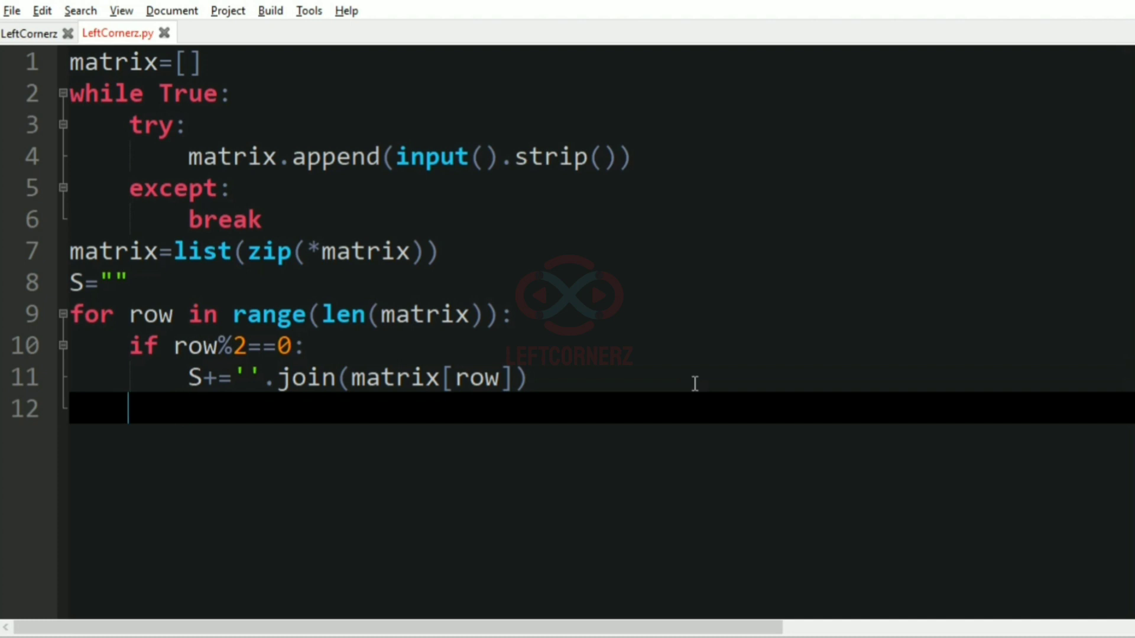
pyautogui.write('else:')
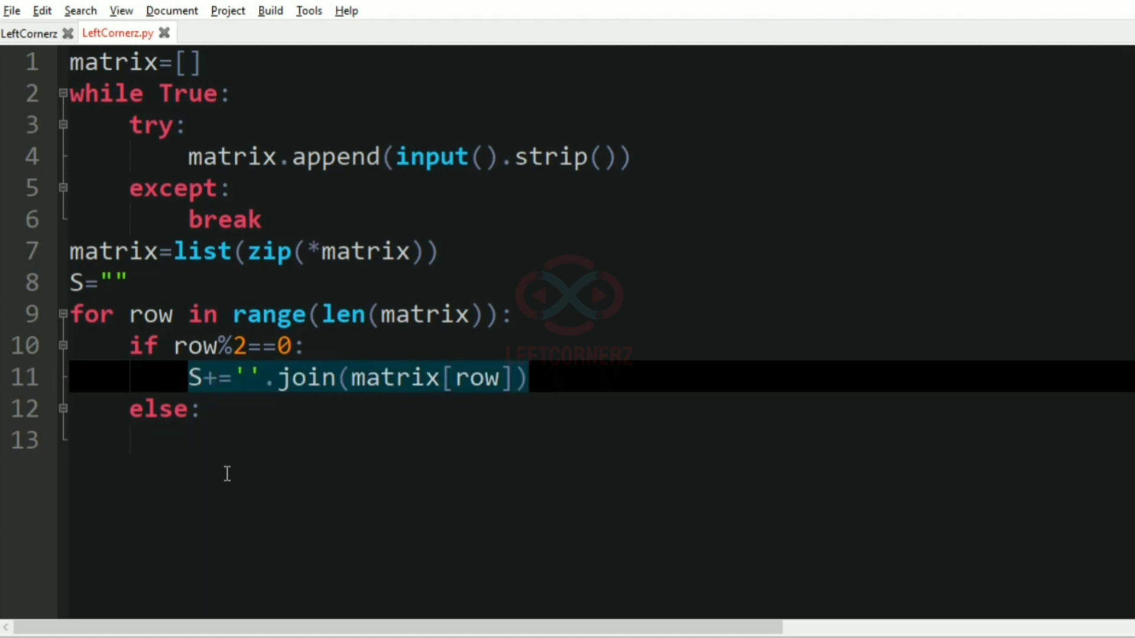
# Step: Write S+=''.join(matrix[row][::-1]) for odd rows and start the print line after the loop
pyautogui.write("S+=''.join(matrix[row])")
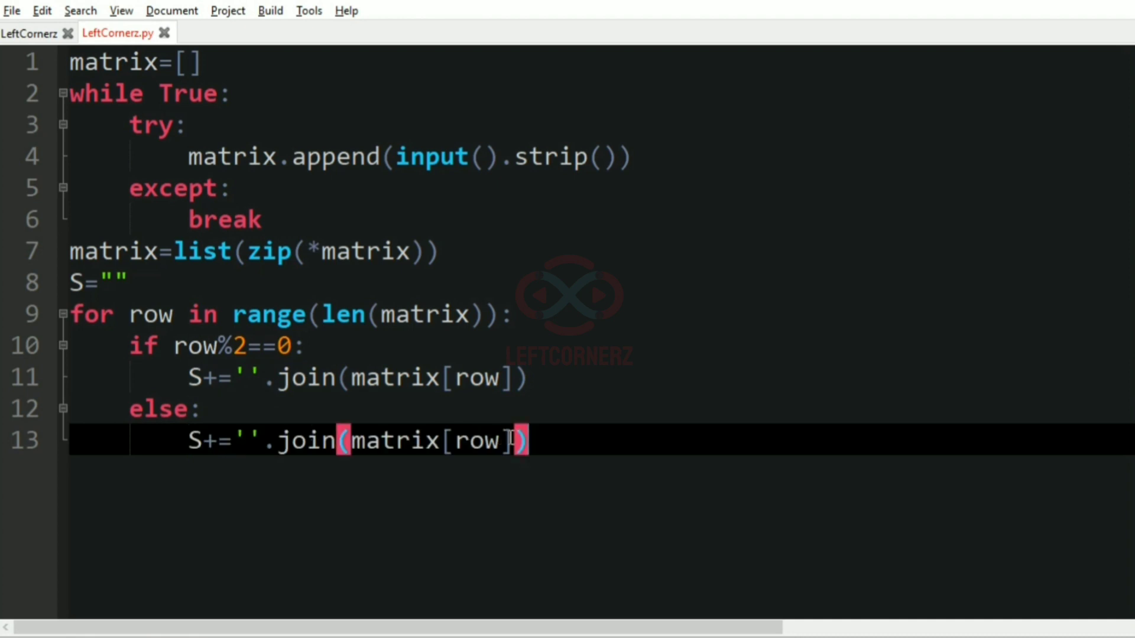
pyautogui.write('[::-1]')
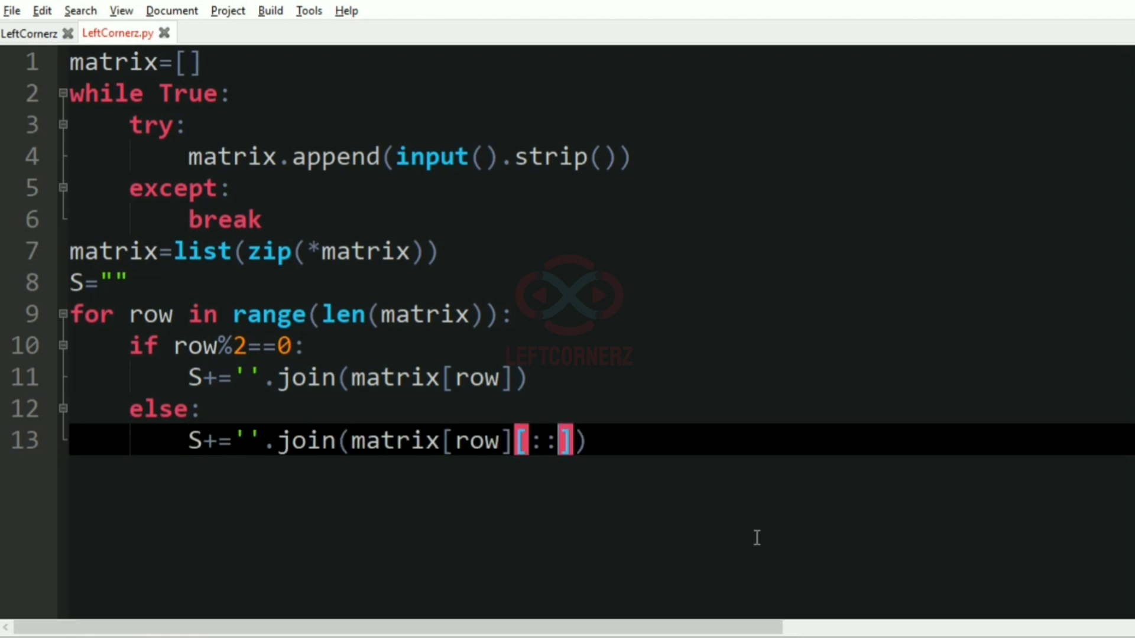
pyautogui.write('-1')
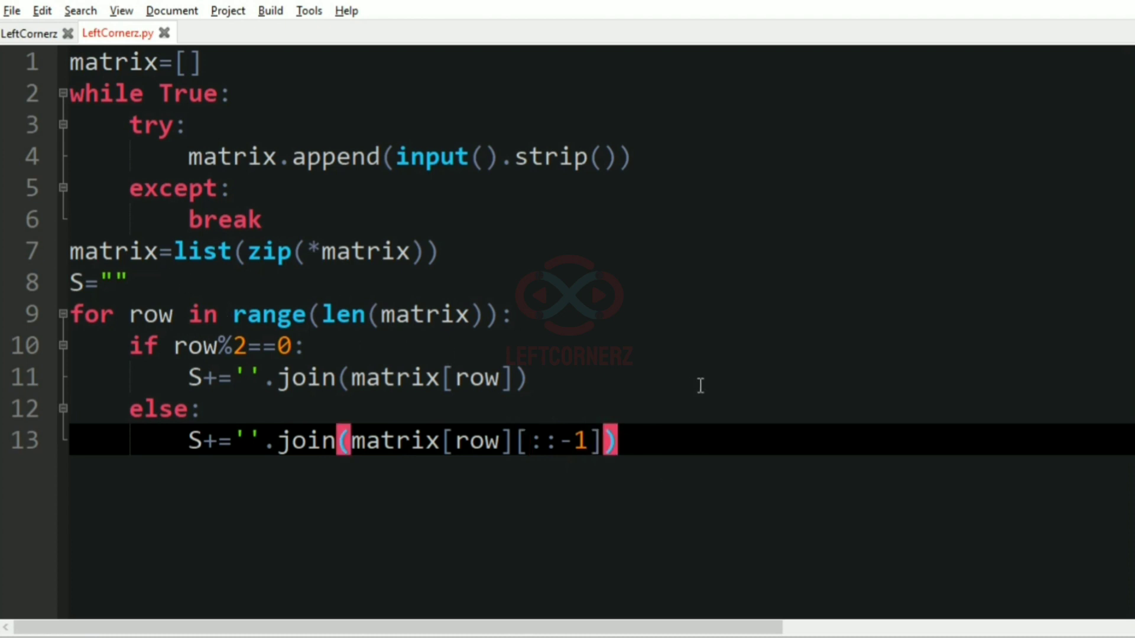
pyautogui.press('Return')
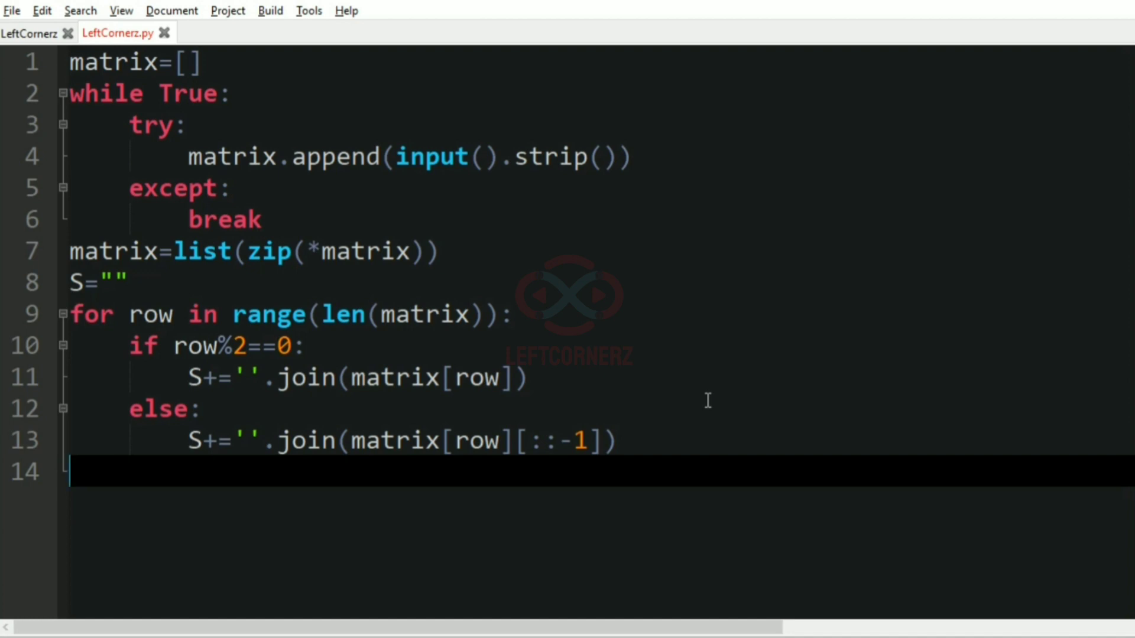
pyautogui.write('print')
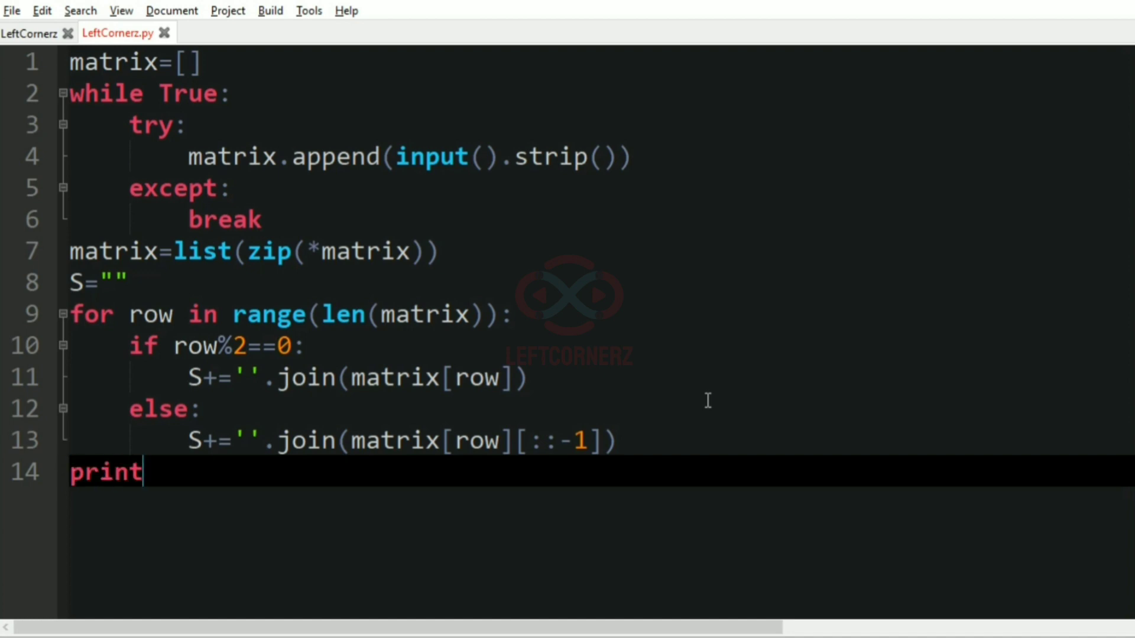
# Step: Continue the final line as print(S.replace('-', to strip hyphens from the output
pyautogui.write('(S.replace(')
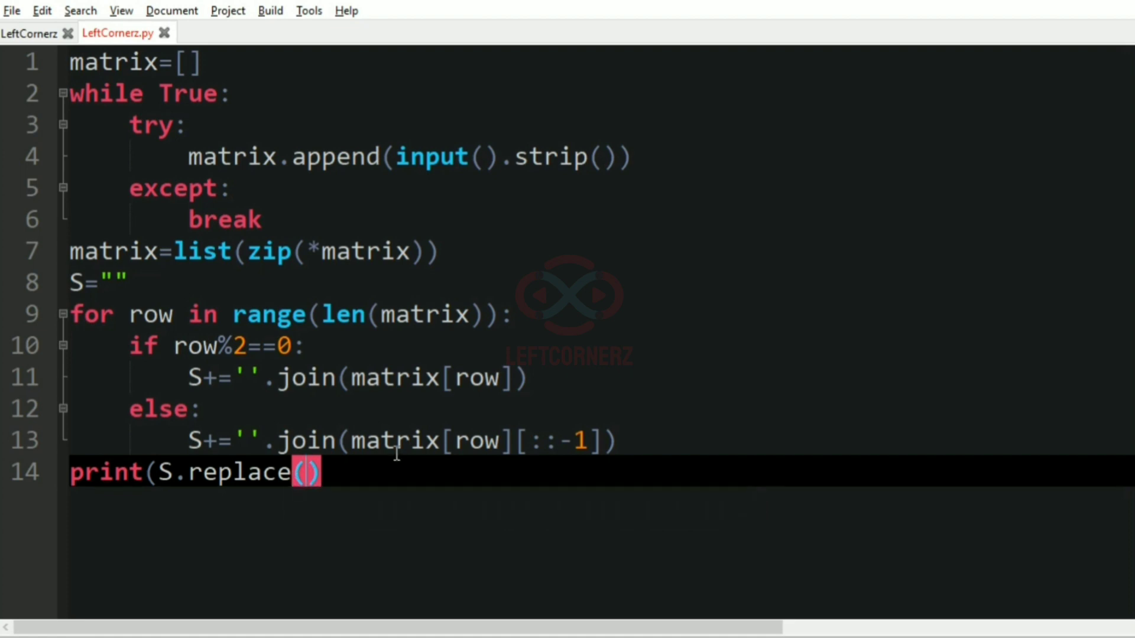
pyautogui.write("'-'")
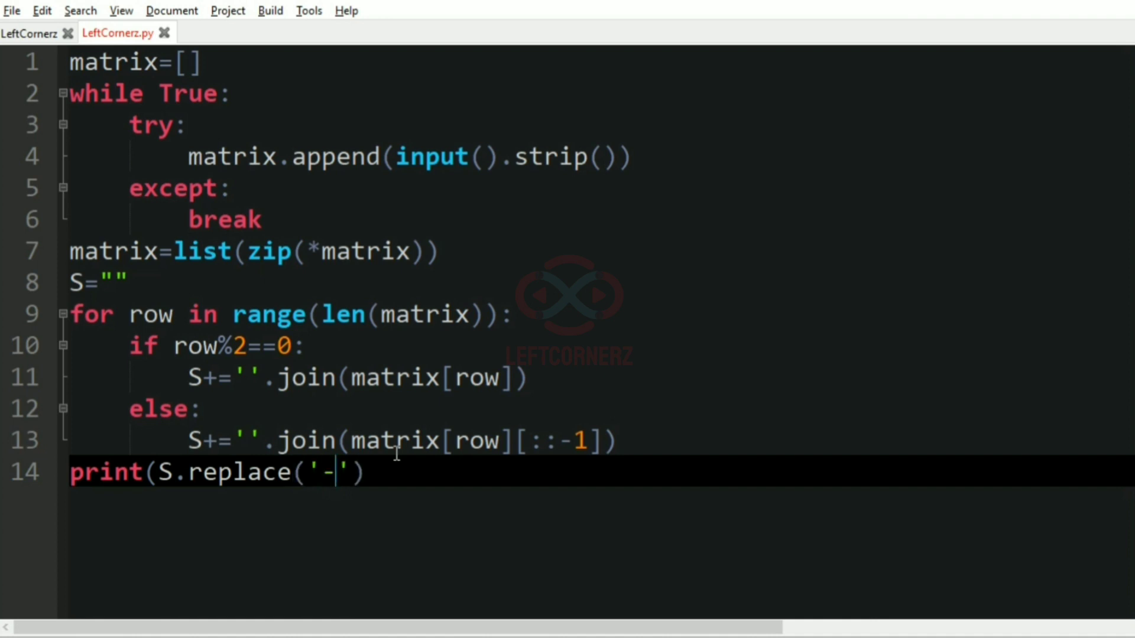
pyautogui.write(',')
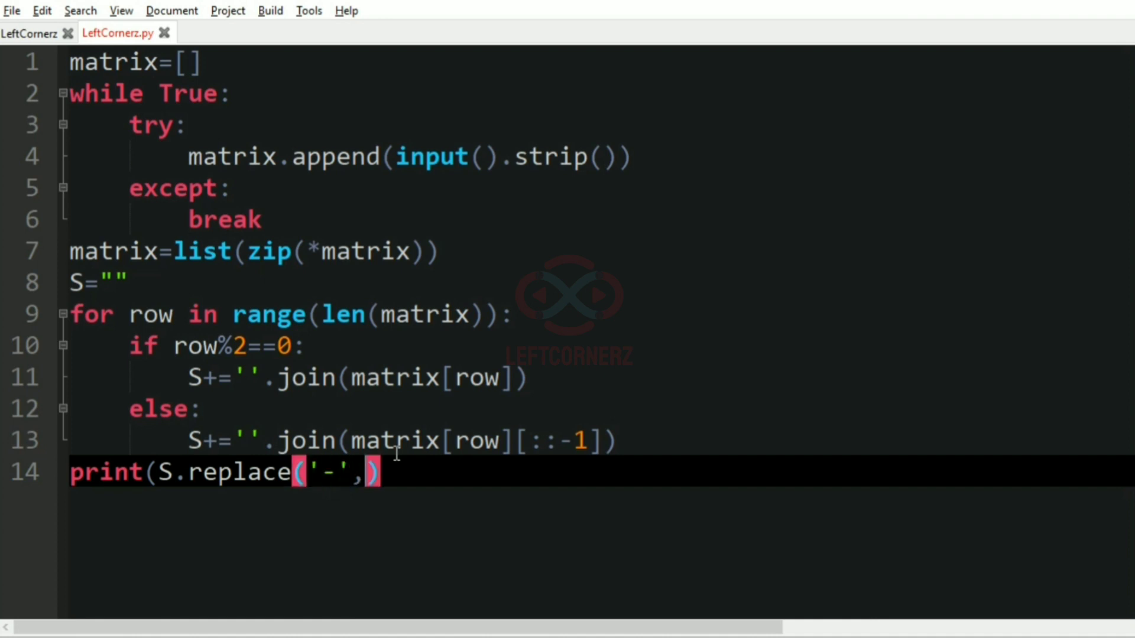